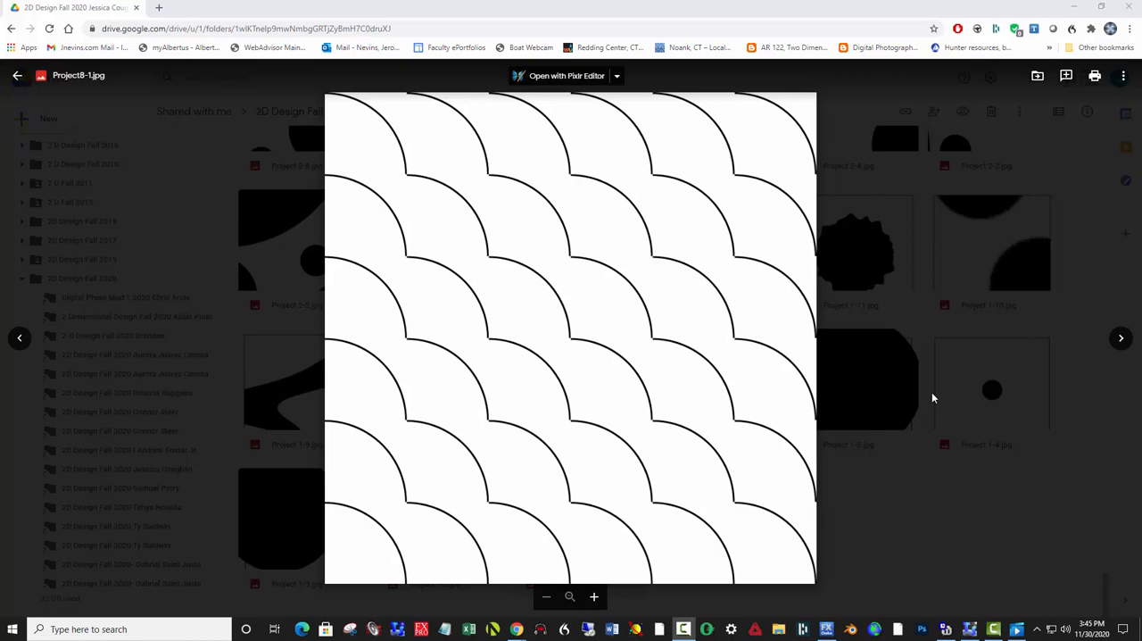
{"action": "mouse_move", "coordinate": [390, 304]}
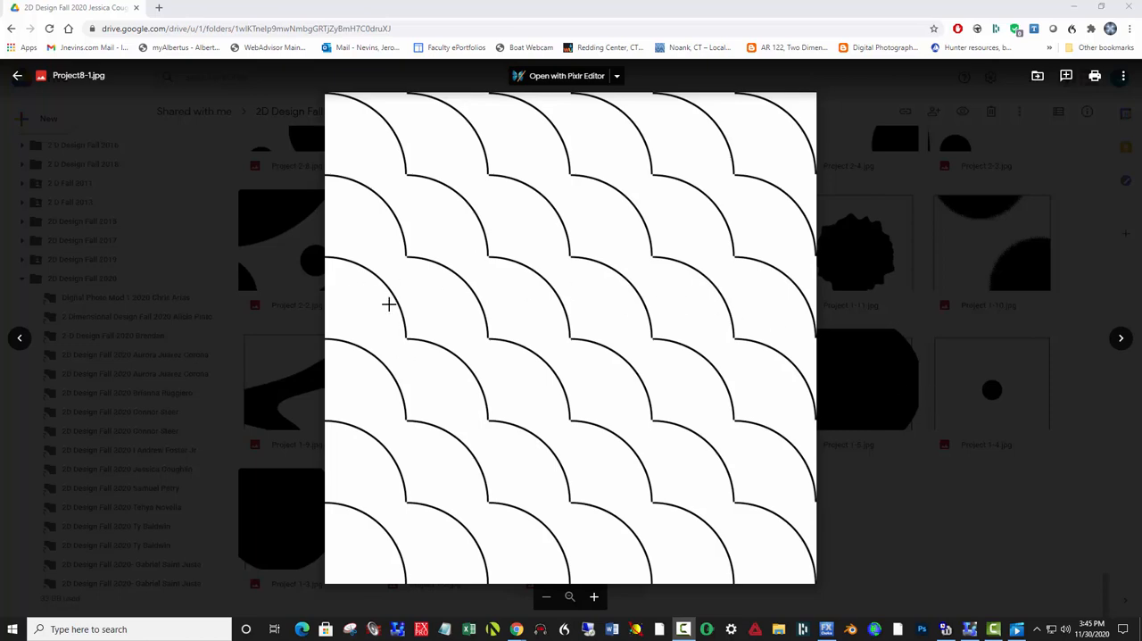
{"action": "mouse_move", "coordinate": [169, 329]}
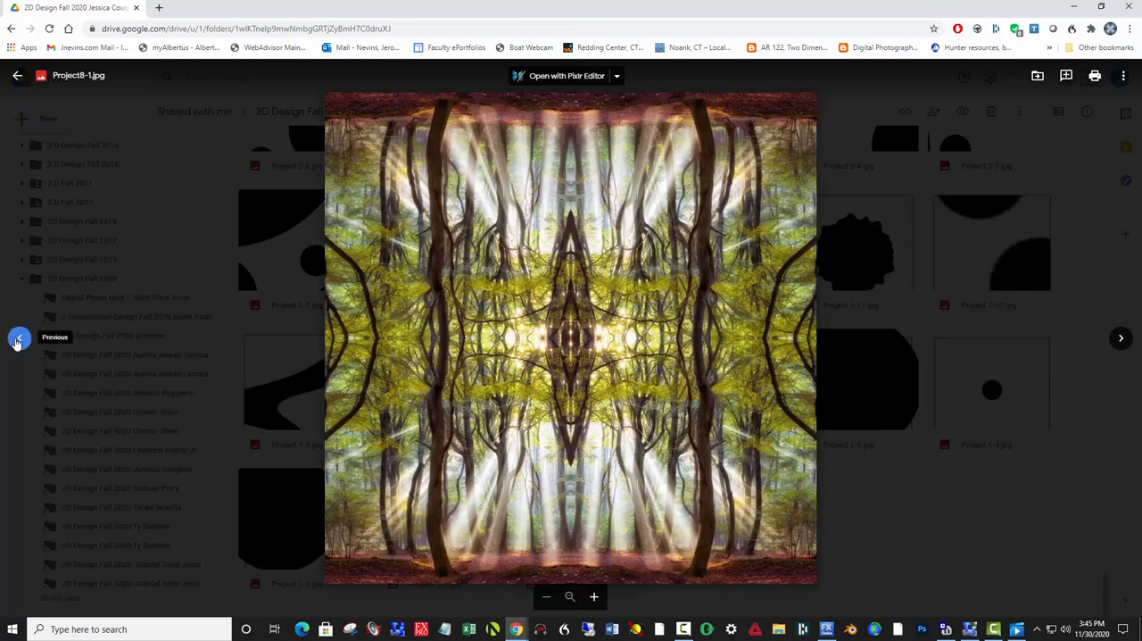
{"action": "mouse_move", "coordinate": [595, 340]}
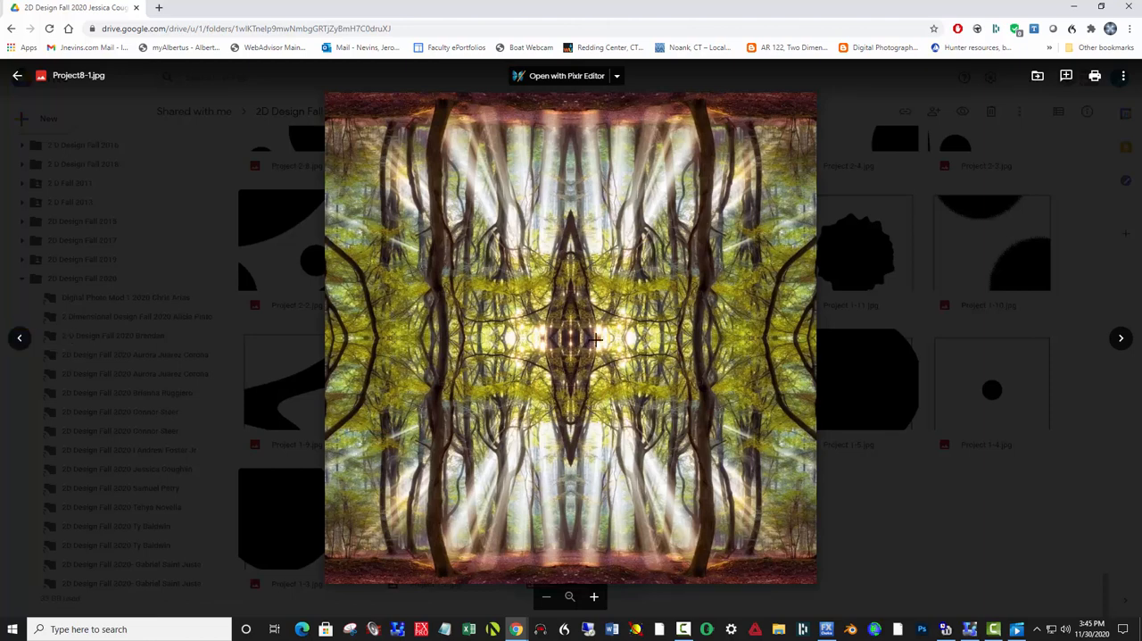
{"action": "mouse_move", "coordinate": [632, 387]}
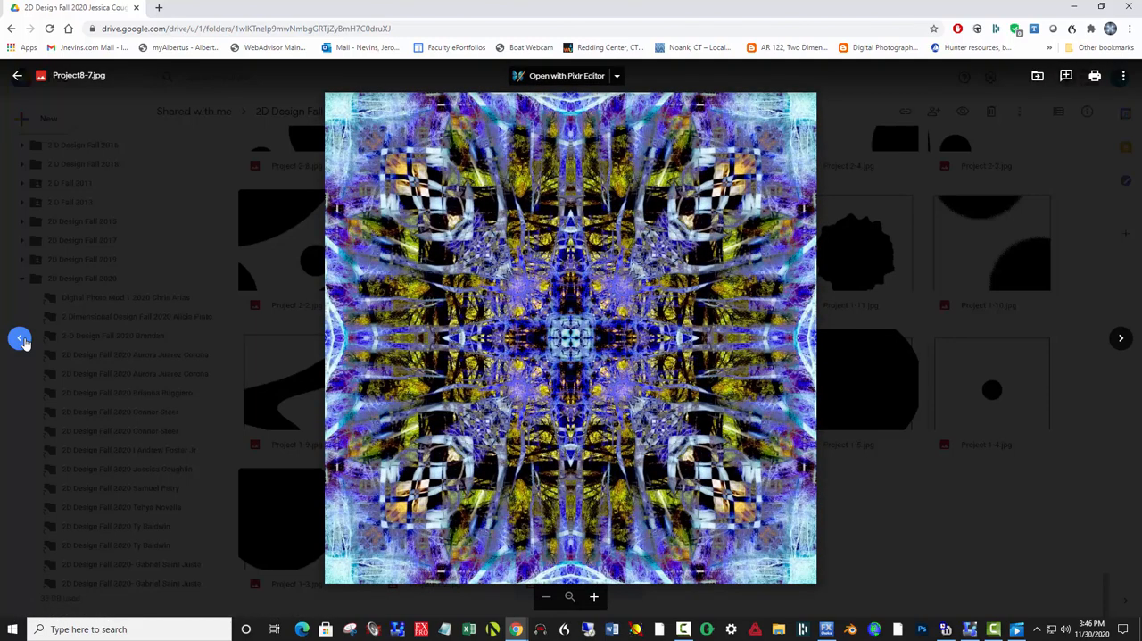
- Step through the mandala images Project8-11 and Project8-12 and on to Project8-15
{"action": "left_click", "coordinate": [20, 337]}
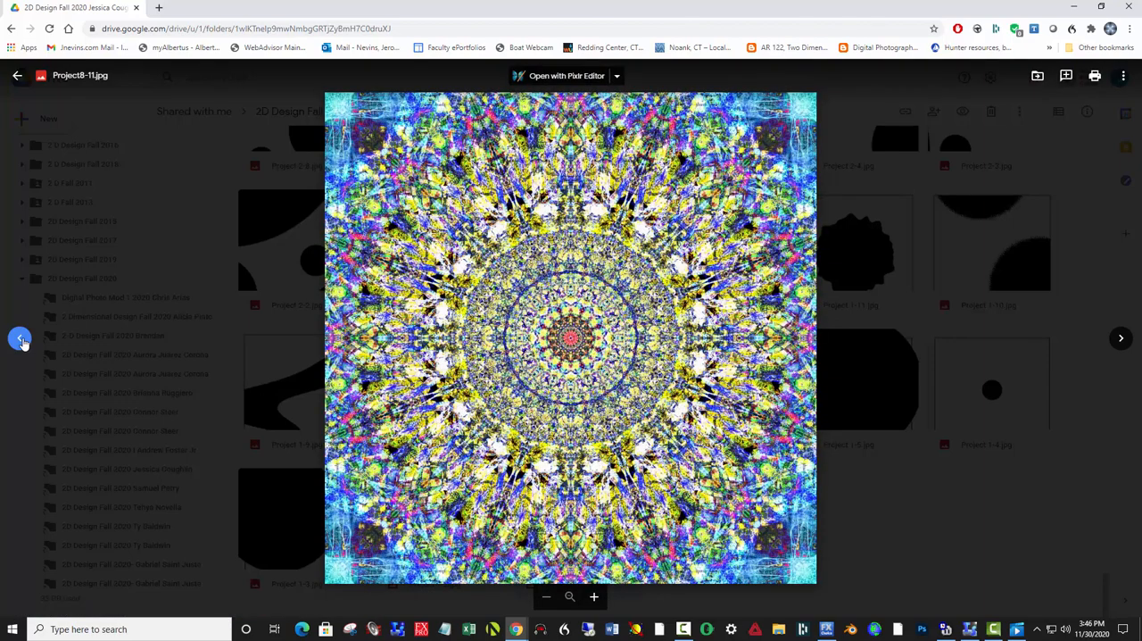
{"action": "left_click", "coordinate": [1121, 338]}
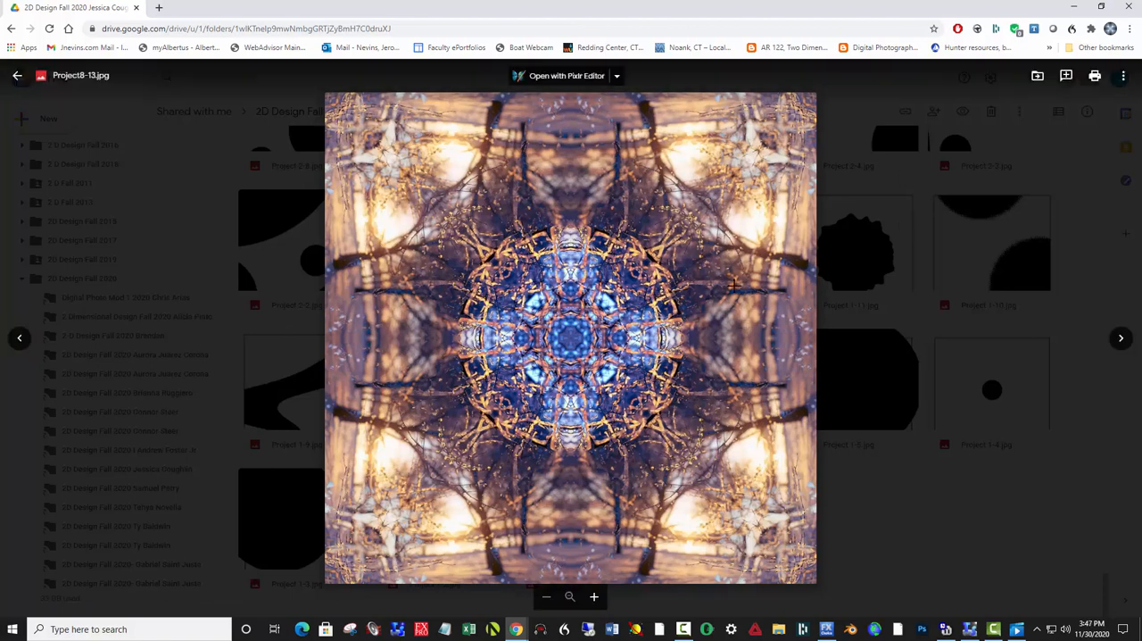
{"action": "left_click", "coordinate": [20, 337]}
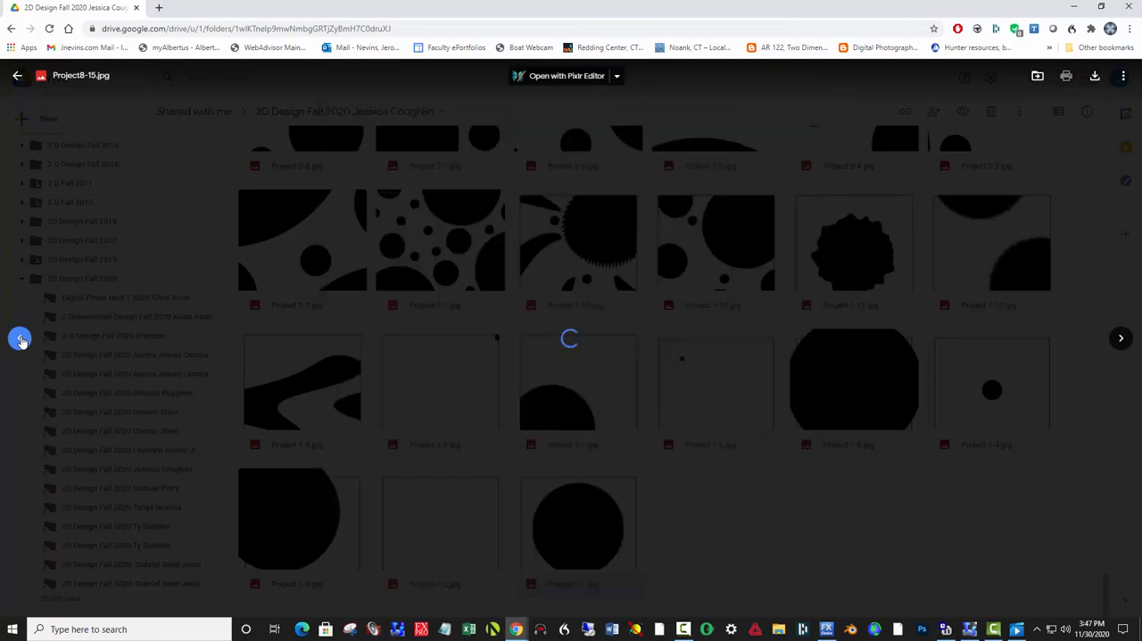
- Advance the preview to Project9-1.jpg, the rows of black M letters with one pink W
{"action": "left_click", "coordinate": [1121, 338]}
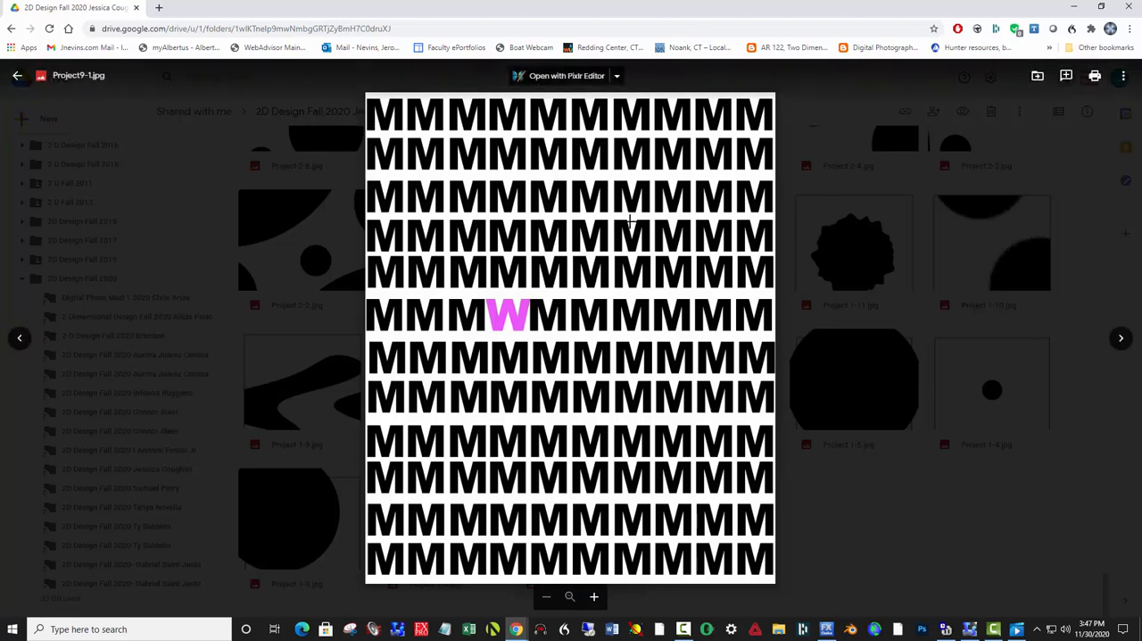
{"action": "mouse_move", "coordinate": [498, 257]}
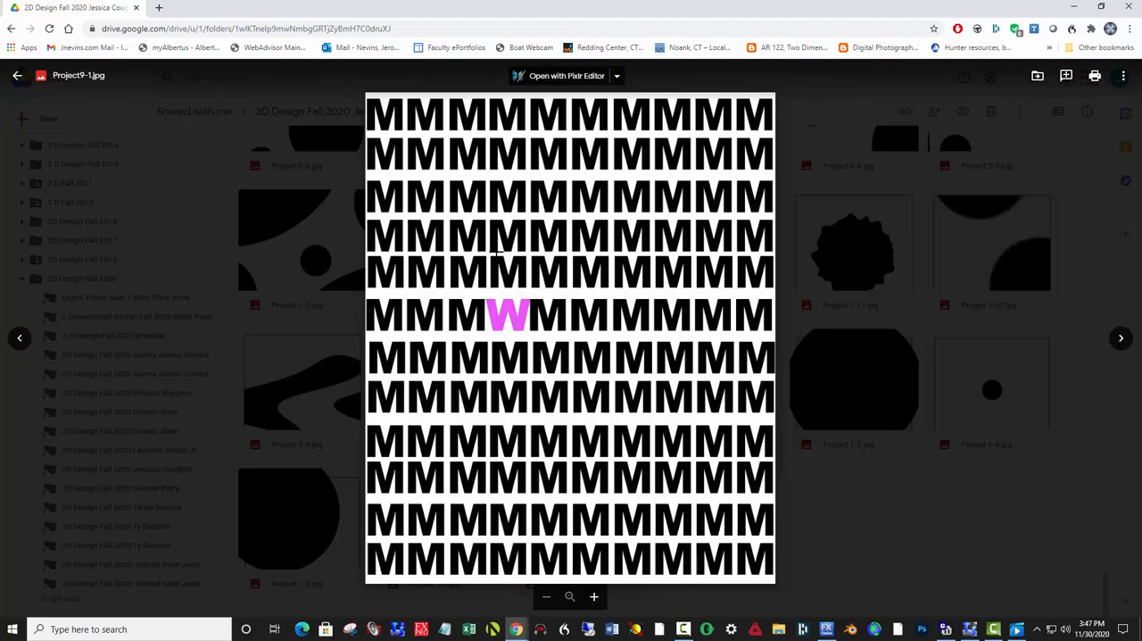
{"action": "mouse_move", "coordinate": [623, 279]}
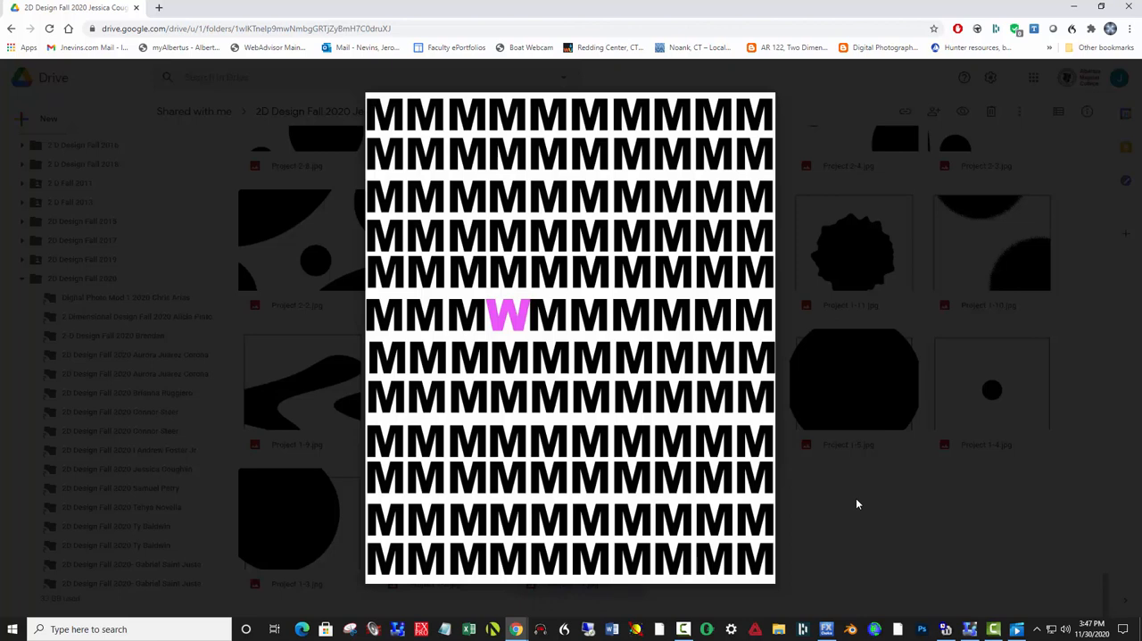
{"action": "mouse_move", "coordinate": [832, 493]}
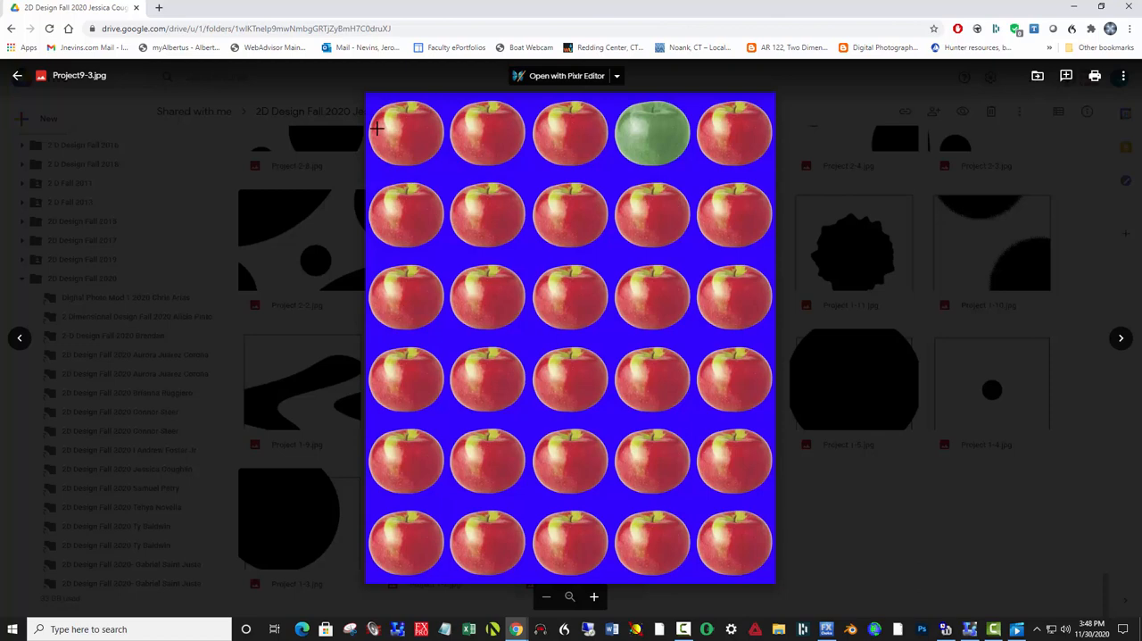
{"action": "mouse_move", "coordinate": [629, 126]}
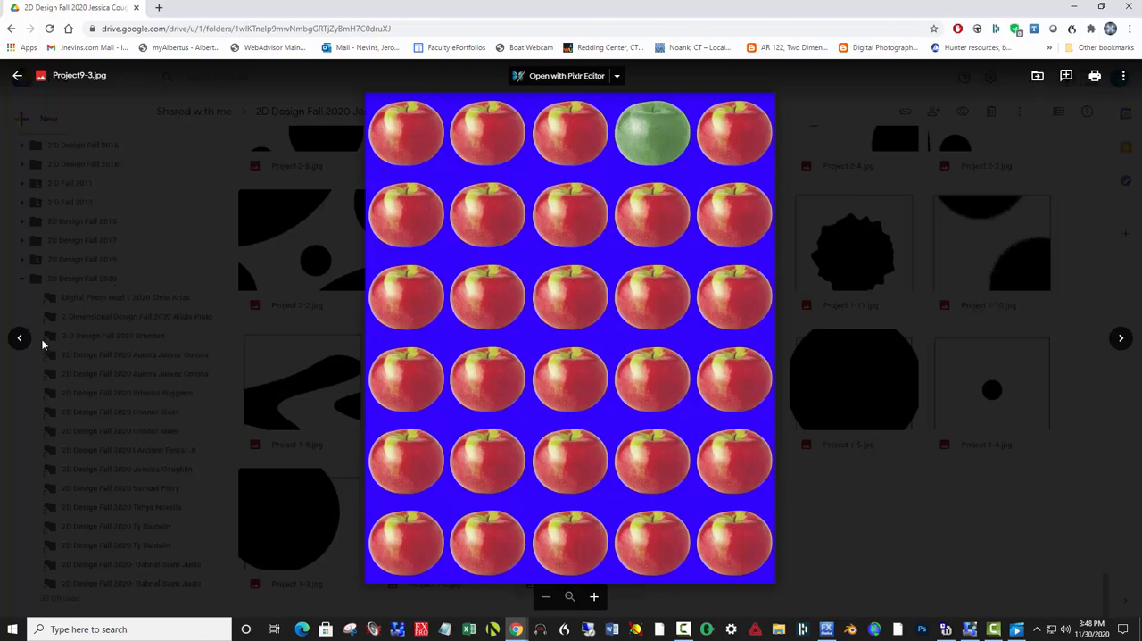
- Move past the apples grid Project9-3.jpg to the blue gradient scalloped pattern
{"action": "left_click", "coordinate": [20, 340]}
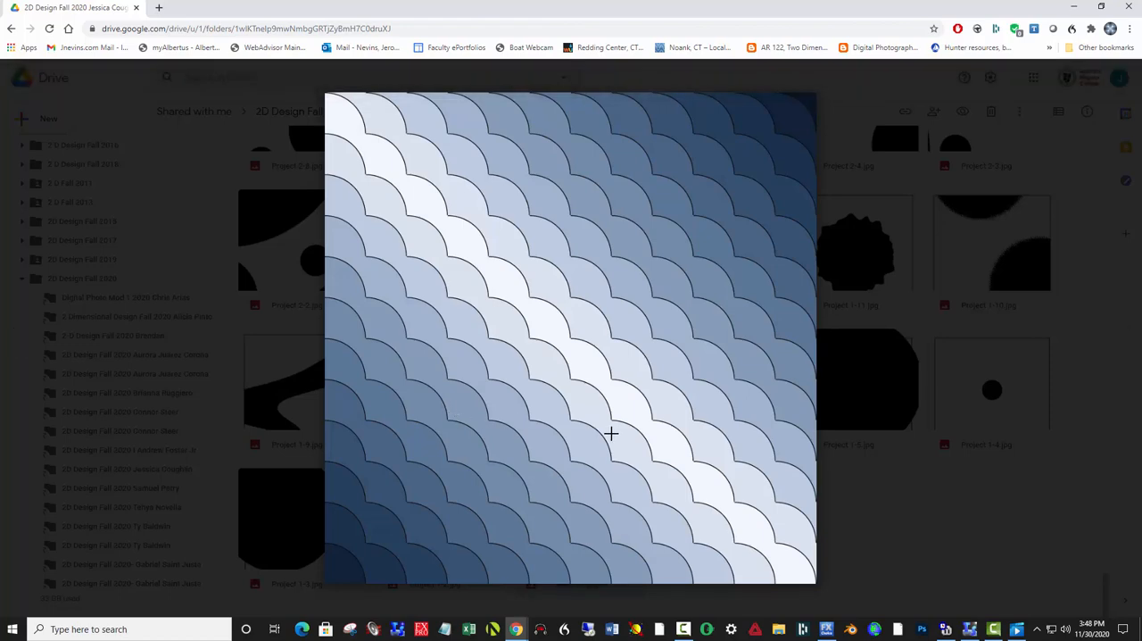
{"action": "mouse_move", "coordinate": [442, 182]}
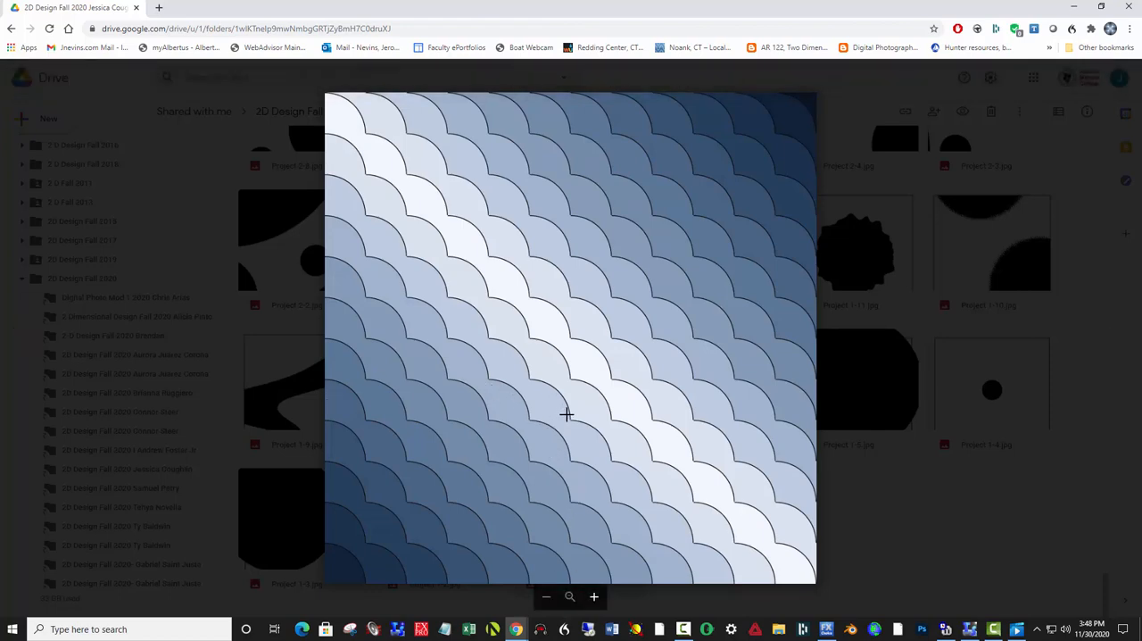
{"action": "mouse_move", "coordinate": [611, 381]}
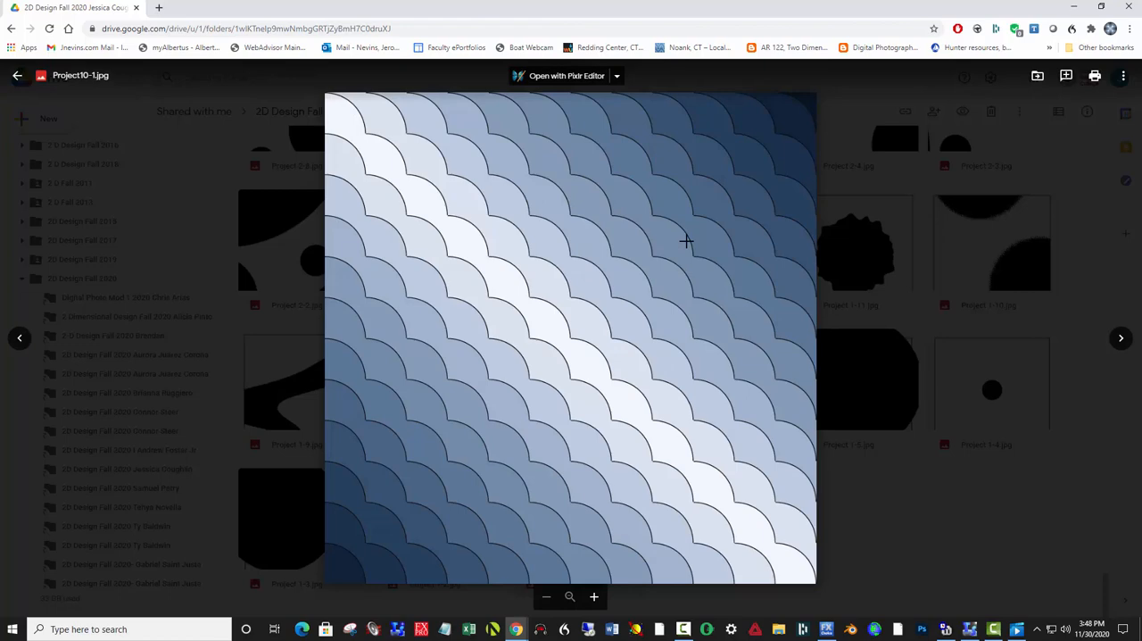
{"action": "mouse_move", "coordinate": [721, 216]}
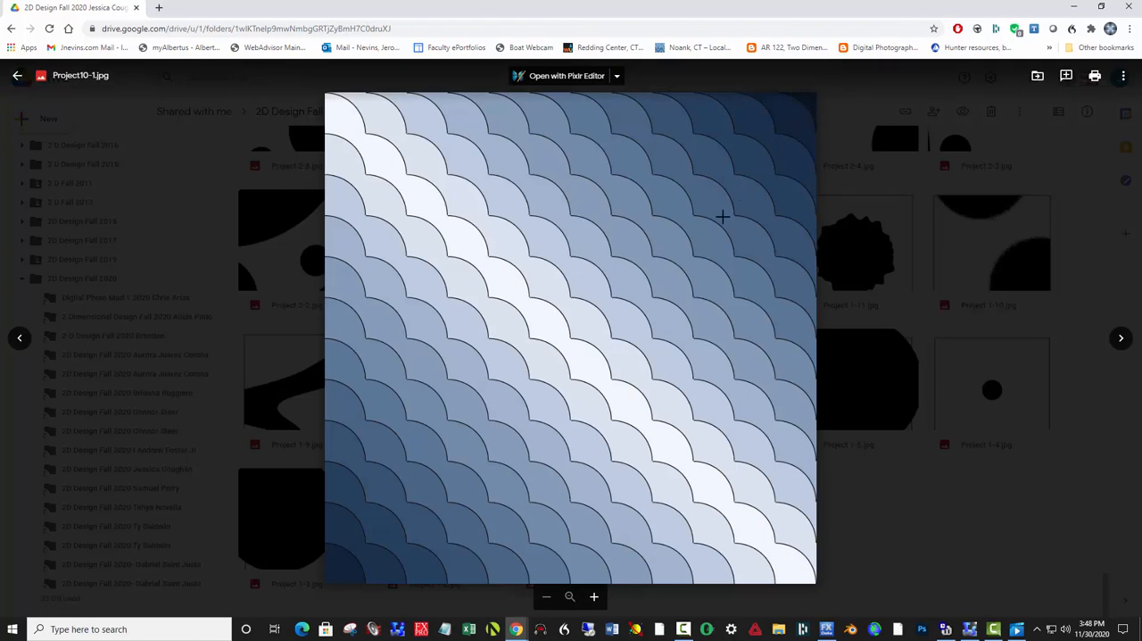
{"action": "mouse_move", "coordinate": [589, 350]}
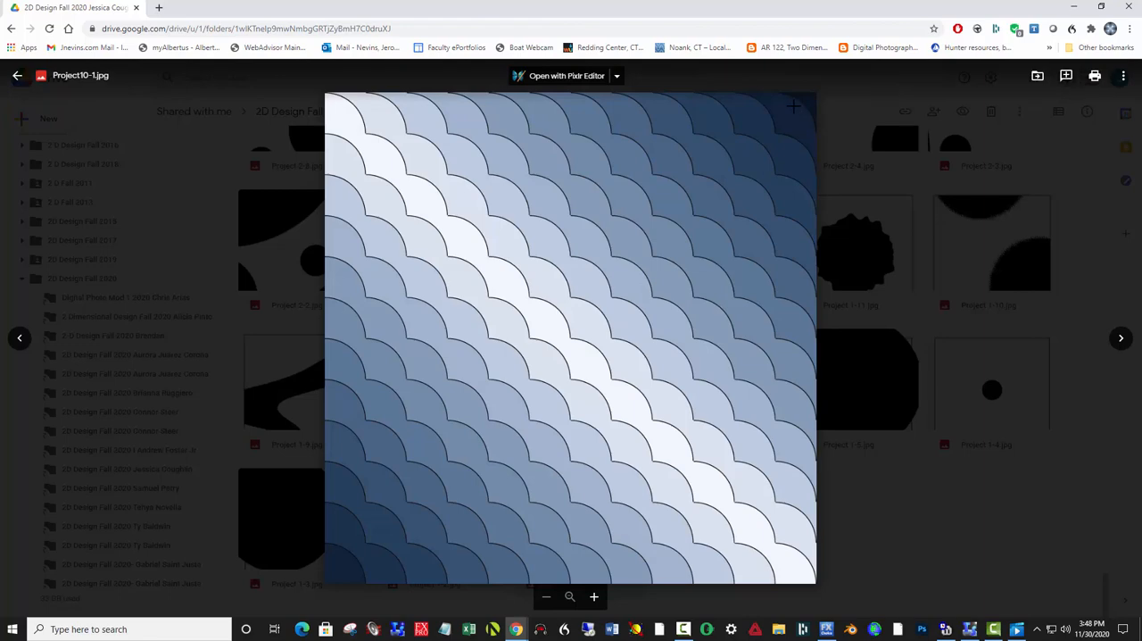
{"action": "mouse_move", "coordinate": [671, 207]}
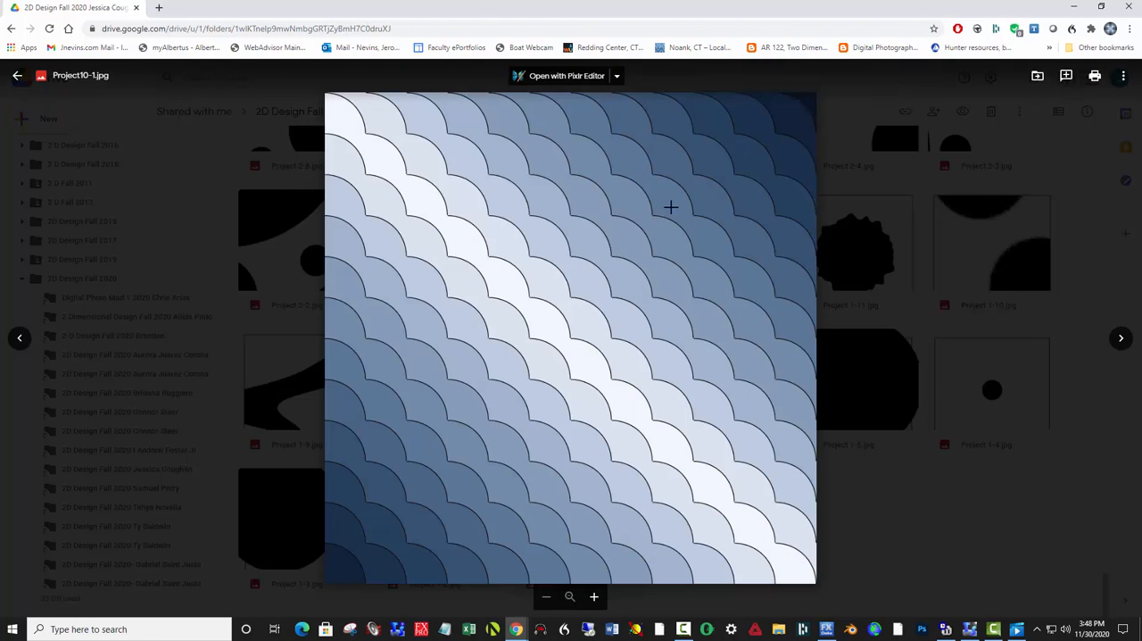
{"action": "mouse_move", "coordinate": [450, 431]}
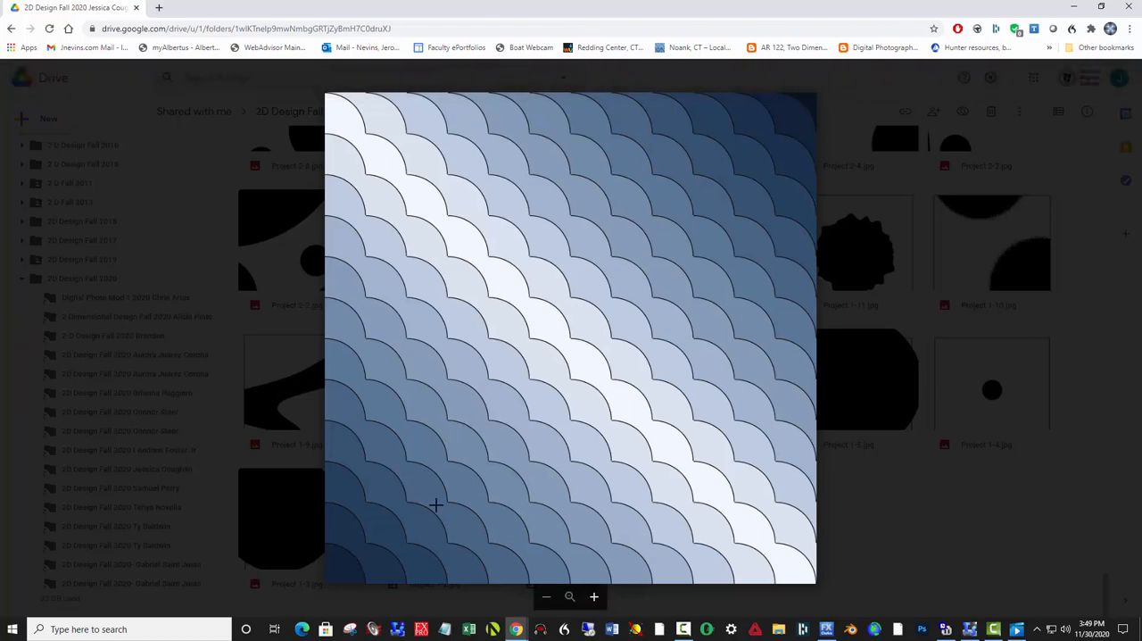
{"action": "mouse_move", "coordinate": [536, 457]}
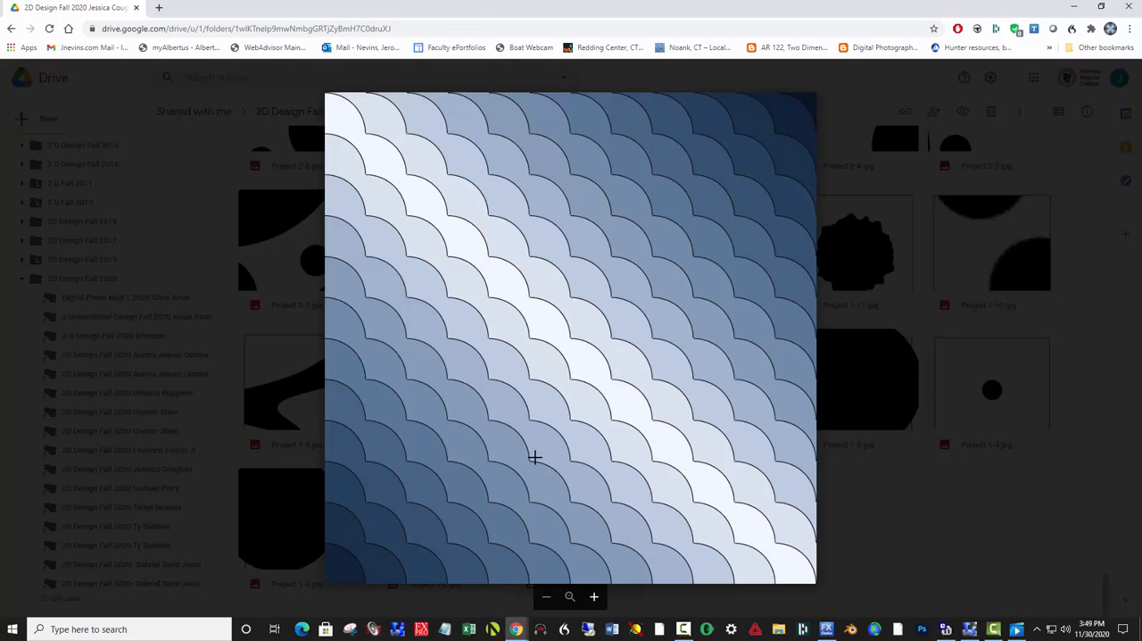
{"action": "mouse_move", "coordinate": [496, 401]}
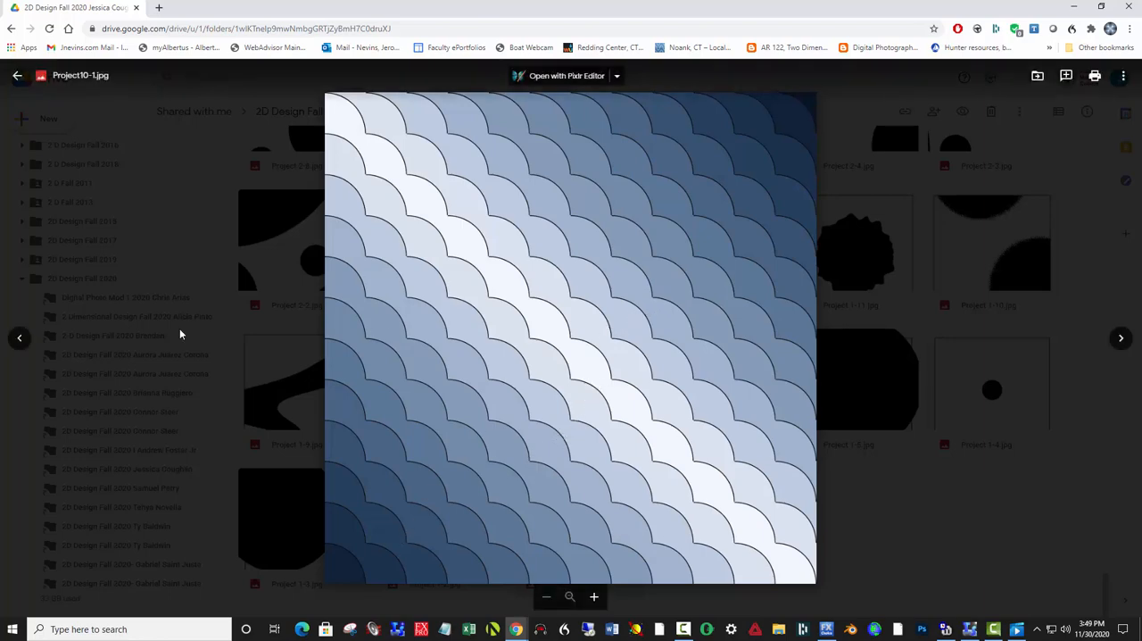
- Leave the blue scallops for the yellow-orange interlocking tessellation
{"action": "left_click", "coordinate": [20, 339]}
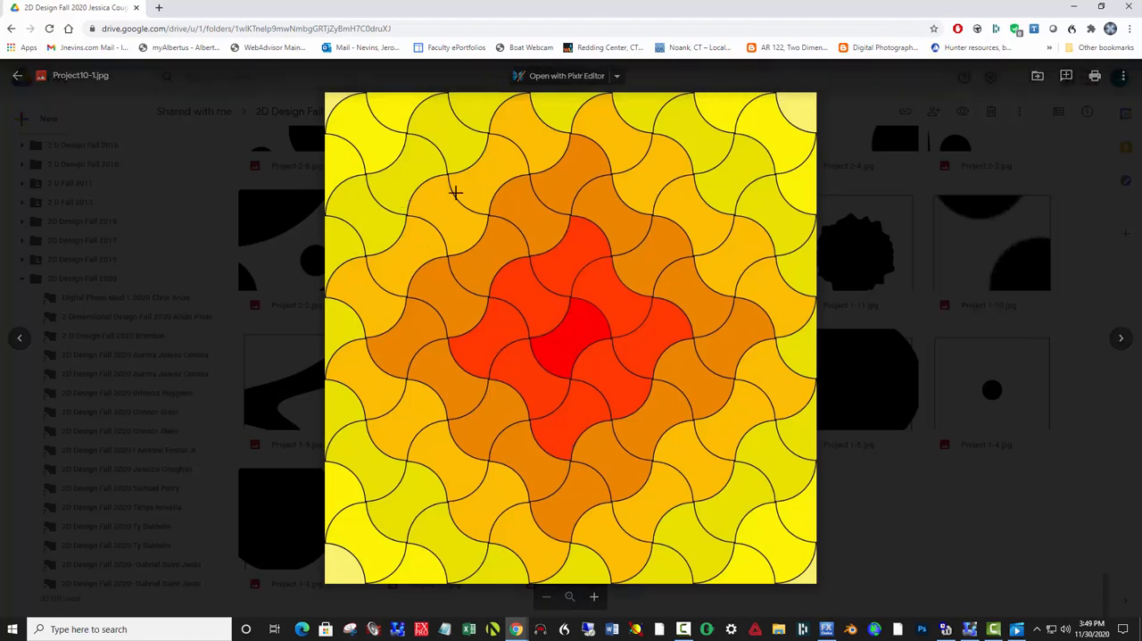
{"action": "mouse_move", "coordinate": [750, 368]}
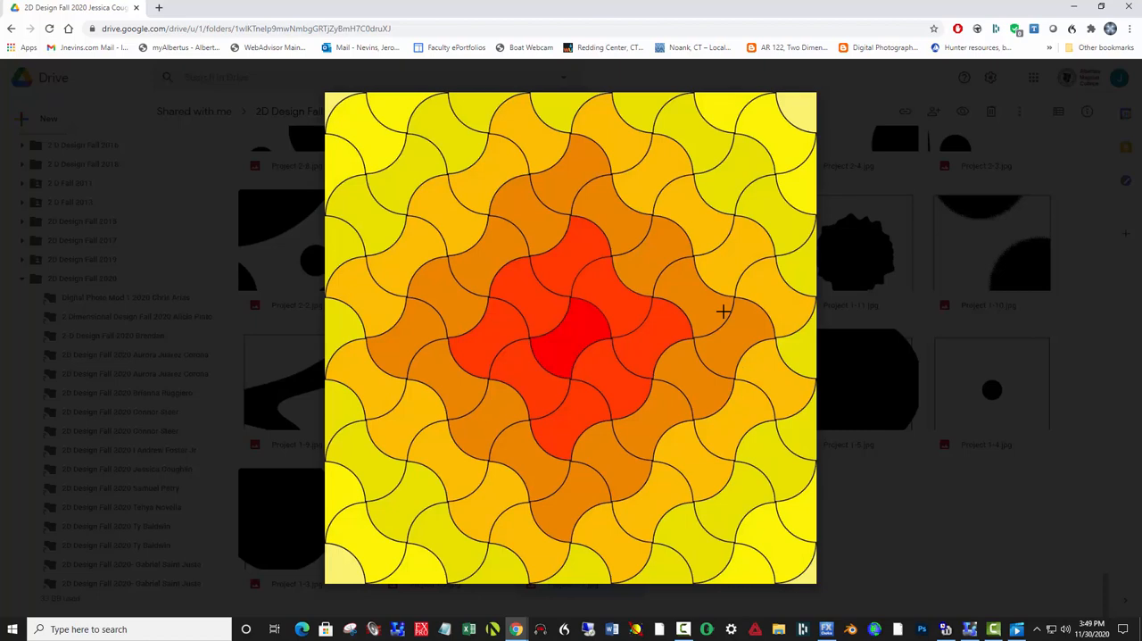
{"action": "mouse_move", "coordinate": [654, 284]}
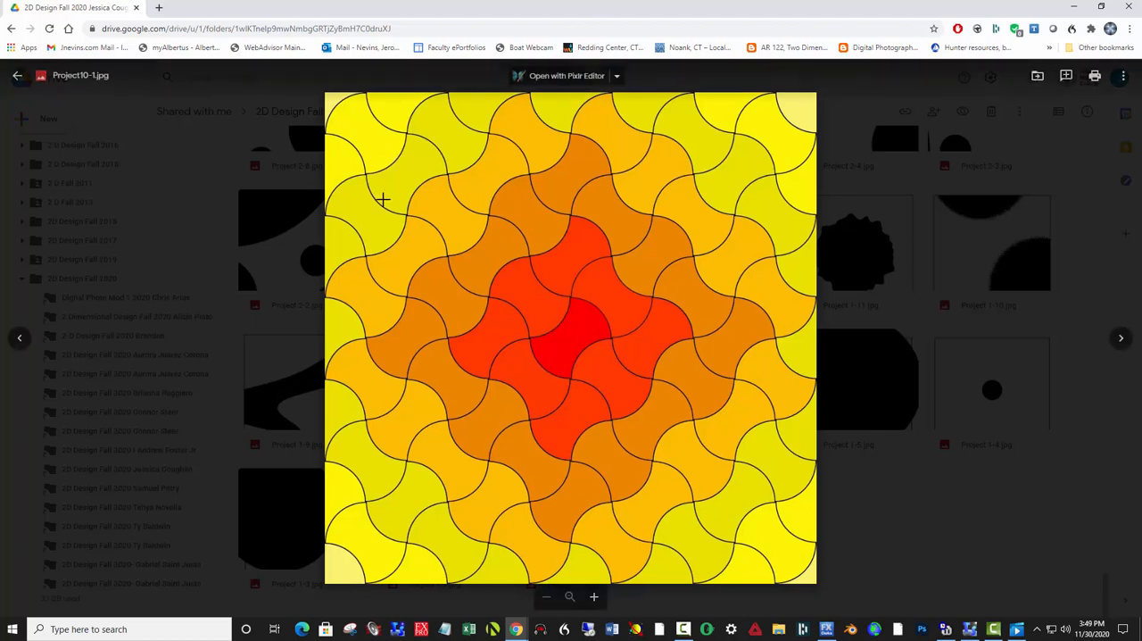
{"action": "mouse_move", "coordinate": [432, 358]}
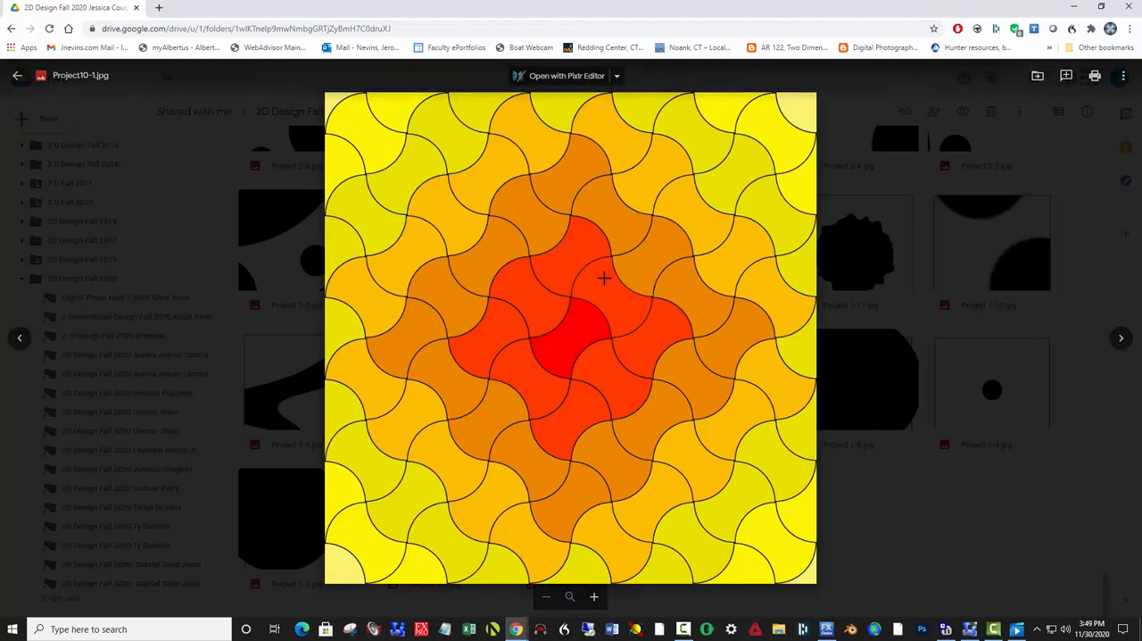
{"action": "mouse_move", "coordinate": [510, 159]}
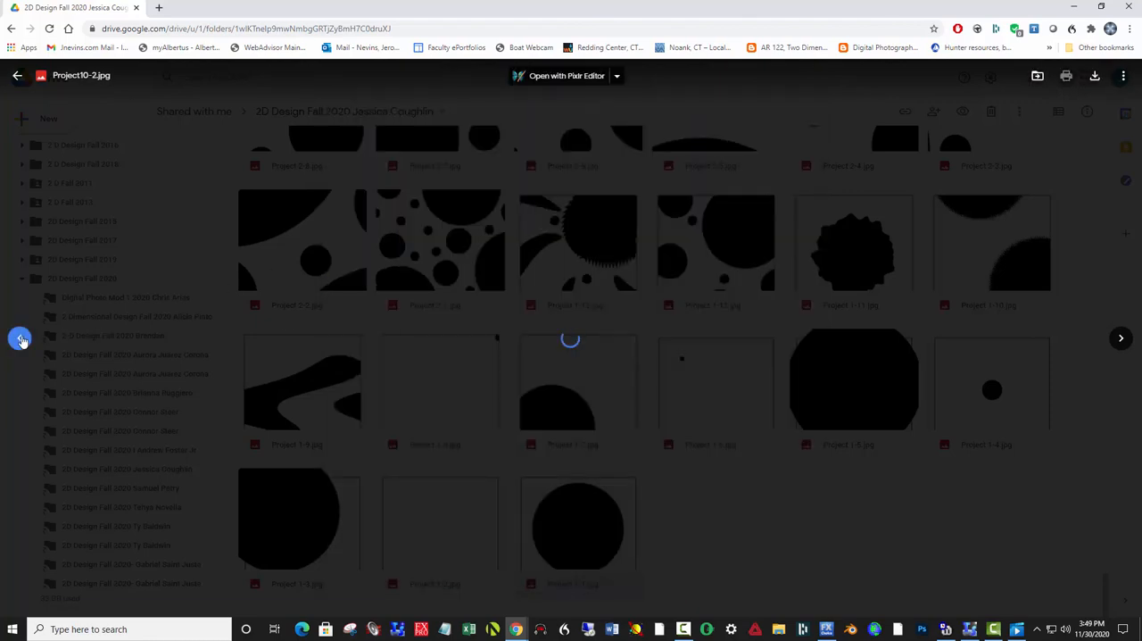
{"action": "left_click", "coordinate": [569, 380]}
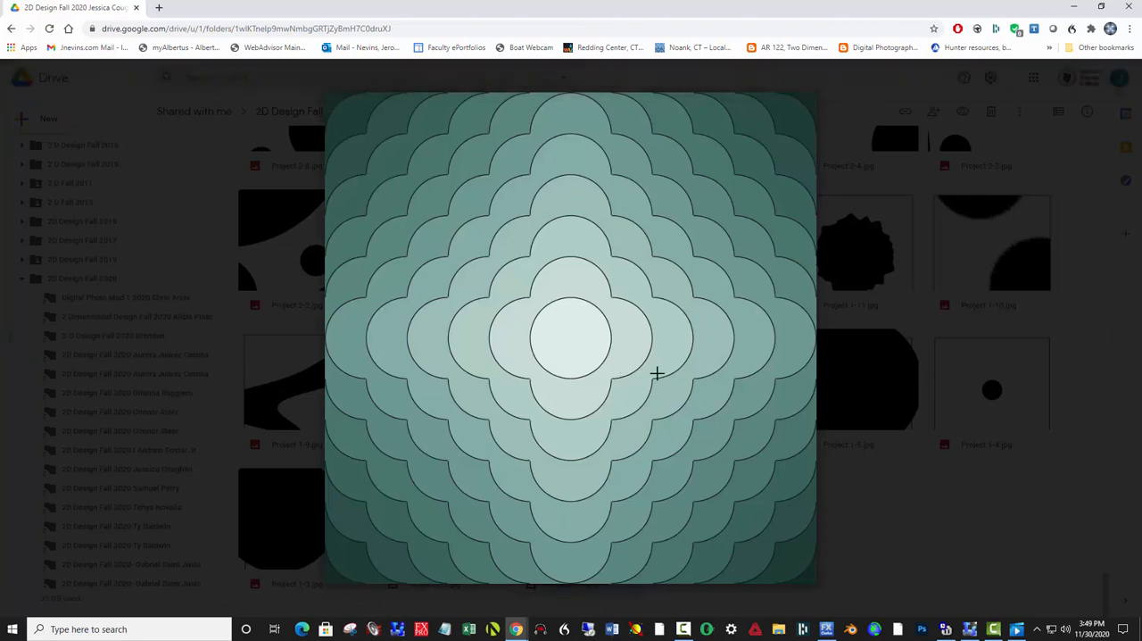
{"action": "mouse_move", "coordinate": [718, 473]}
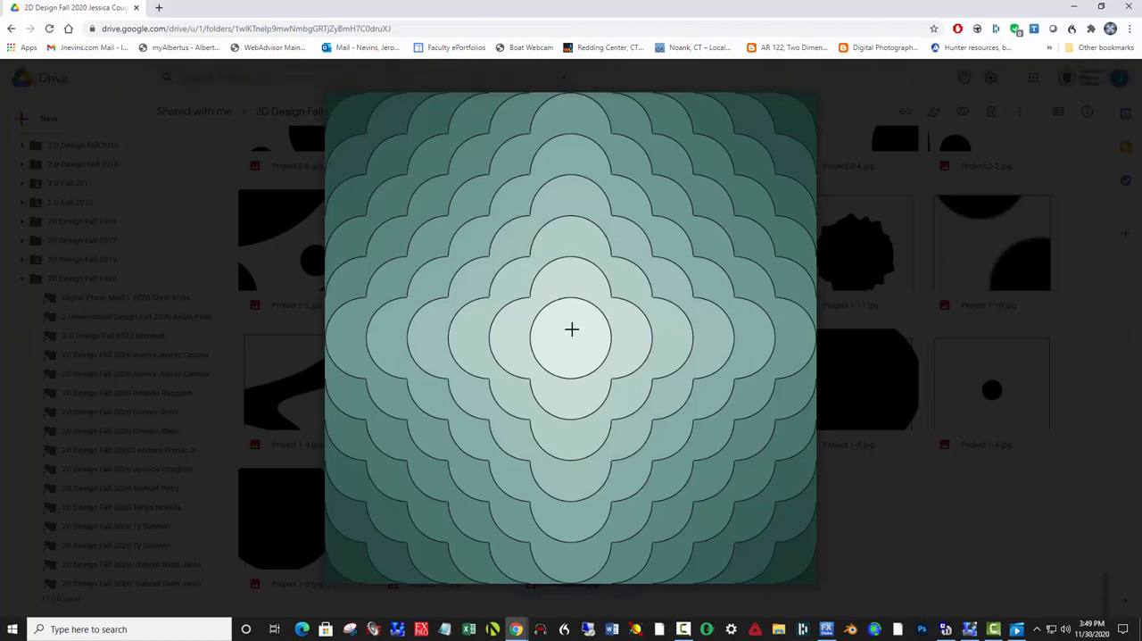
{"action": "mouse_move", "coordinate": [583, 332]}
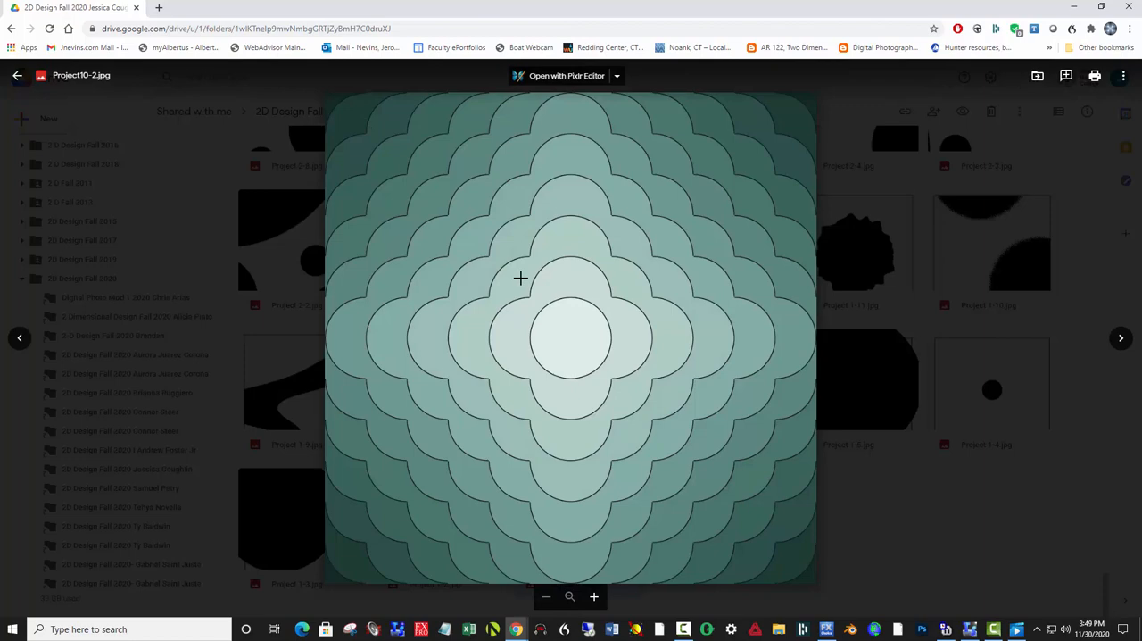
{"action": "mouse_move", "coordinate": [571, 317]}
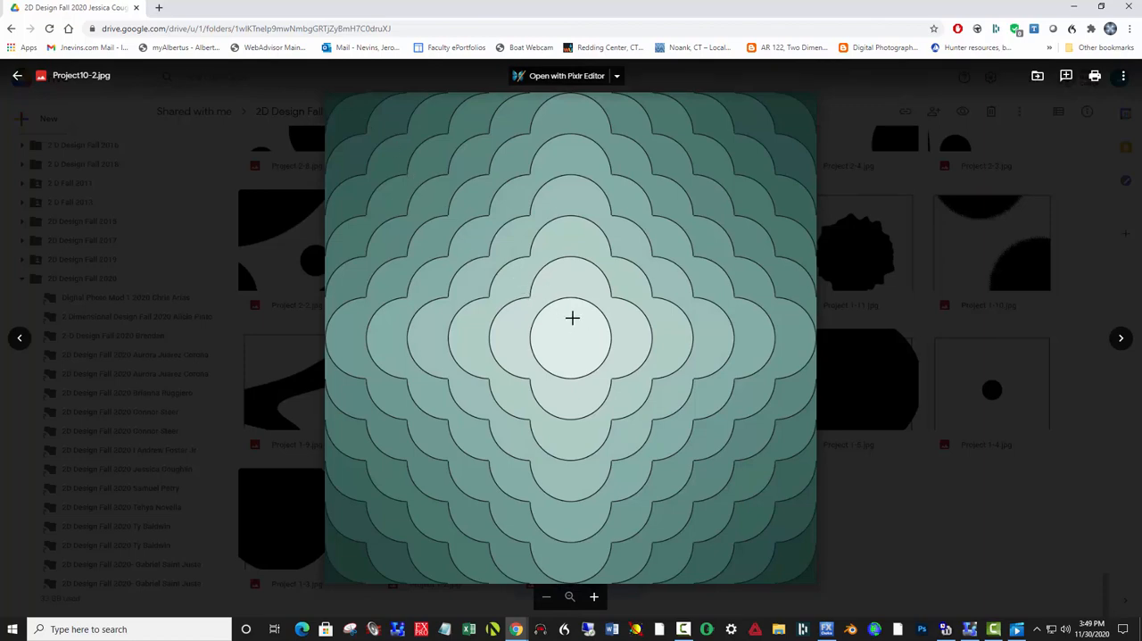
{"action": "mouse_move", "coordinate": [20, 339]}
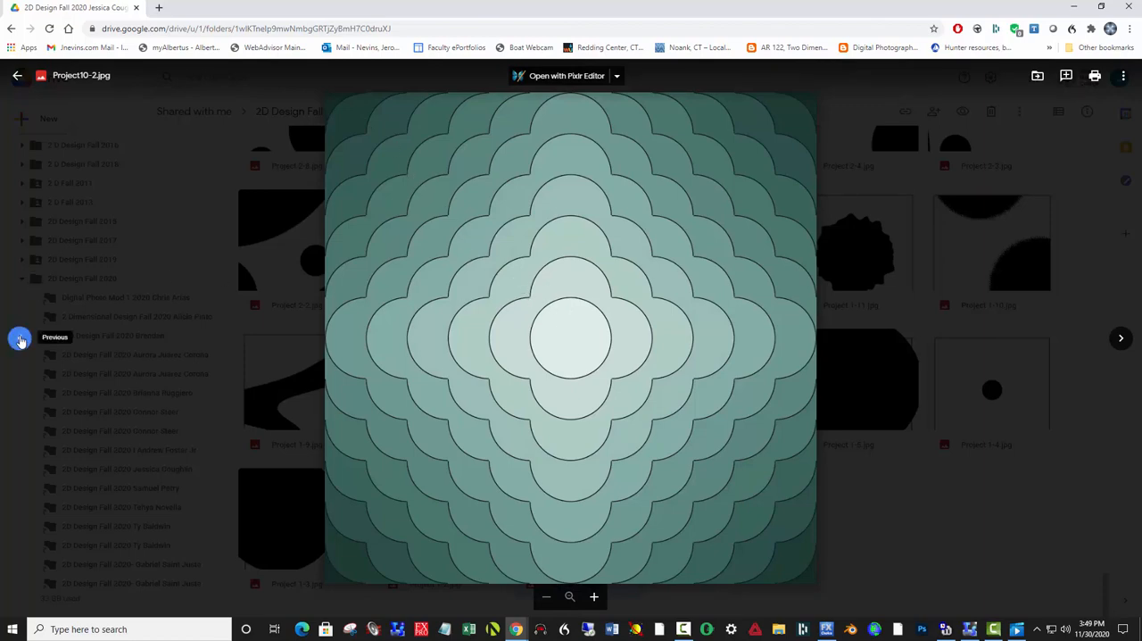
- Advance the preview to Project10-3.jpg, the yellow-green fish-scale tiling
{"action": "left_click", "coordinate": [20, 339]}
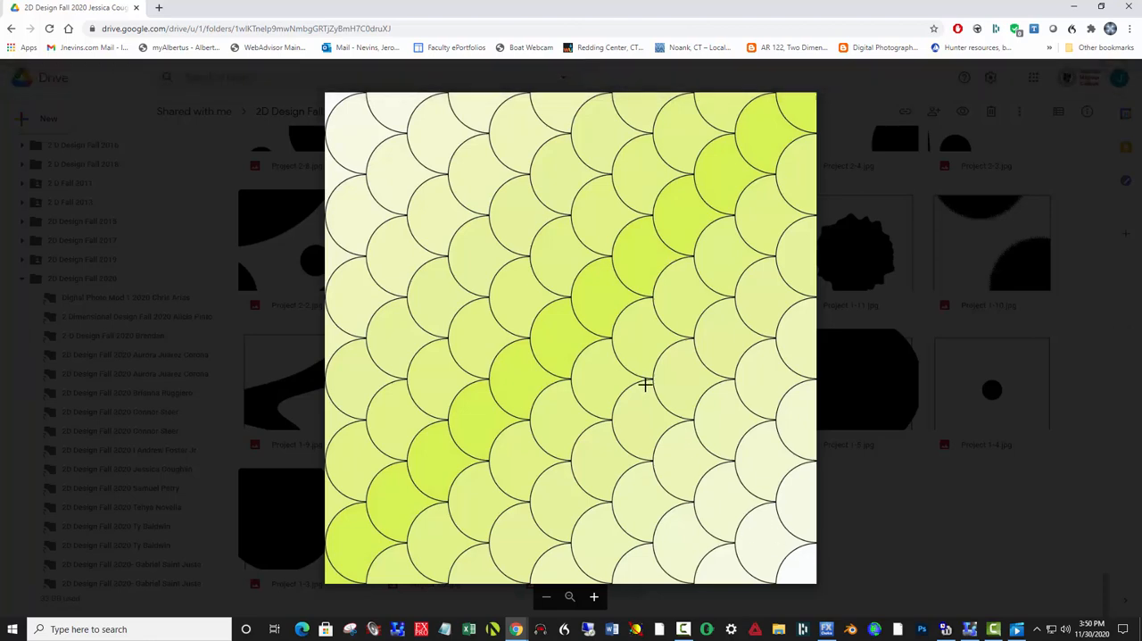
{"action": "mouse_move", "coordinate": [418, 133]}
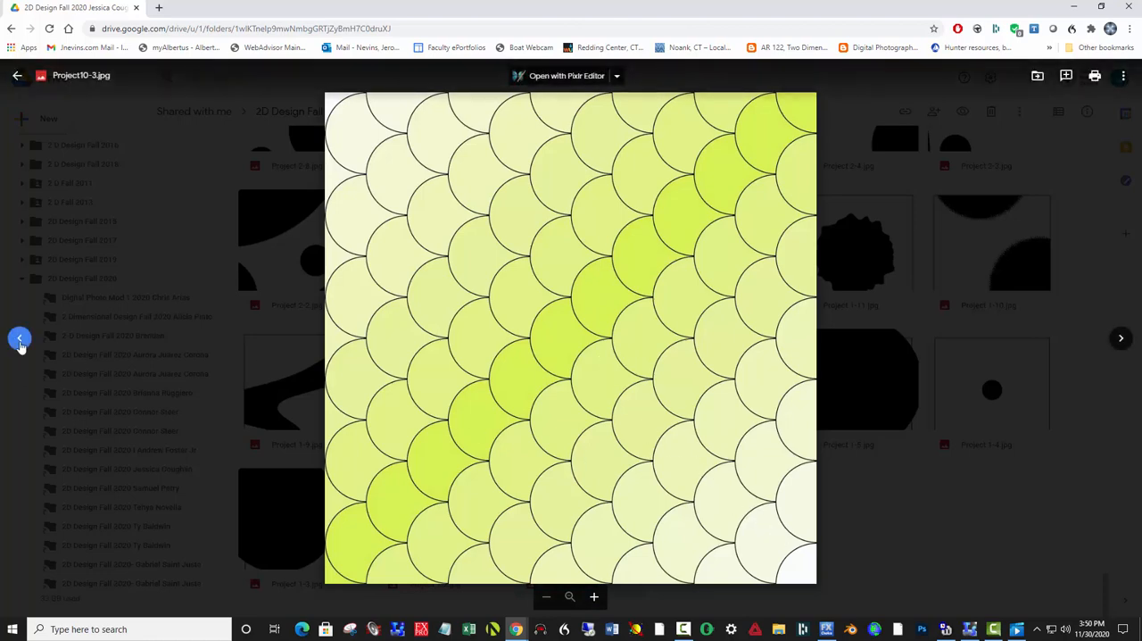
- Step past Project10-4.jpg's black-outline arcs to the purple and yellow swirl Project10-5.jpg
{"action": "left_click", "coordinate": [17, 339]}
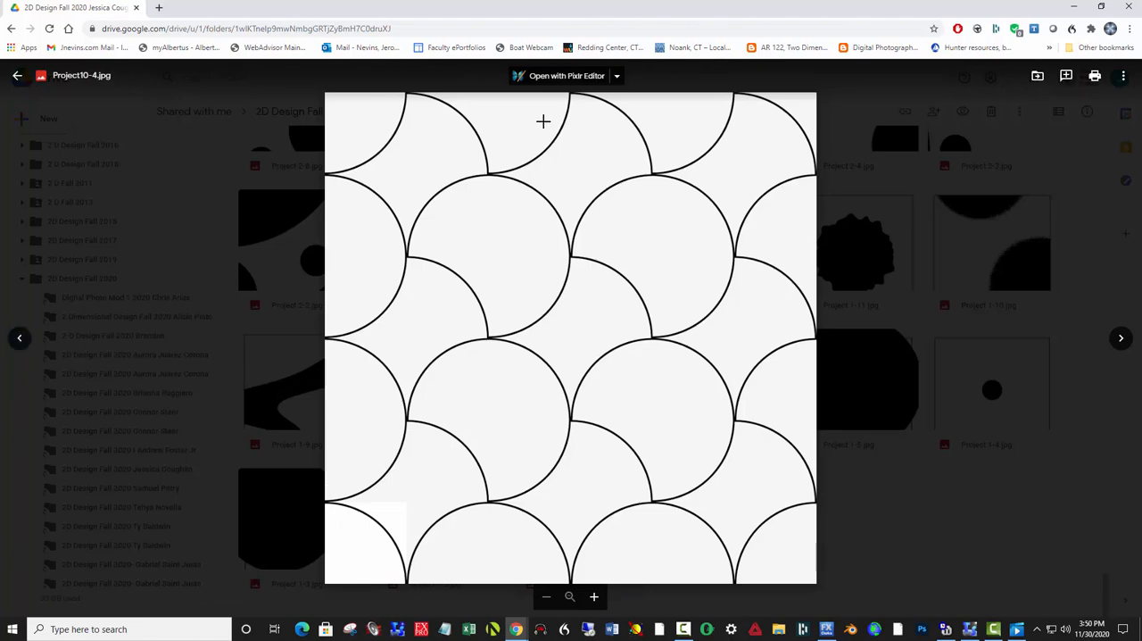
{"action": "mouse_move", "coordinate": [574, 158]}
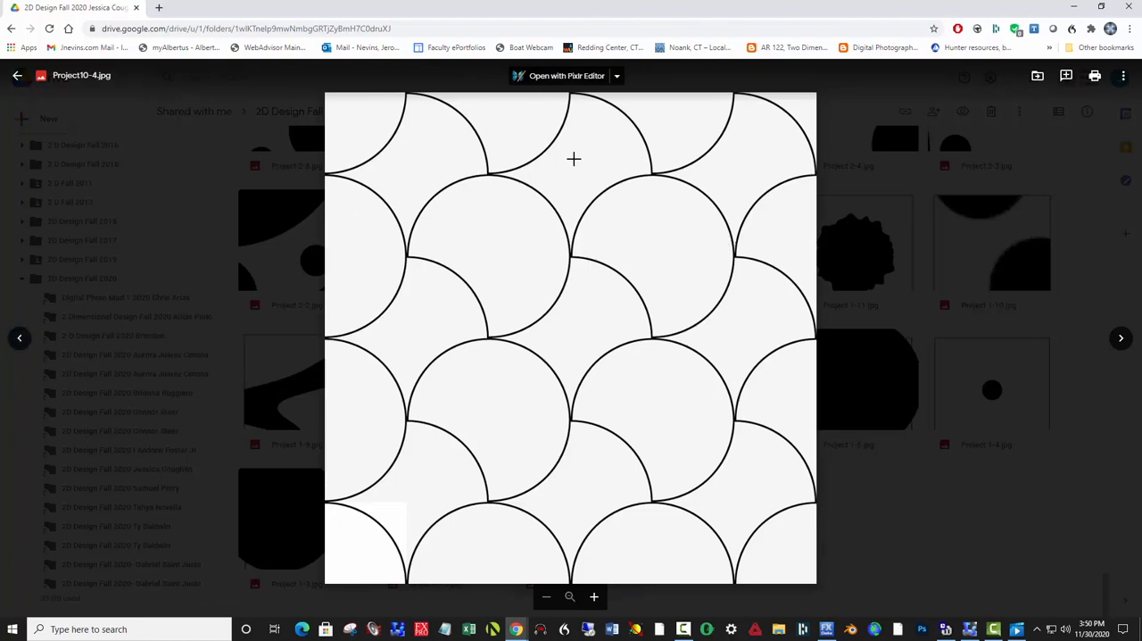
{"action": "mouse_move", "coordinate": [919, 318]}
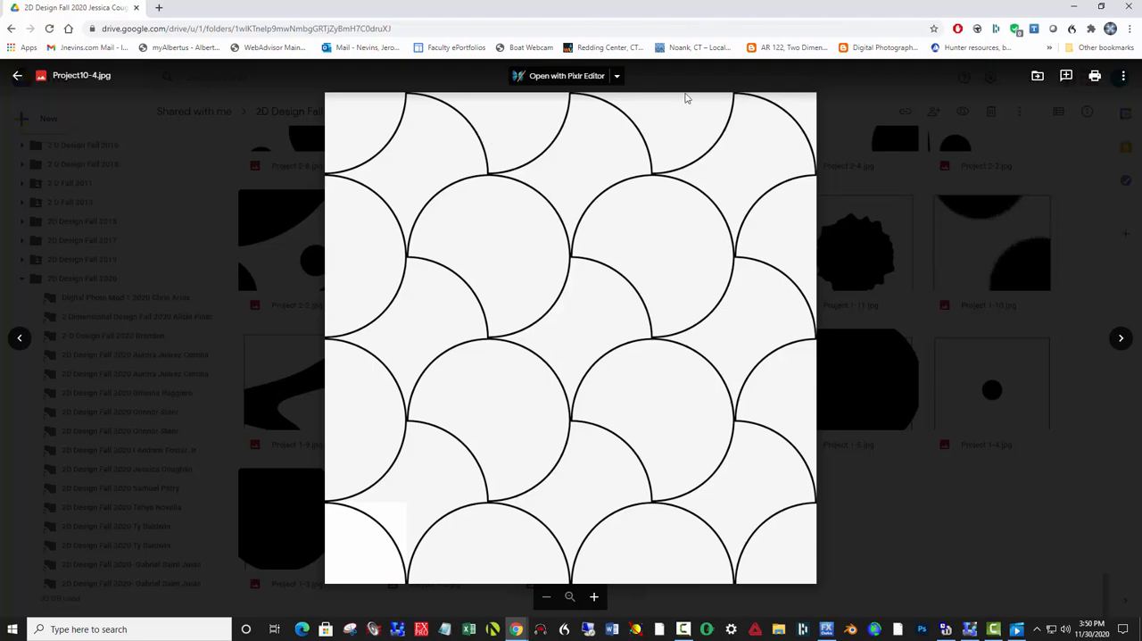
{"action": "mouse_move", "coordinate": [811, 85]}
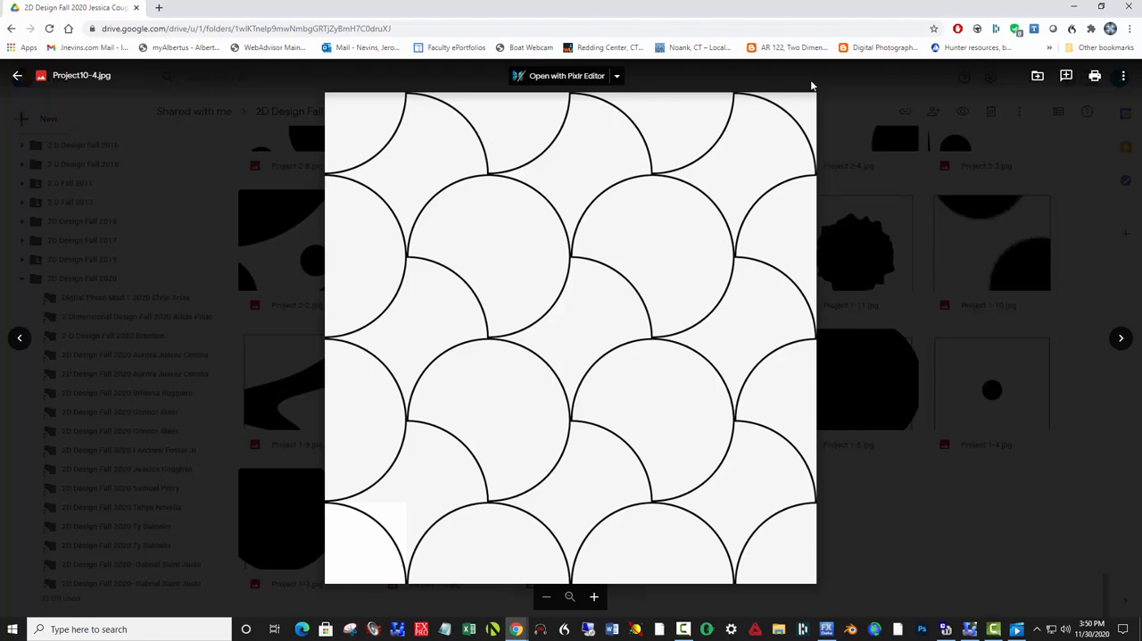
{"action": "mouse_move", "coordinate": [218, 455]}
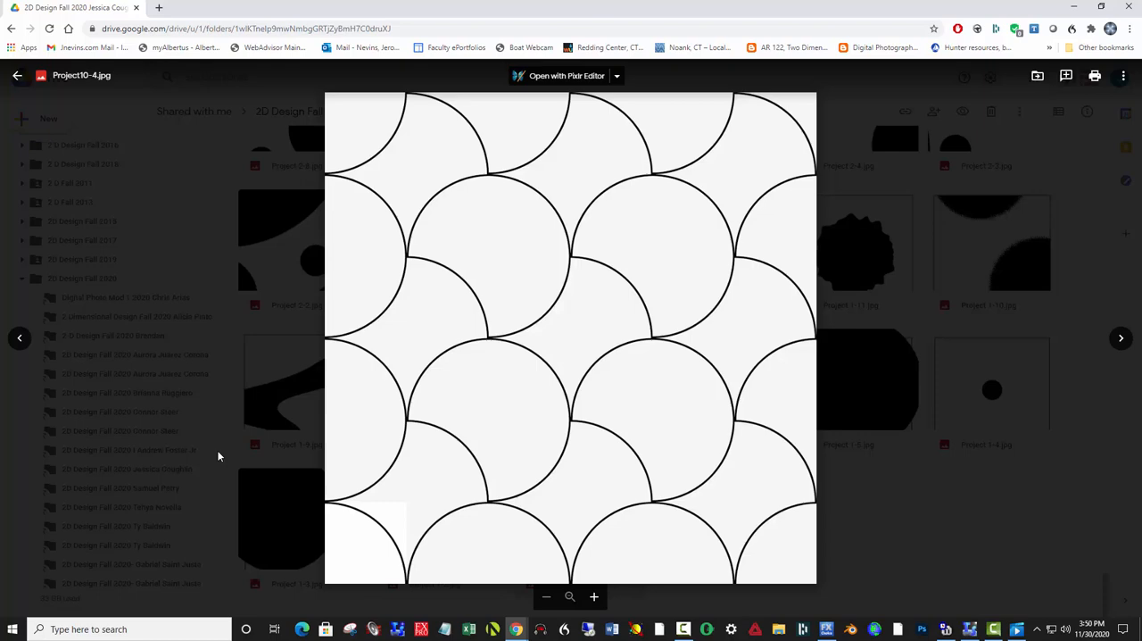
{"action": "mouse_move", "coordinate": [534, 366]}
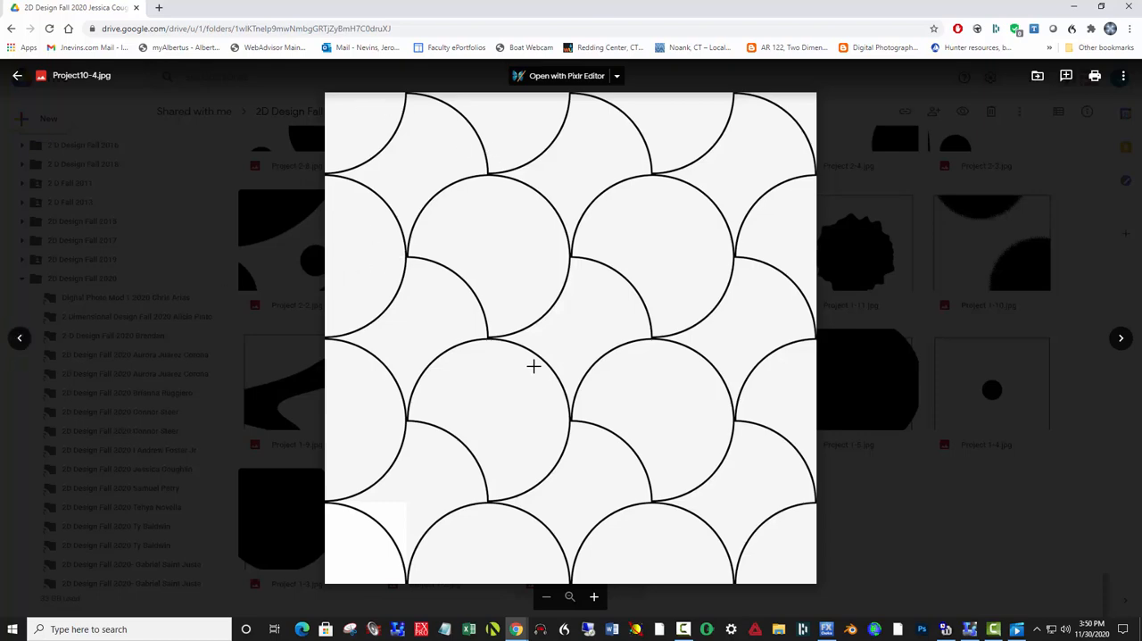
{"action": "mouse_move", "coordinate": [18, 339]}
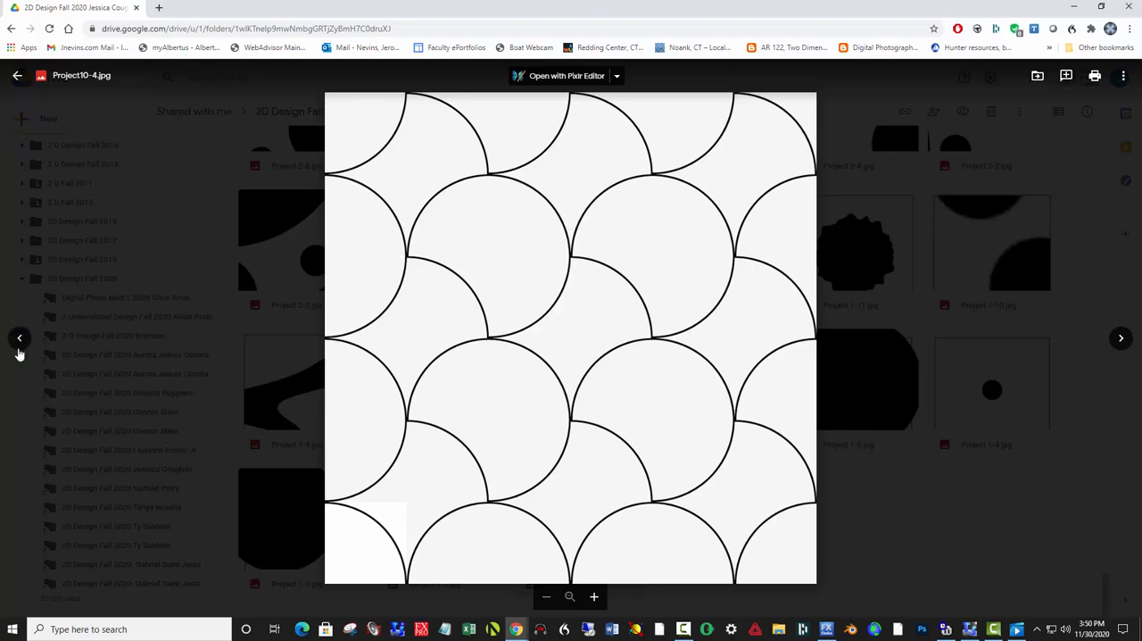
{"action": "left_click", "coordinate": [18, 339]}
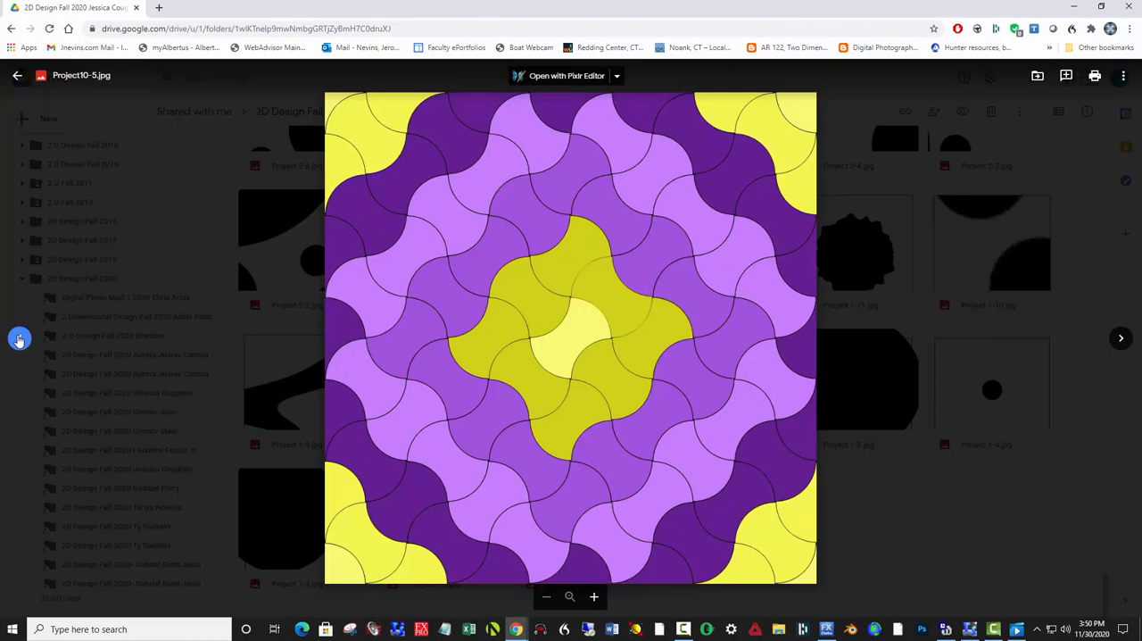
{"action": "mouse_move", "coordinate": [568, 349]}
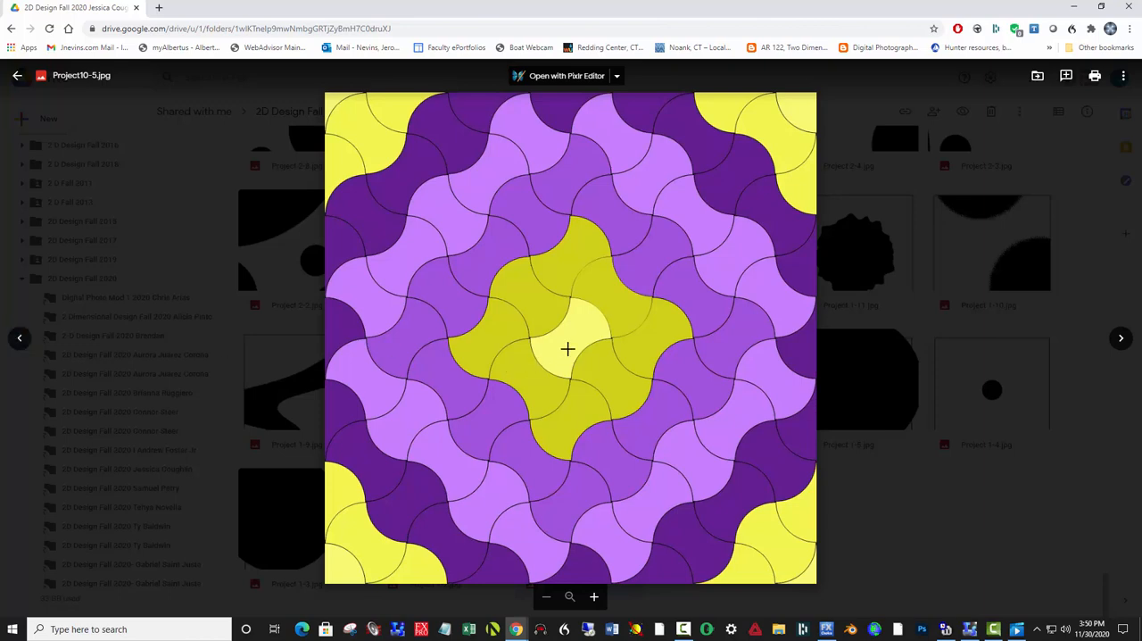
{"action": "mouse_move", "coordinate": [796, 162]}
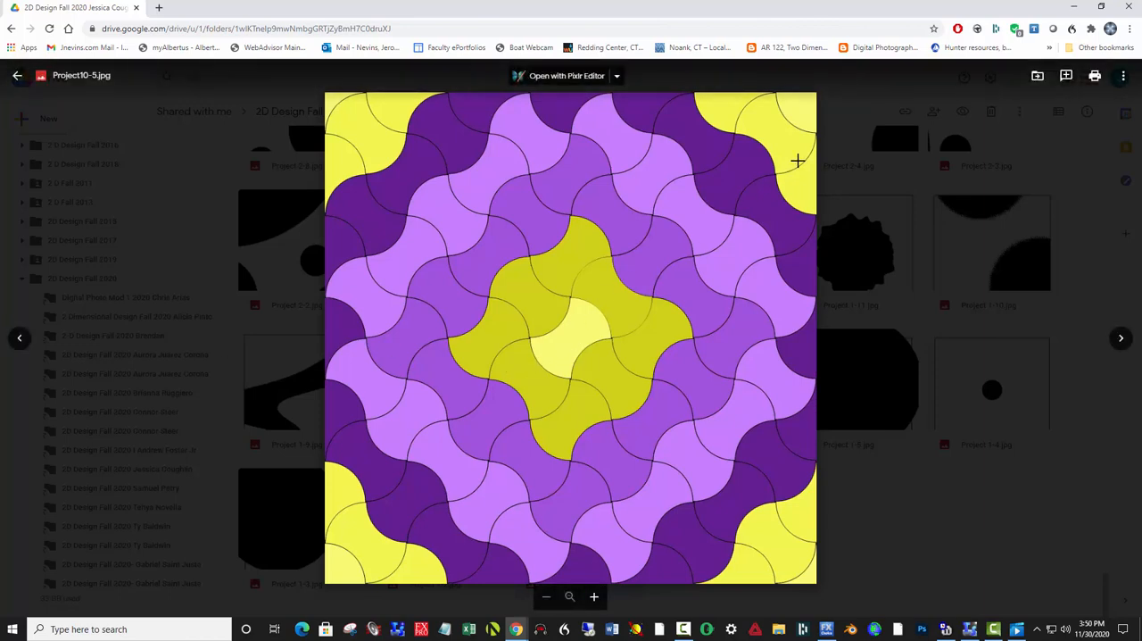
{"action": "mouse_move", "coordinate": [753, 227]}
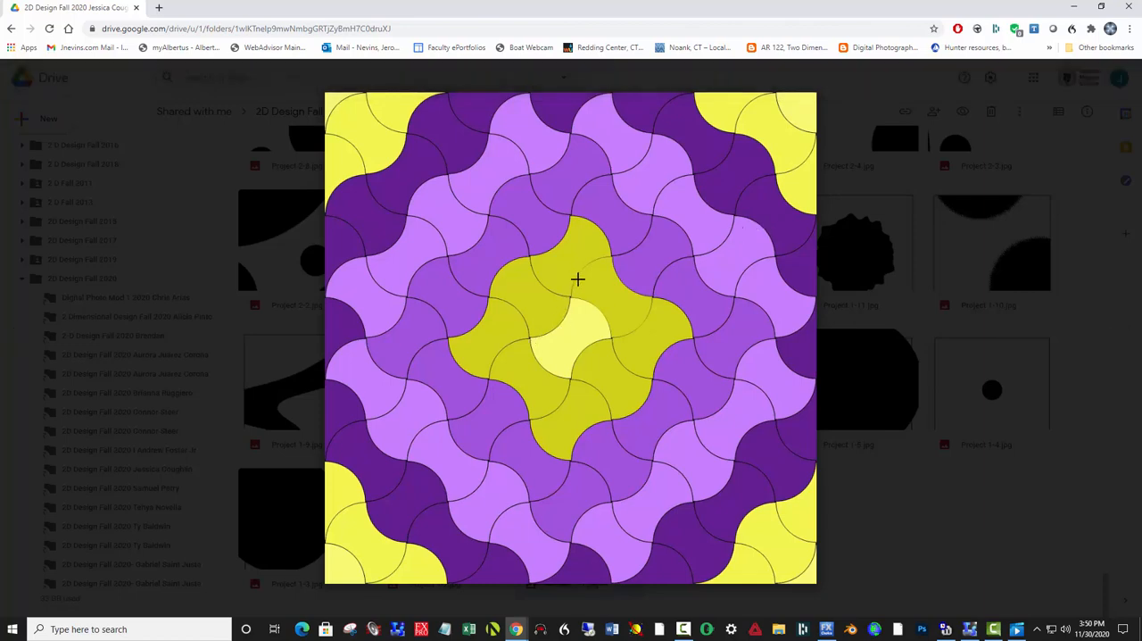
{"action": "mouse_move", "coordinate": [561, 334]}
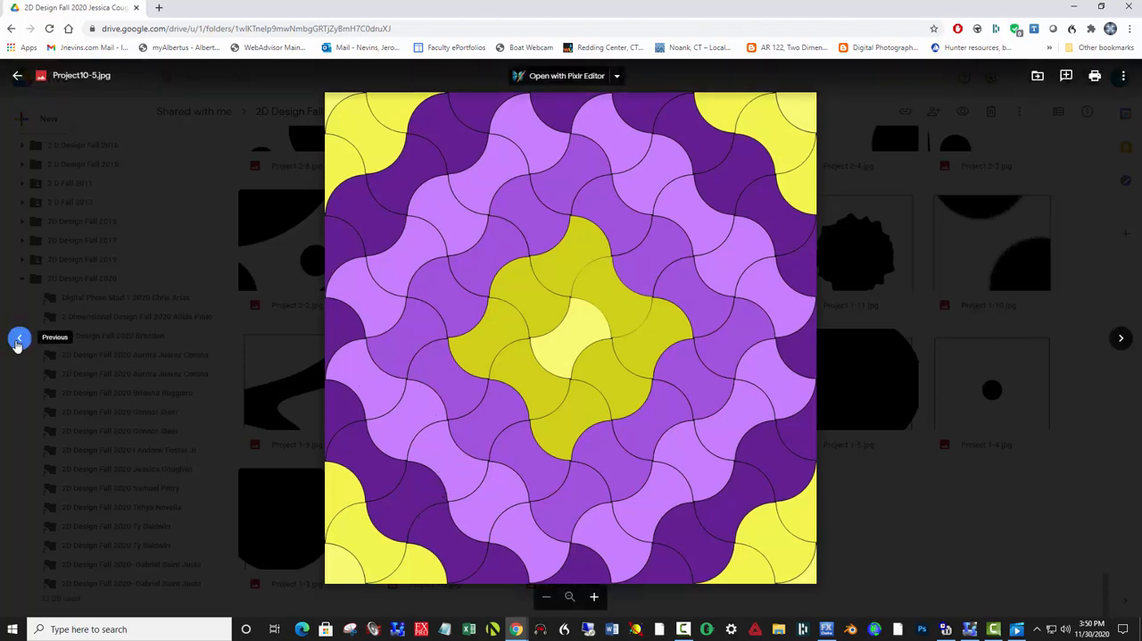
- Move past the purple and yellow swirl to the red tiling Project10-7.jpg
{"action": "left_click", "coordinate": [18, 338]}
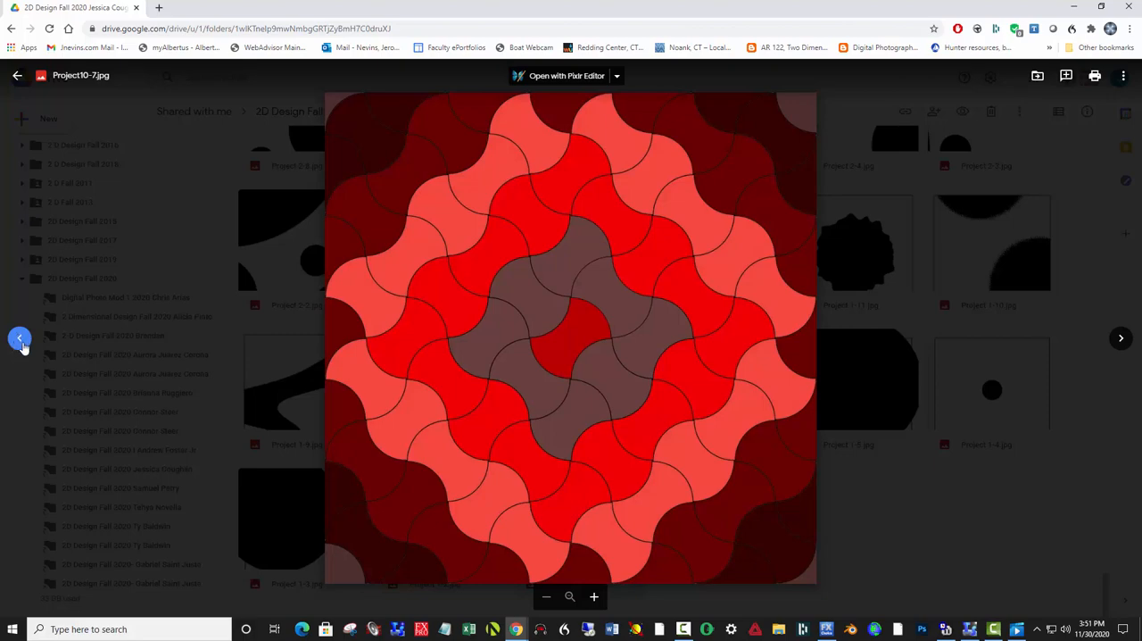
{"action": "mouse_move", "coordinate": [482, 364]}
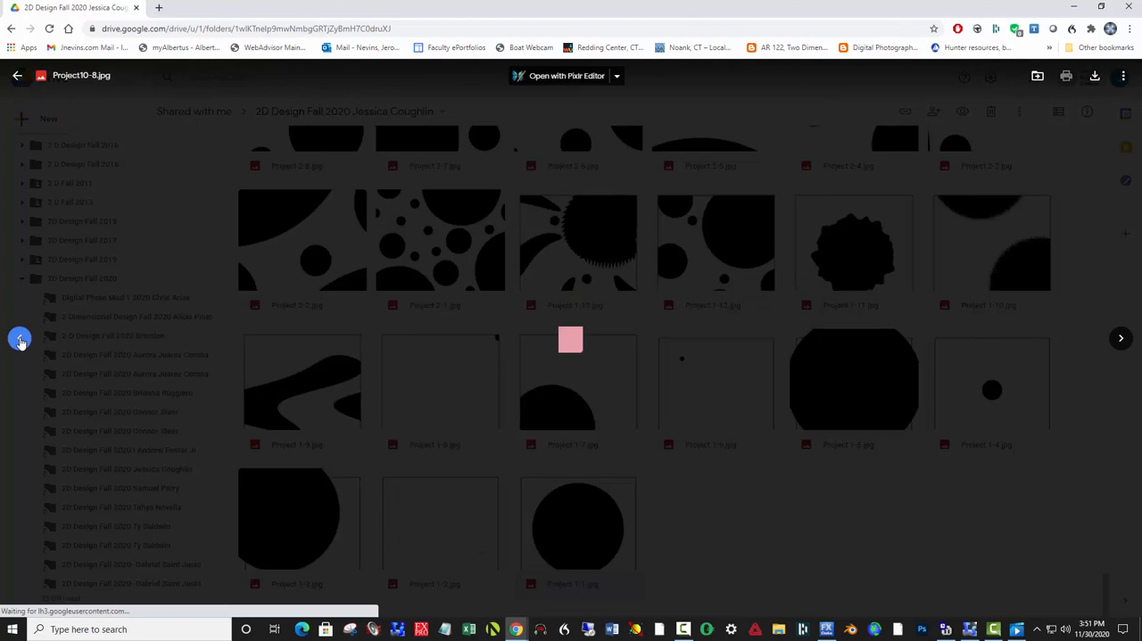
- Advance past the pink and maroon tiling Project10-8.jpg to the black S-swirl action study
{"action": "double_click", "coordinate": [571, 375]}
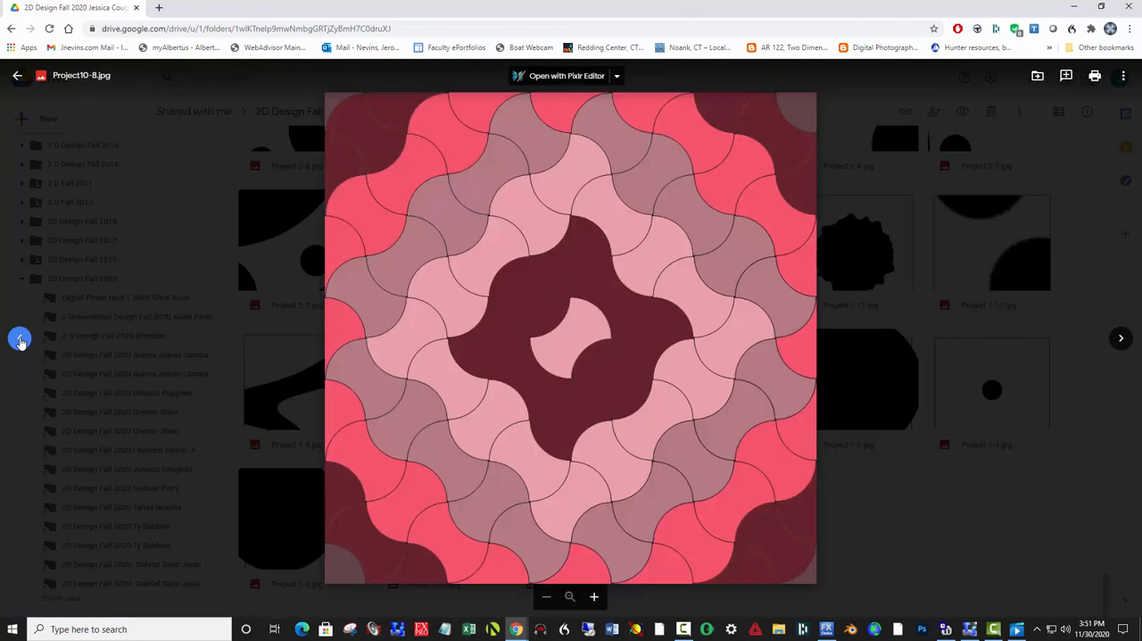
{"action": "left_click", "coordinate": [1120, 337]}
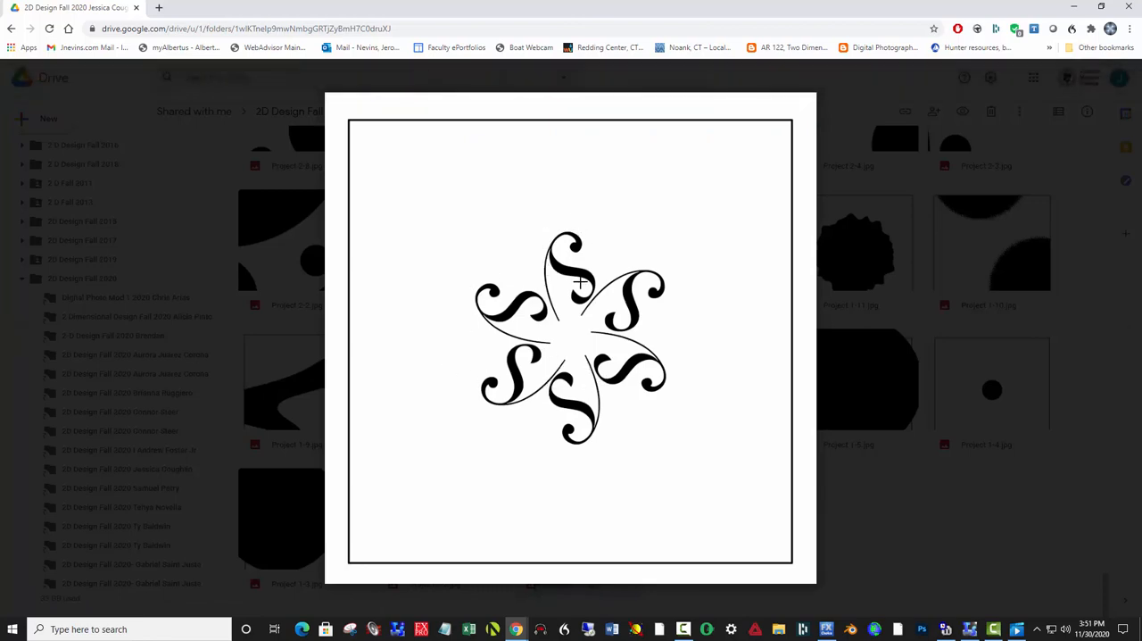
{"action": "mouse_move", "coordinate": [556, 304]}
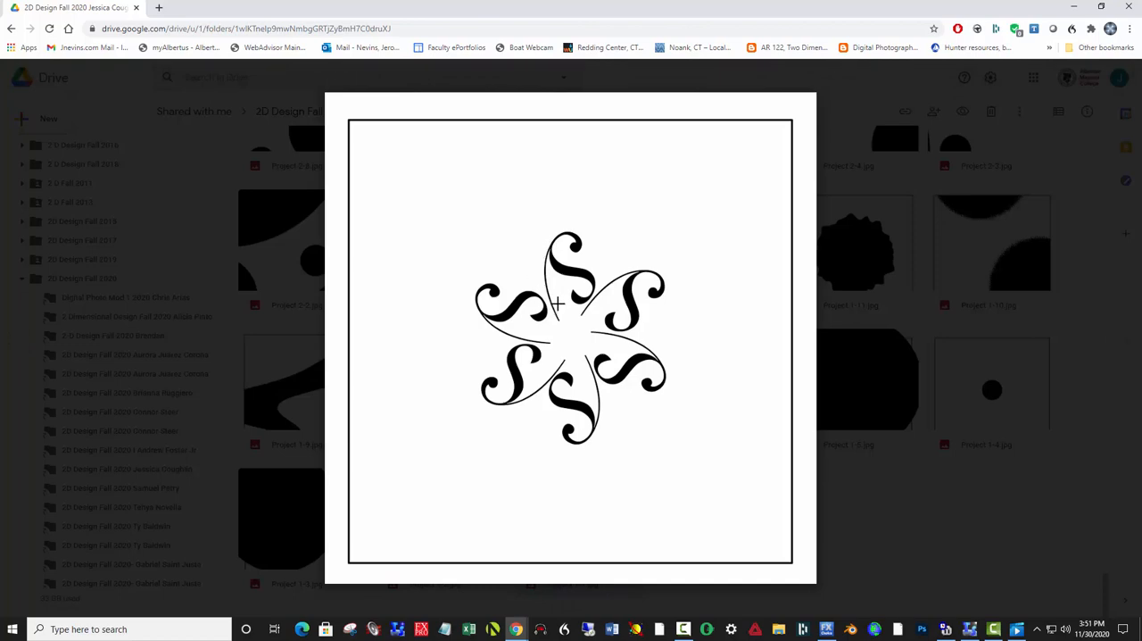
{"action": "mouse_move", "coordinate": [578, 293]}
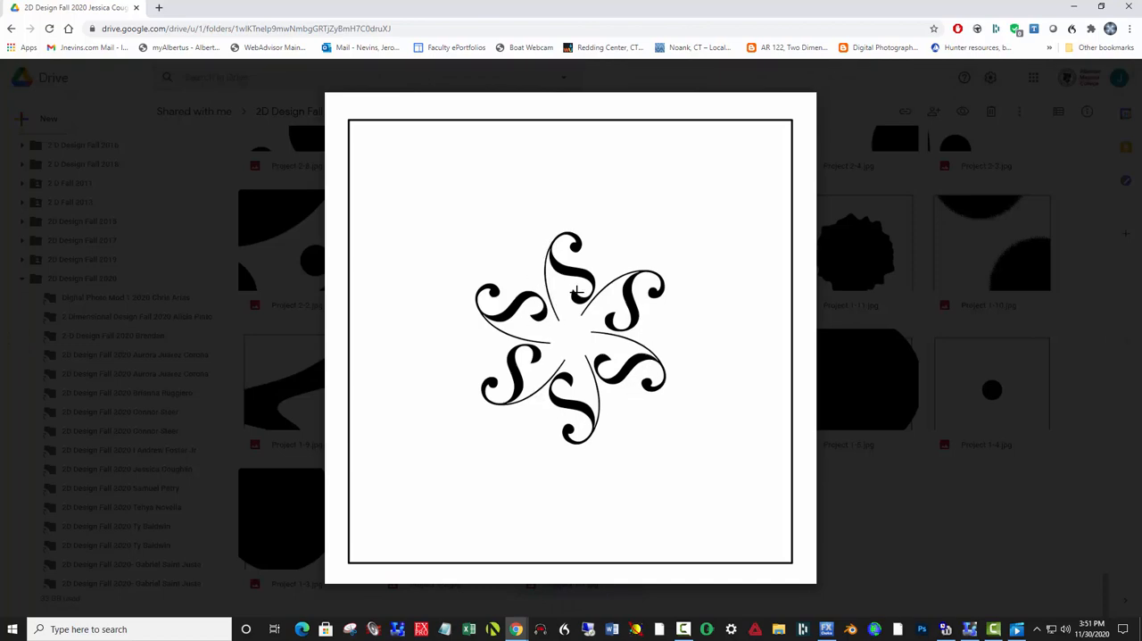
{"action": "mouse_move", "coordinate": [649, 339]}
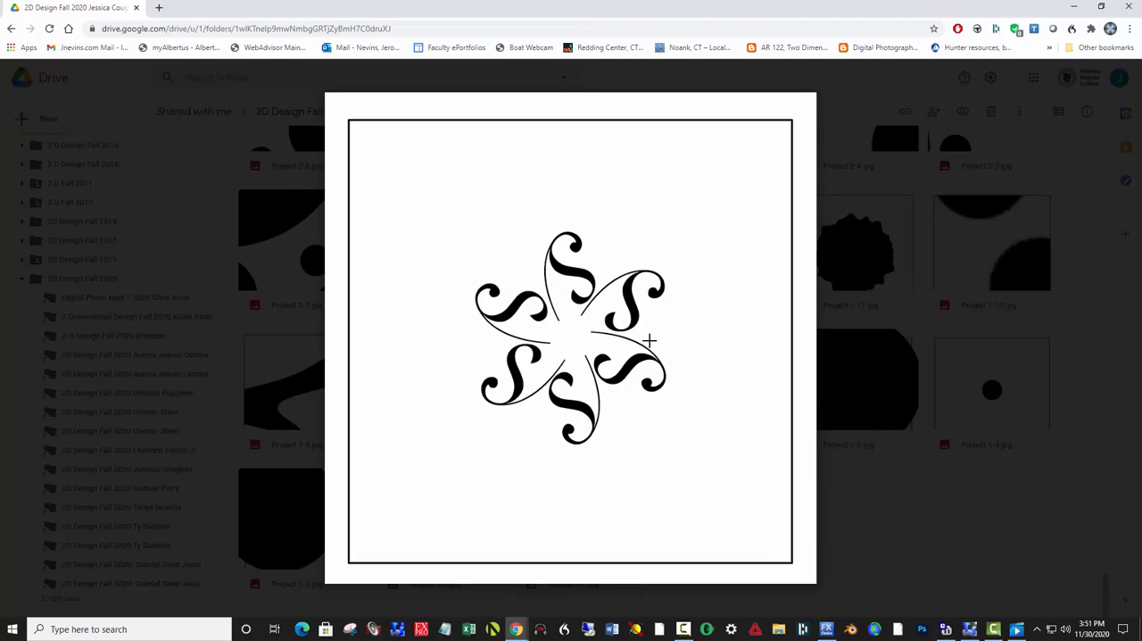
{"action": "mouse_move", "coordinate": [562, 304]}
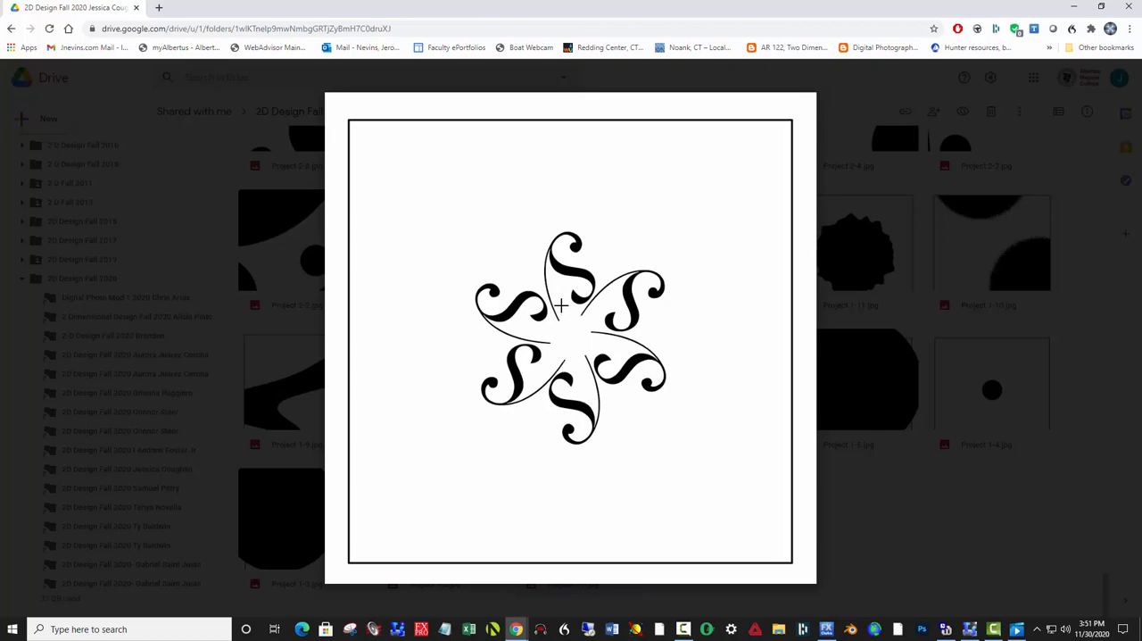
{"action": "mouse_move", "coordinate": [672, 343]}
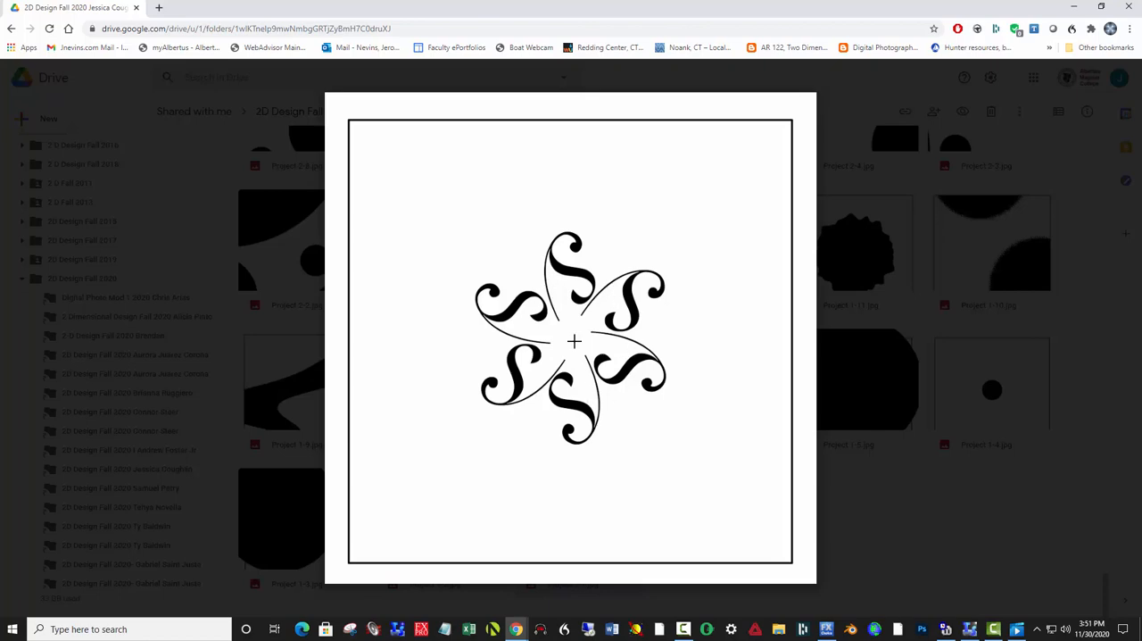
- Move from the six-S pinwheel spiral to Project11-2.jpg, the denser ring of S shapes
{"action": "left_click", "coordinate": [18, 75]}
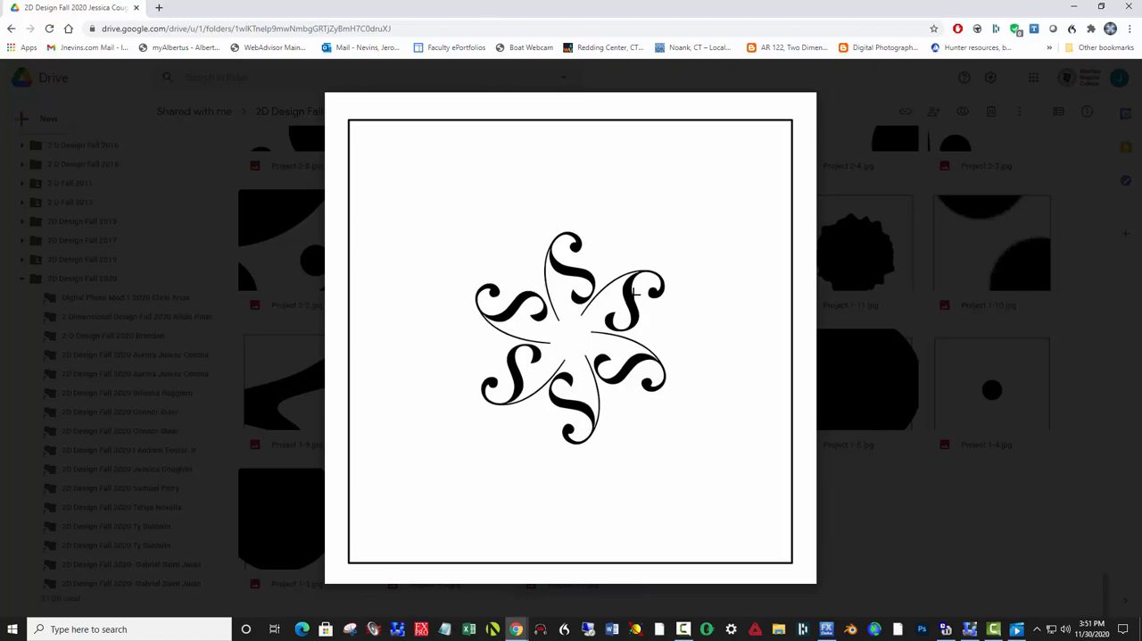
{"action": "mouse_move", "coordinate": [548, 282]}
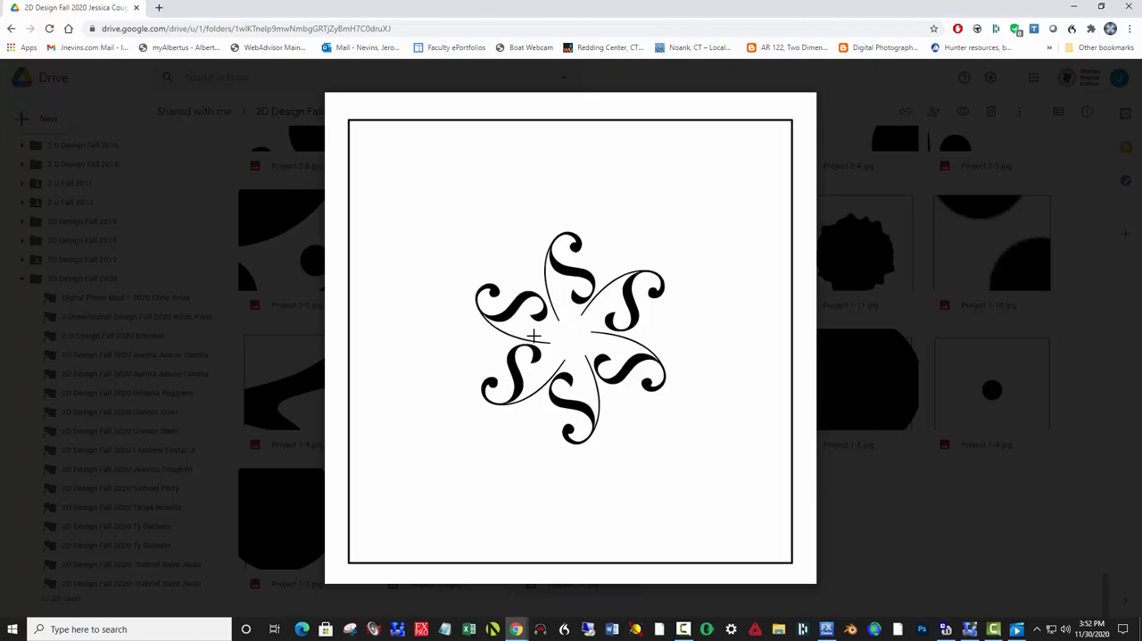
{"action": "mouse_move", "coordinate": [542, 400]}
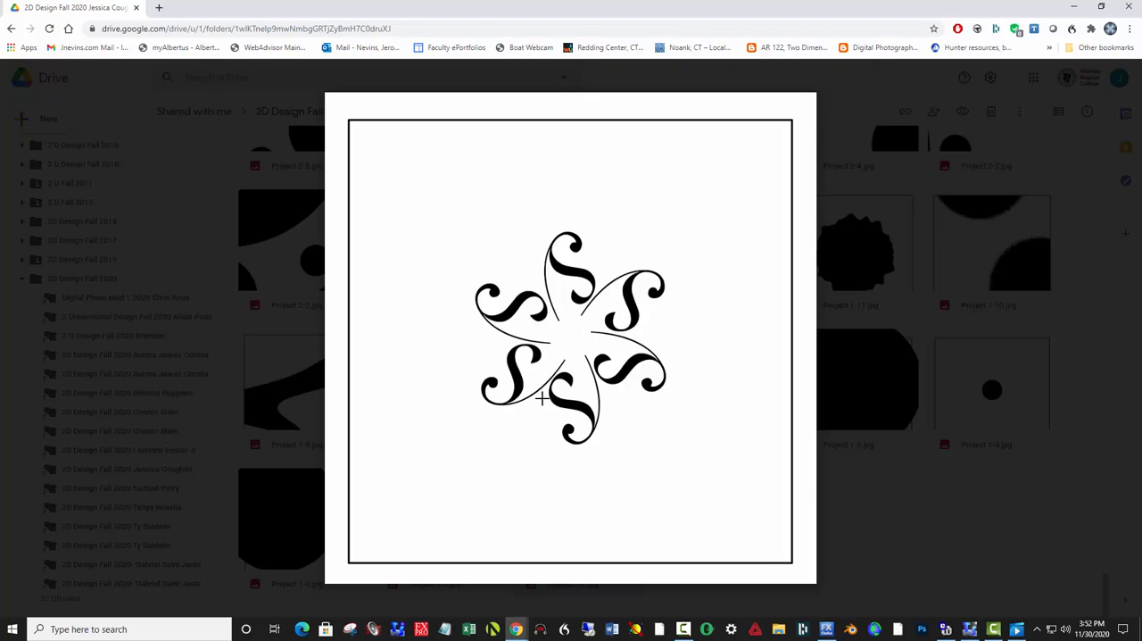
{"action": "mouse_move", "coordinate": [557, 275]}
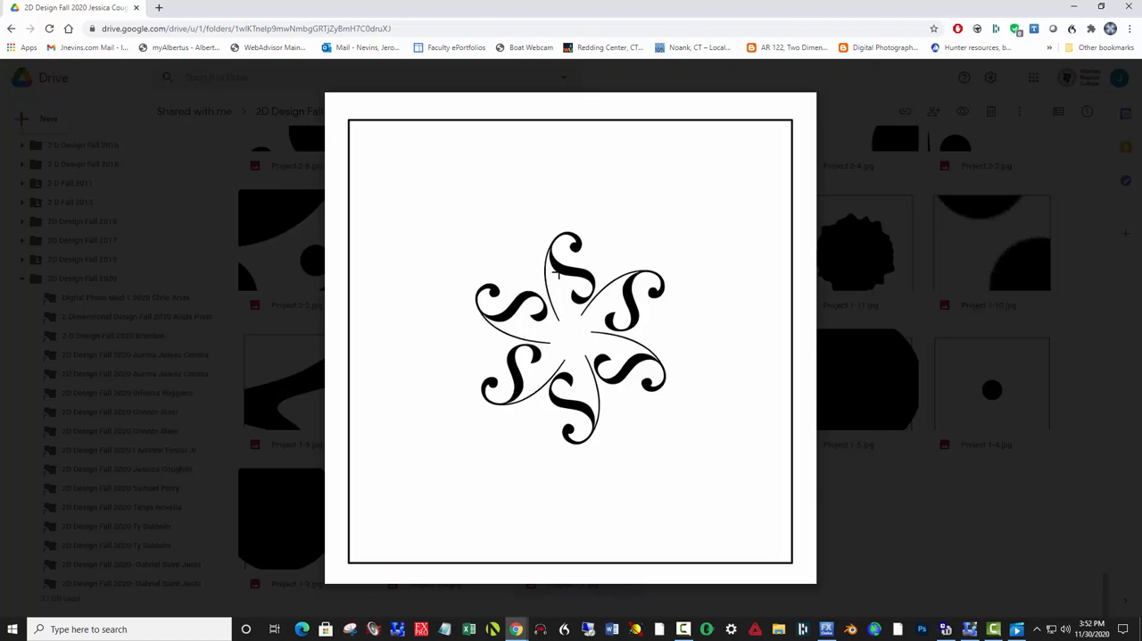
{"action": "mouse_move", "coordinate": [267, 325]}
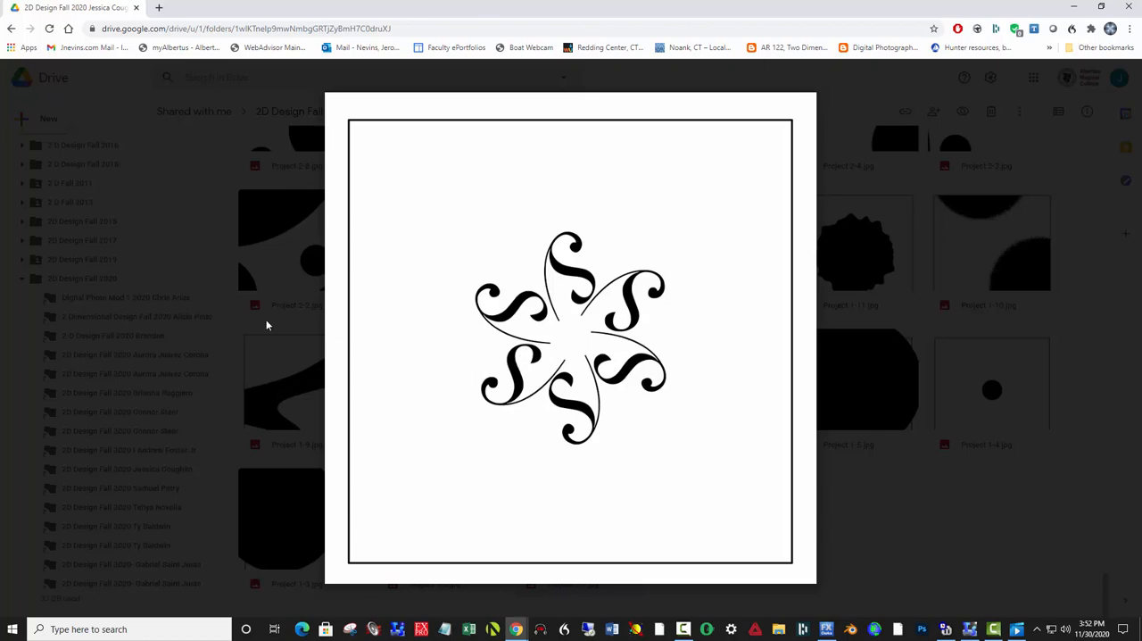
{"action": "left_click", "coordinate": [20, 339]}
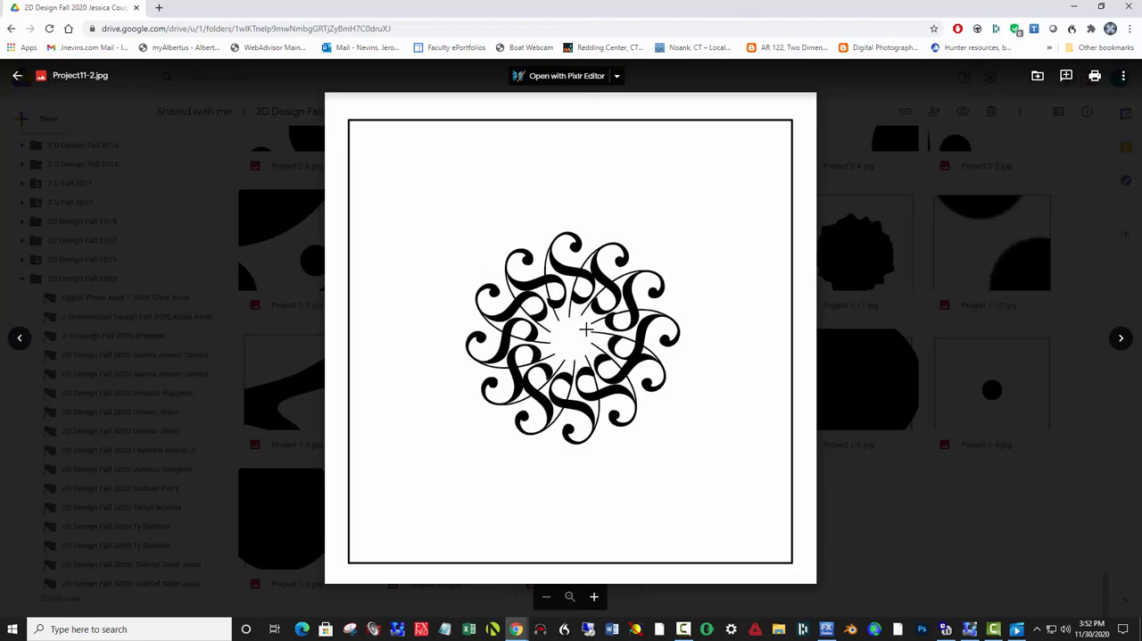
- Step forward from Project11-2.jpg to Project11-4.jpg, the ring of thick black S curves
{"action": "left_click", "coordinate": [20, 337]}
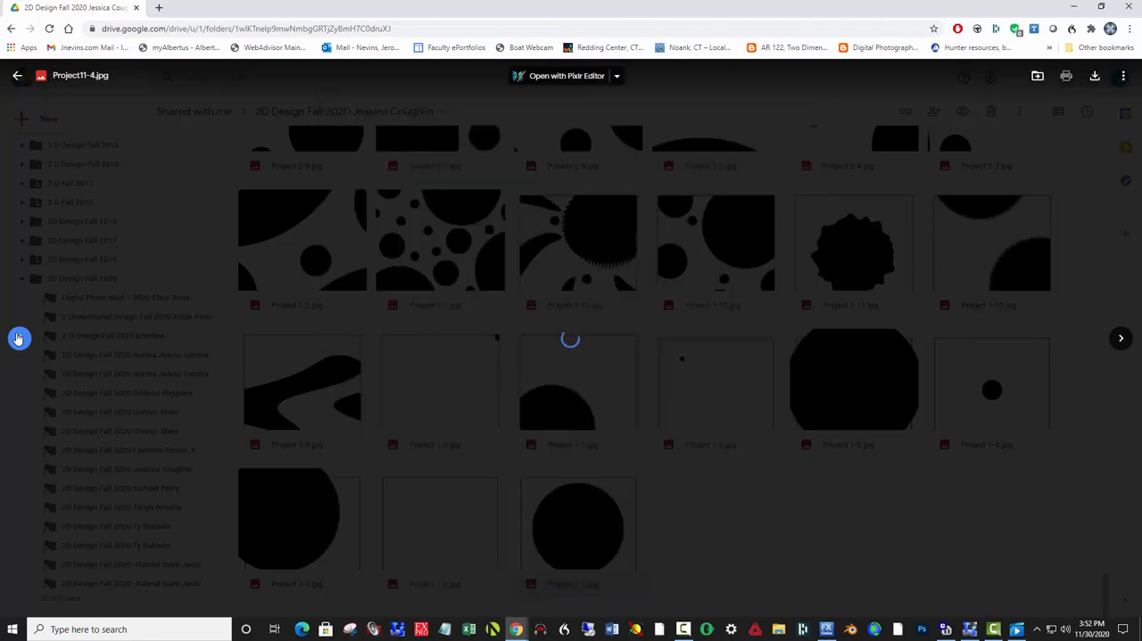
{"action": "left_click", "coordinate": [578, 382]}
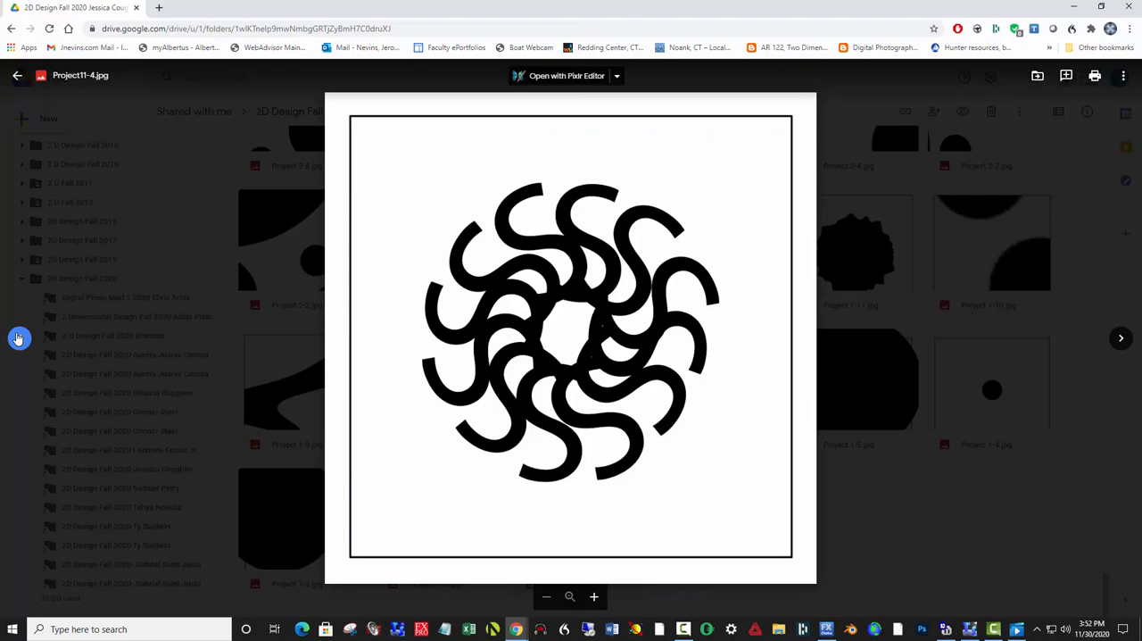
- Step past Project11-8.jpg's mirrored arcs to the grey four-pointed star Project11-12.jpg
{"action": "left_click", "coordinate": [1121, 338]}
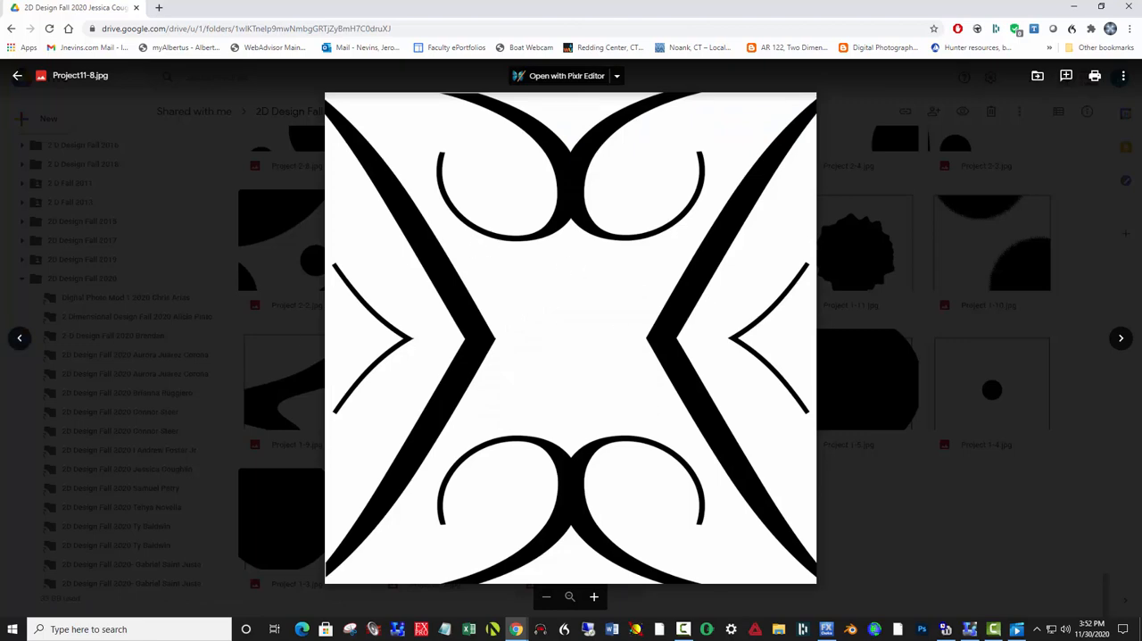
{"action": "mouse_move", "coordinate": [625, 391]}
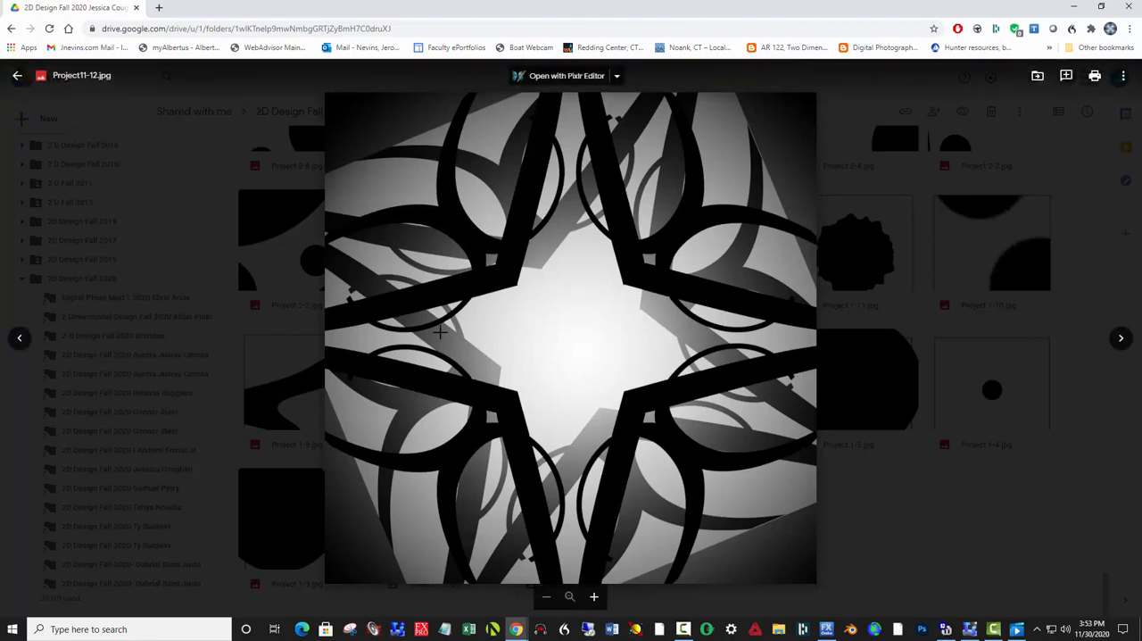
{"action": "left_click", "coordinate": [20, 340]}
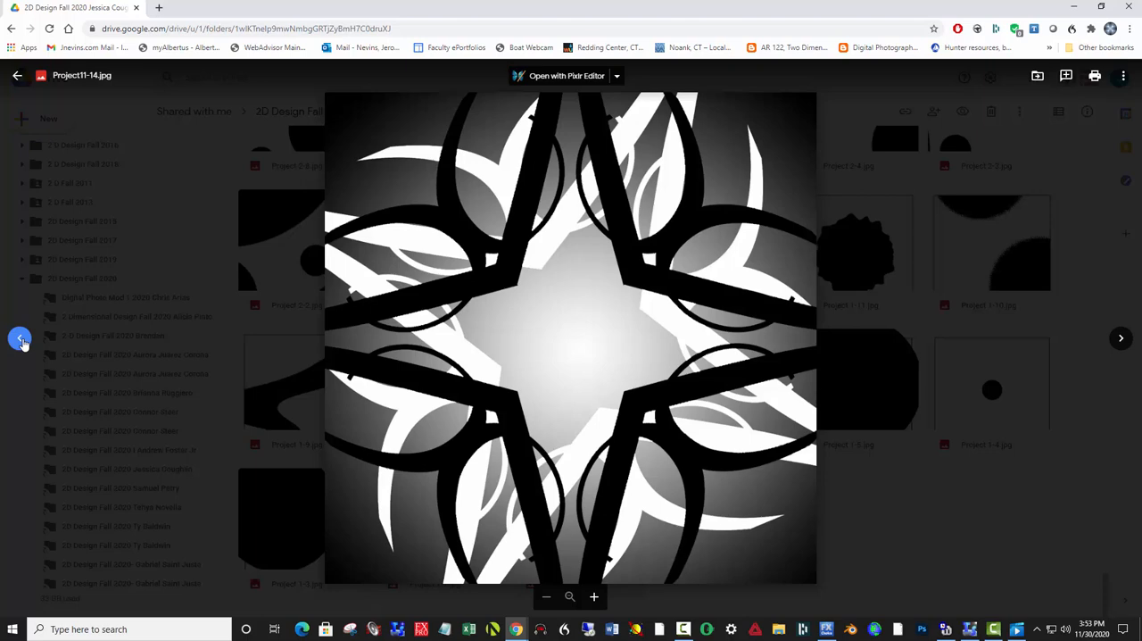
- View star variations Project11-14.jpg and Project11-15.jpg, landing on the mandala Project12-1.jpg
{"action": "left_click", "coordinate": [1121, 339]}
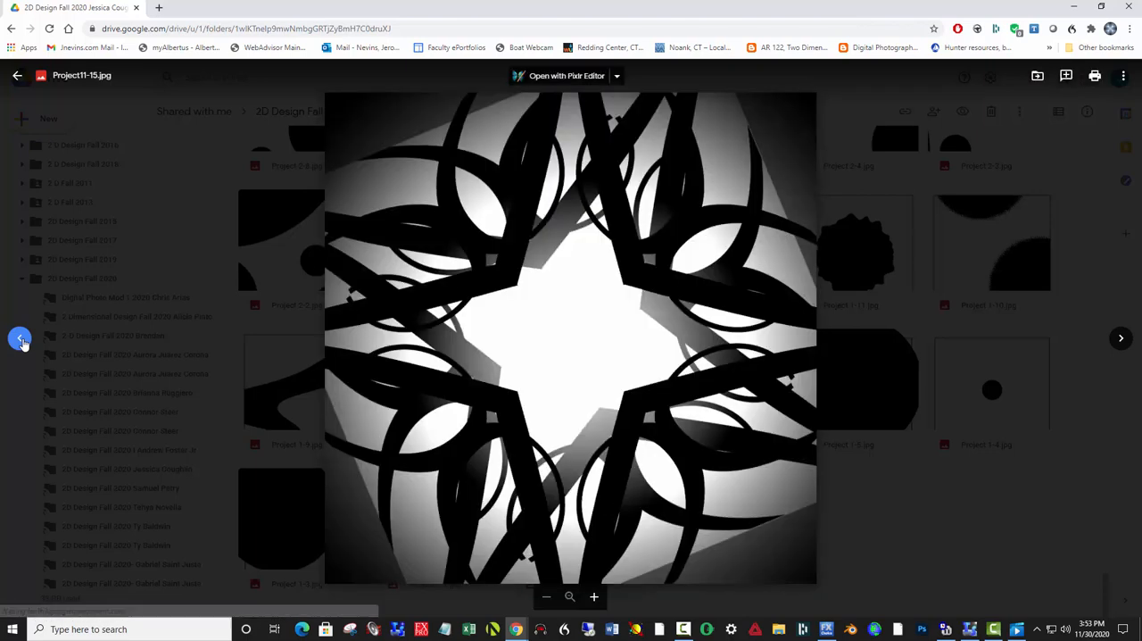
{"action": "left_click", "coordinate": [1121, 337]}
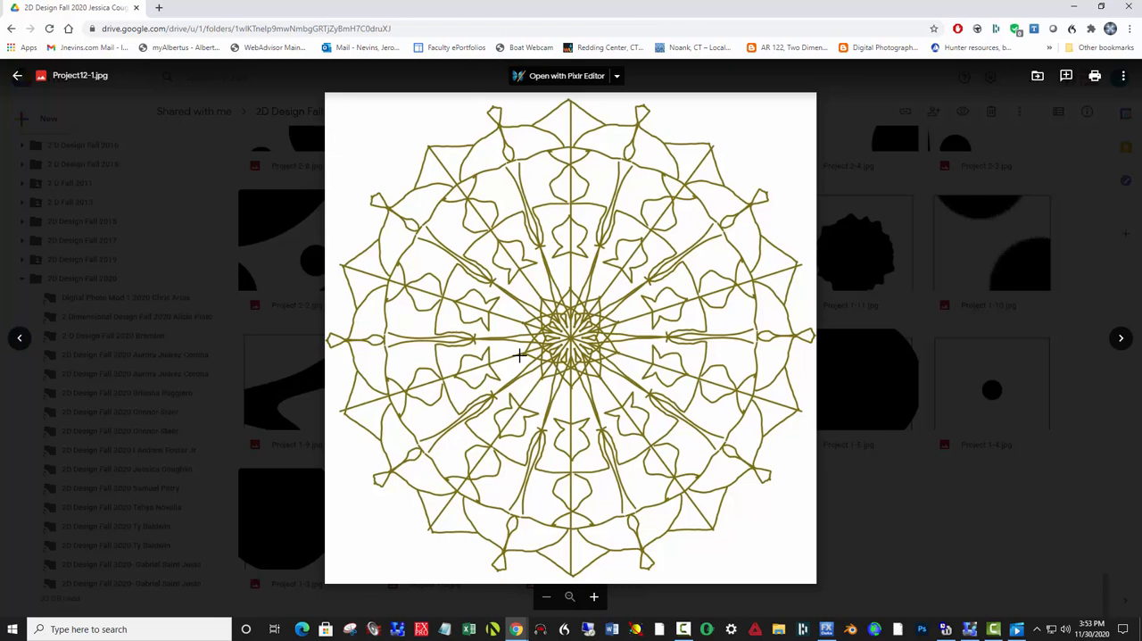
{"action": "mouse_move", "coordinate": [627, 360]}
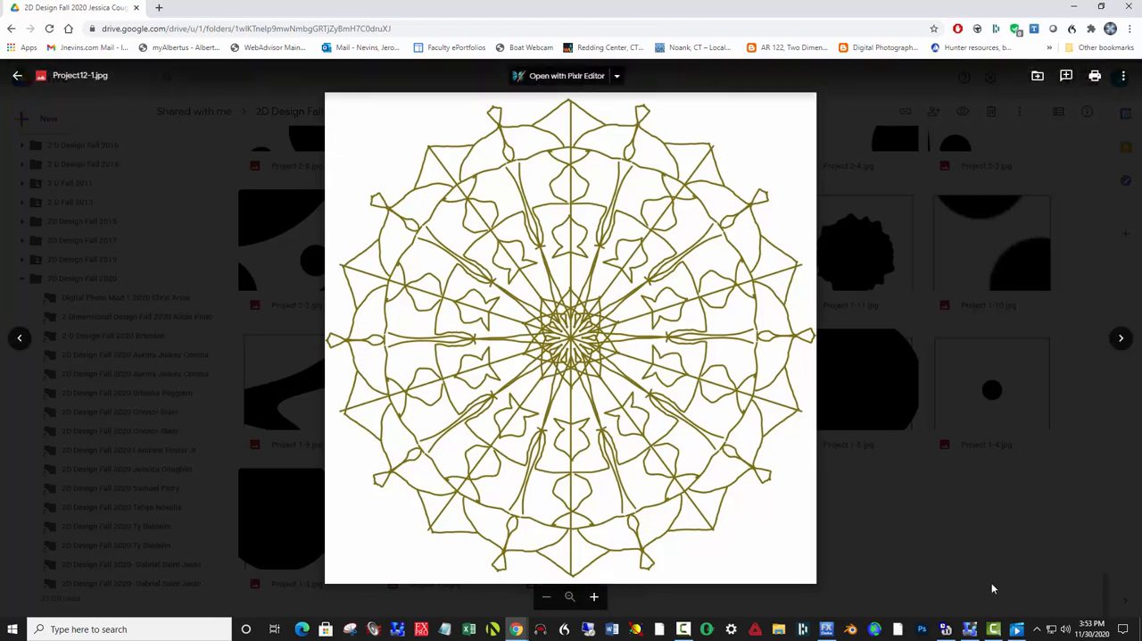
{"action": "mouse_move", "coordinate": [975, 547]}
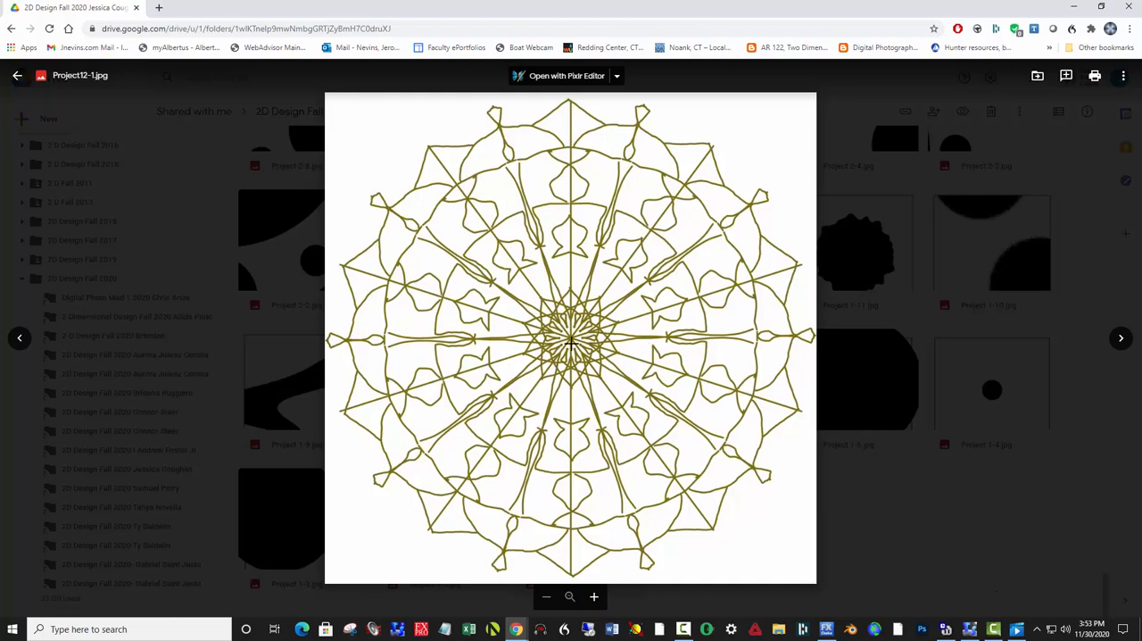
{"action": "mouse_move", "coordinate": [681, 165]}
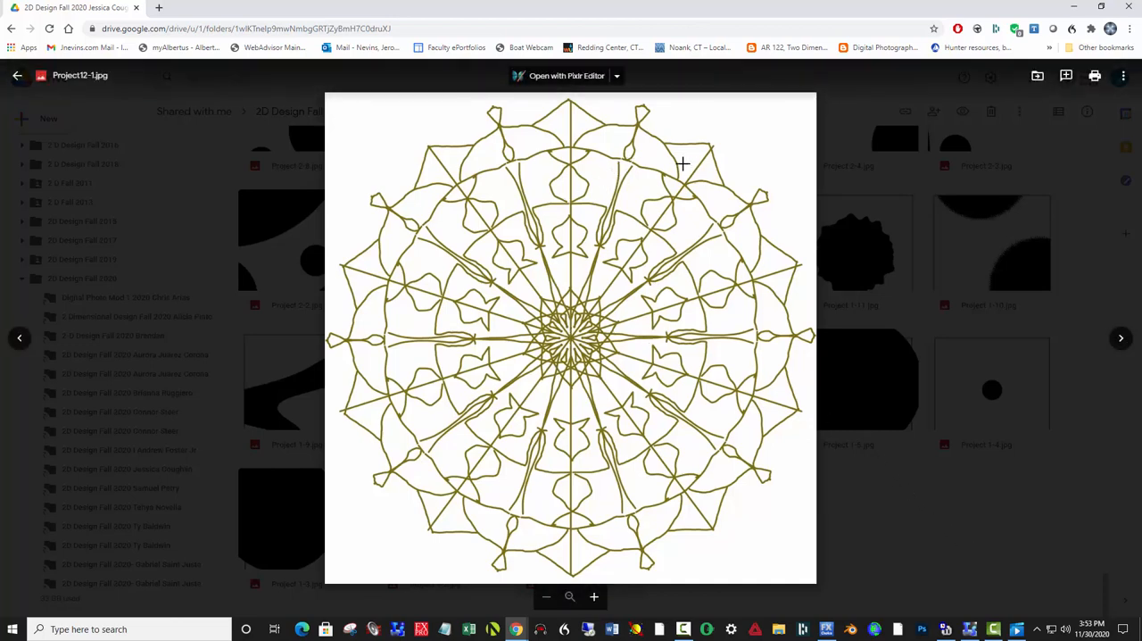
{"action": "mouse_move", "coordinate": [571, 318]}
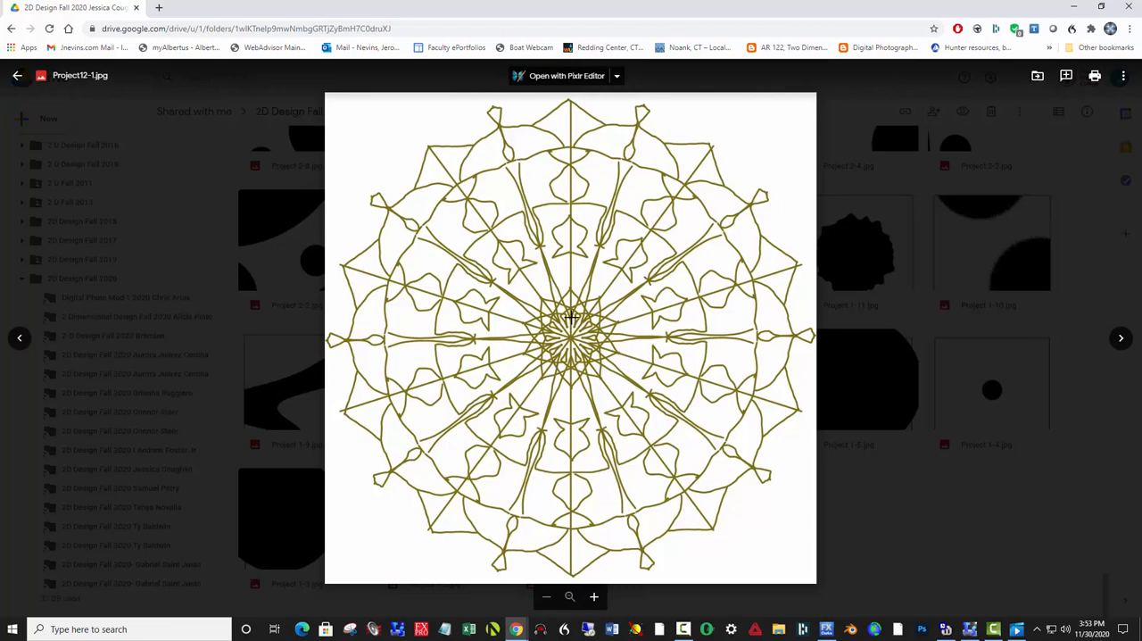
{"action": "mouse_move", "coordinate": [435, 217]}
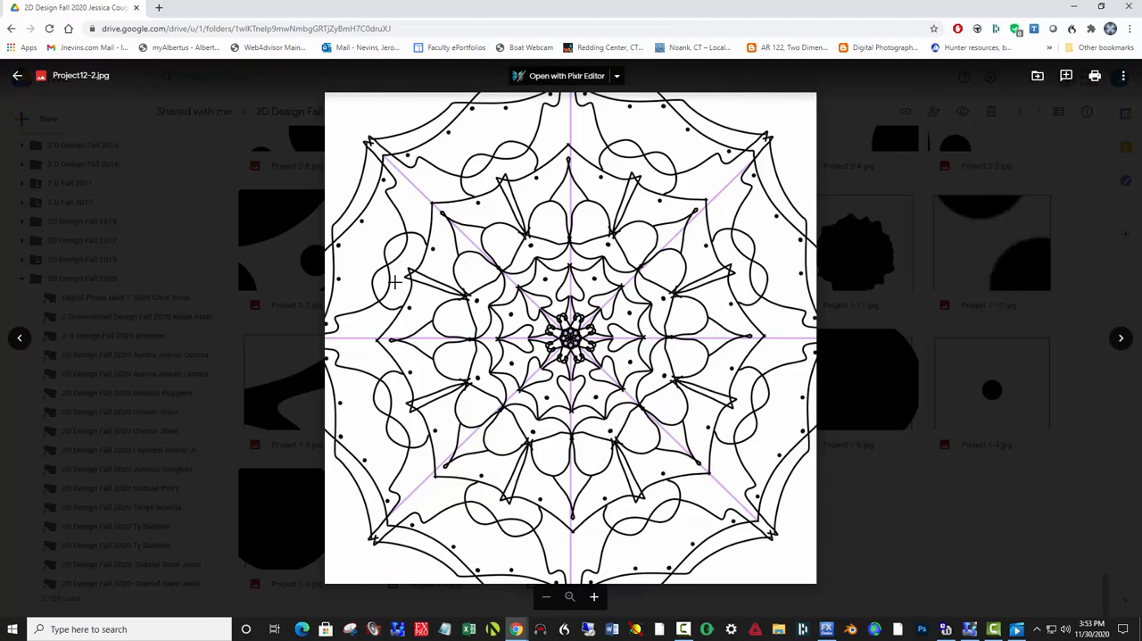
{"action": "mouse_move", "coordinate": [546, 240]}
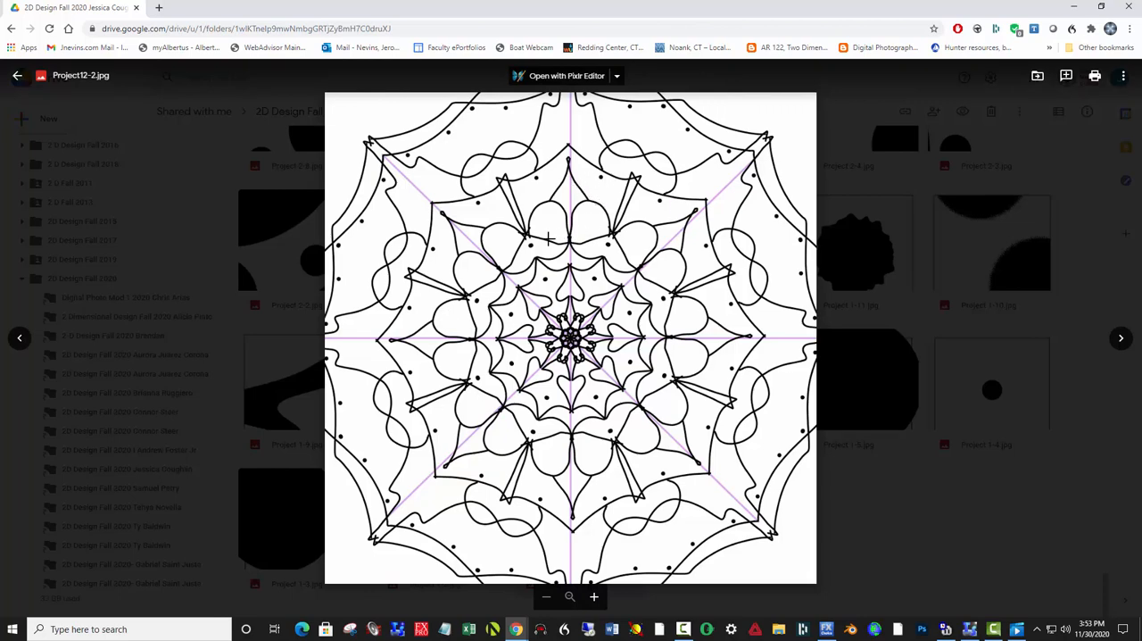
- Move past the black line mandala Project12-3.jpg to the blue and lavender Project12-4.jpg
{"action": "left_click", "coordinate": [20, 339]}
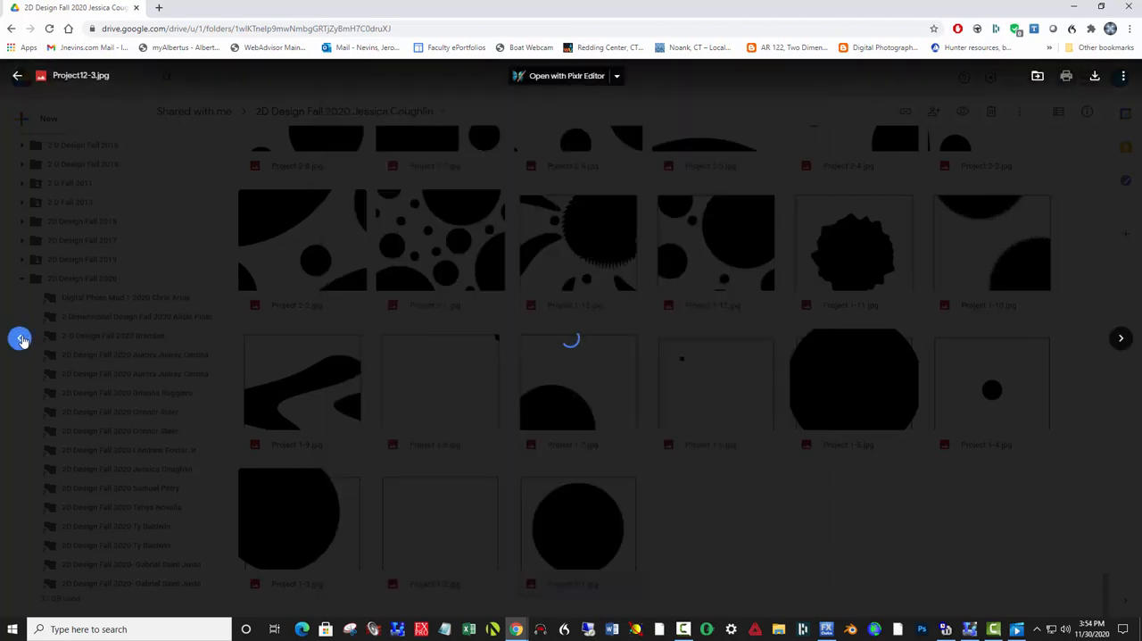
{"action": "left_click", "coordinate": [1121, 337]}
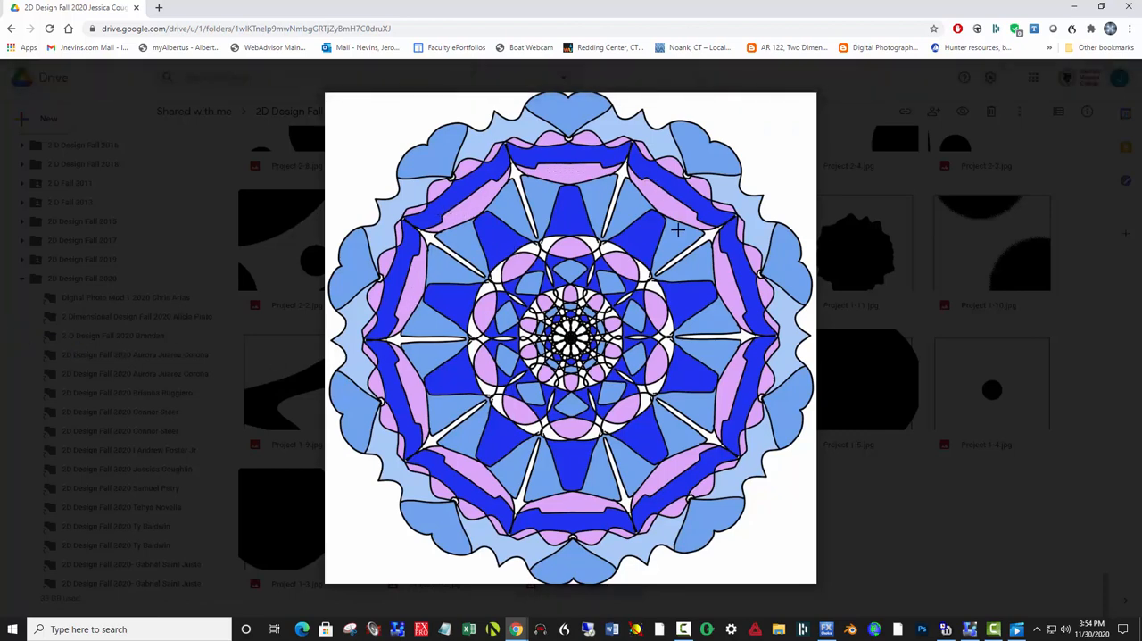
{"action": "mouse_move", "coordinate": [527, 449]}
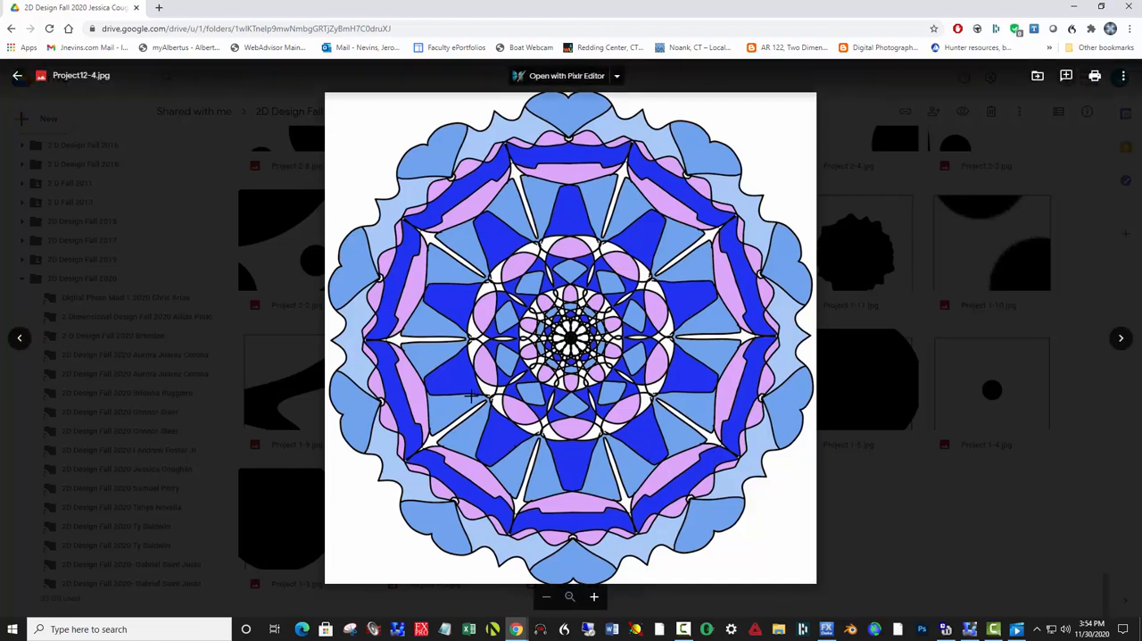
{"action": "mouse_move", "coordinate": [20, 340]}
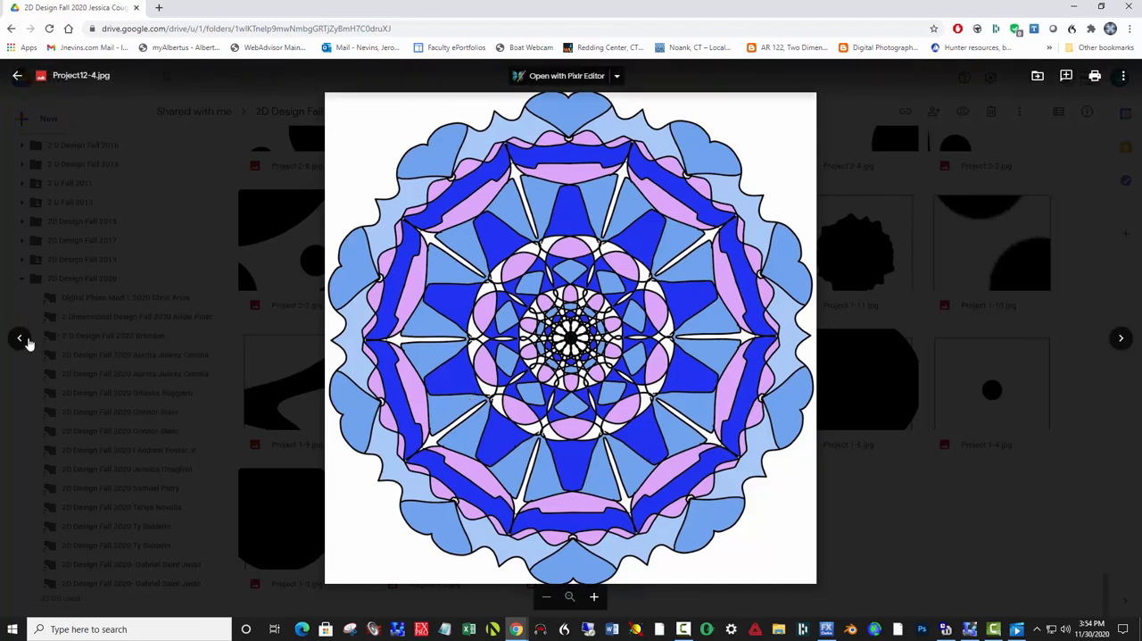
- Show the heart-shaped spiral of overlapping arcs, Project13-3.jpg
{"action": "left_click", "coordinate": [20, 339]}
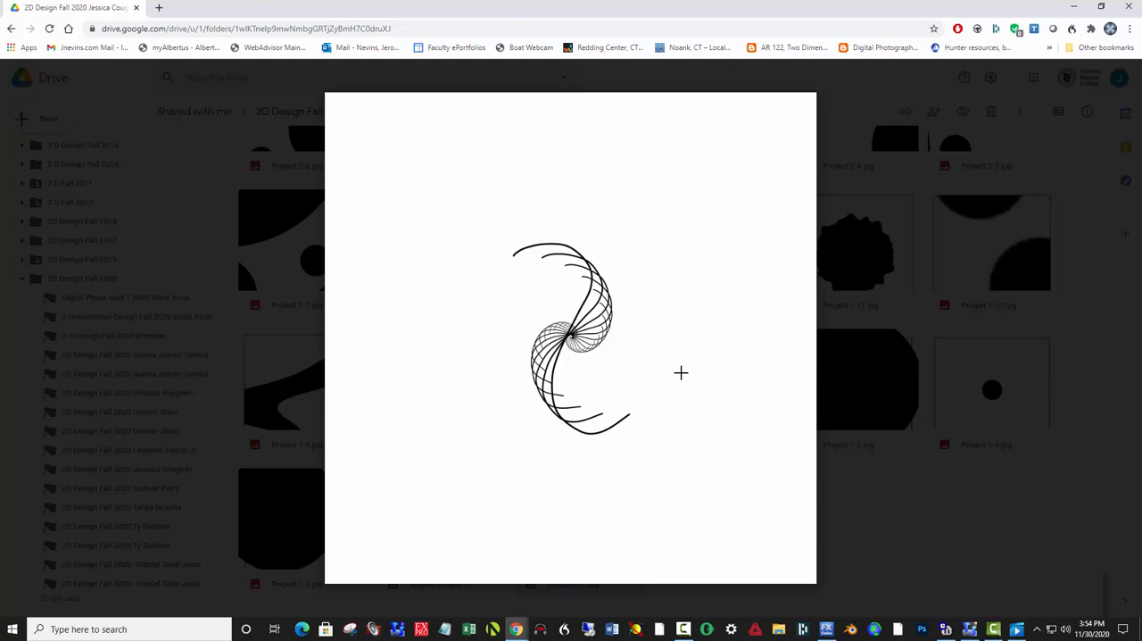
{"action": "mouse_move", "coordinate": [682, 355]}
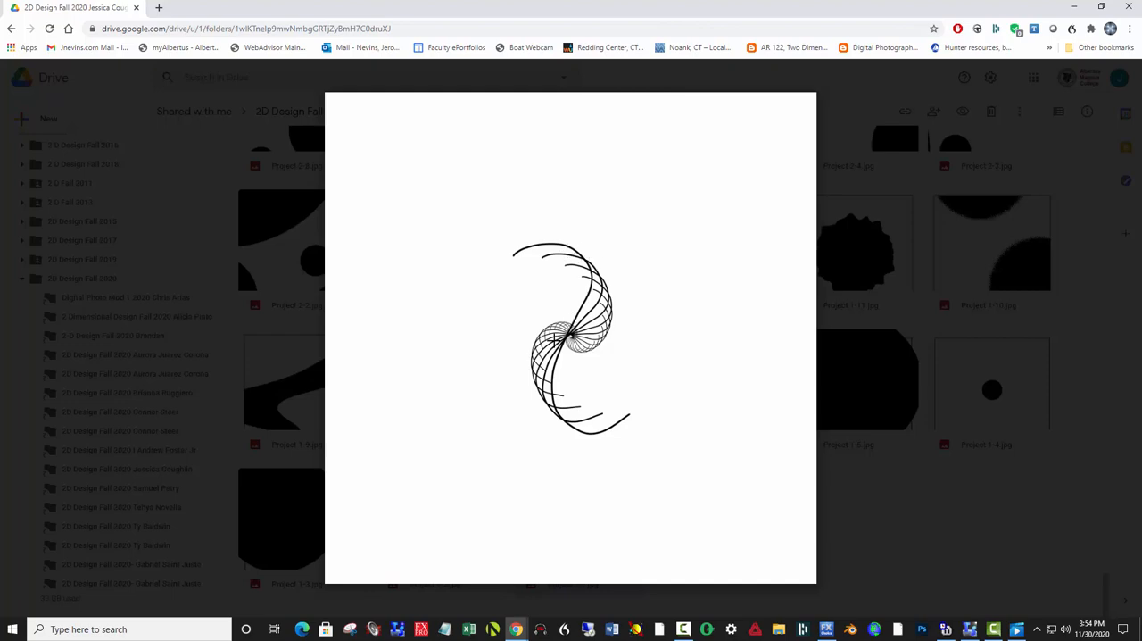
{"action": "mouse_move", "coordinate": [675, 293]}
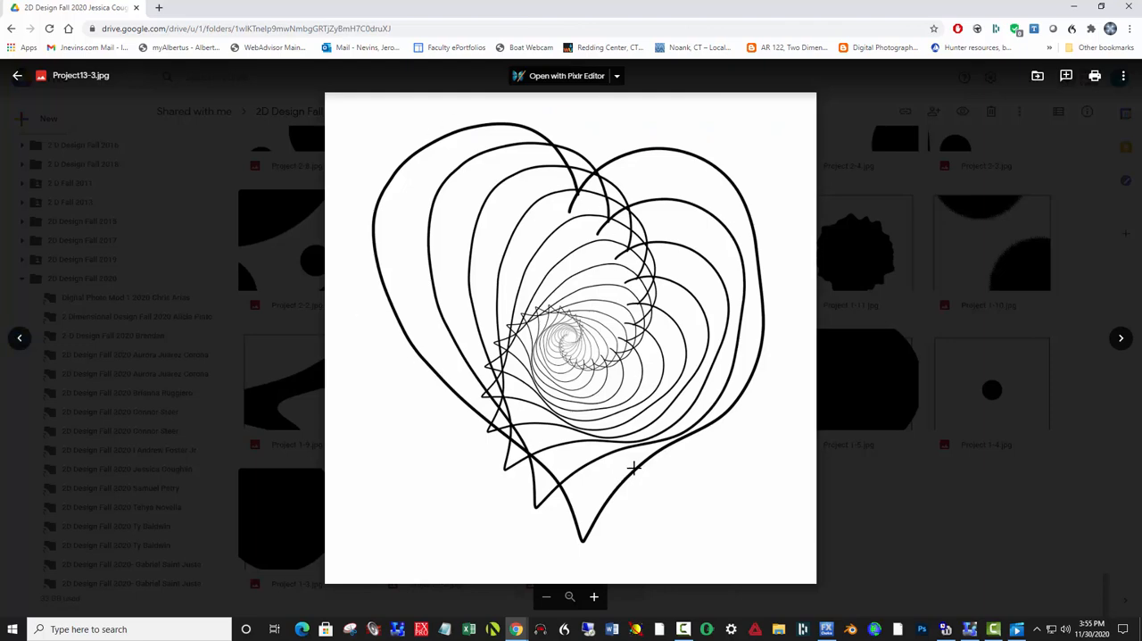
{"action": "mouse_move", "coordinate": [603, 449]}
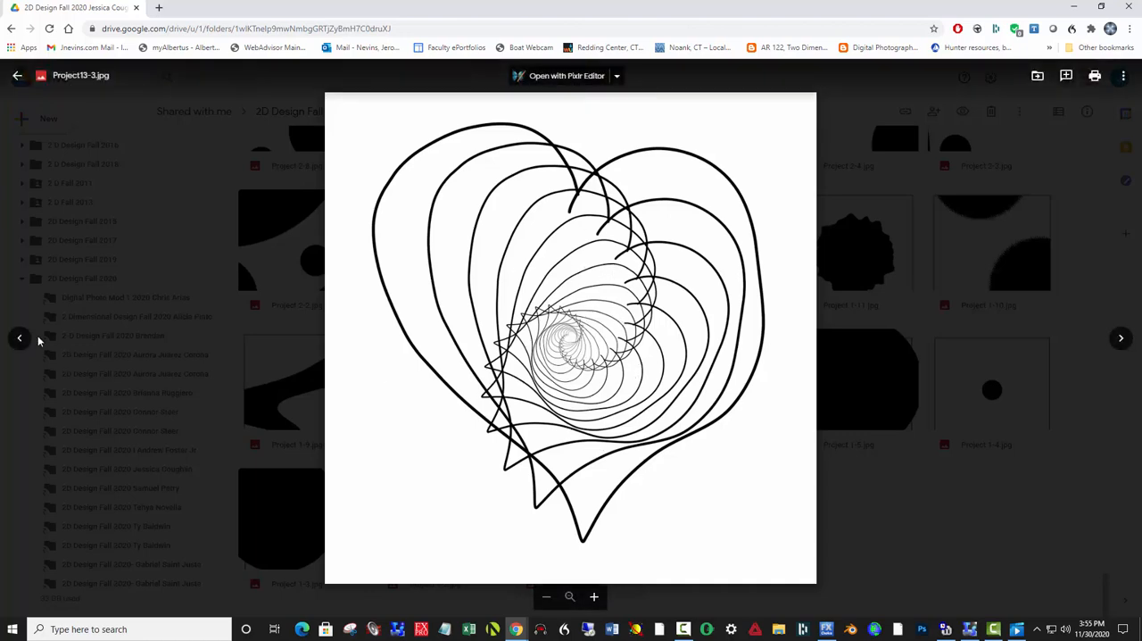
- Show the blue star spiral on black, Project13-11.jpg
{"action": "left_click", "coordinate": [19, 339]}
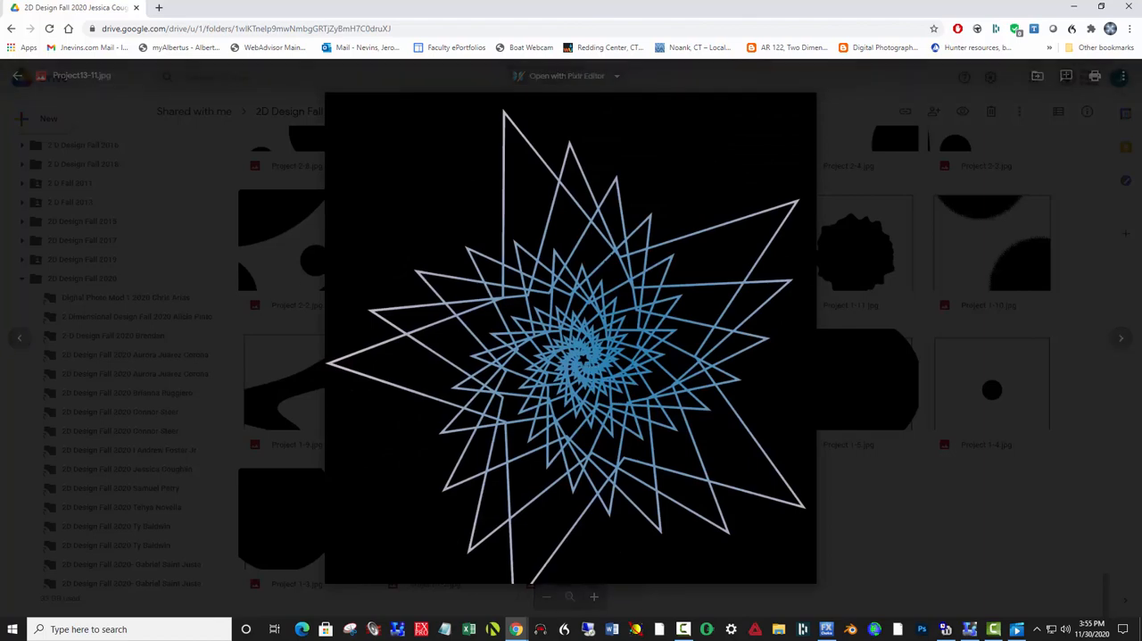
{"action": "mouse_move", "coordinate": [19, 339]}
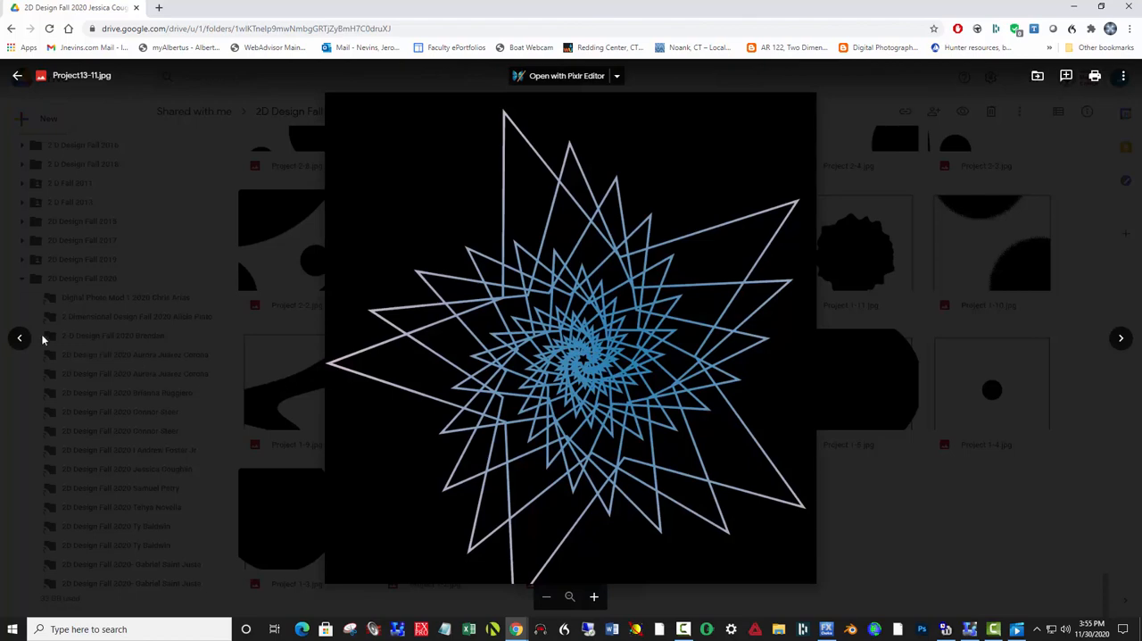
- Move past the two birds over the sunset sea to the feathered wing on a vignette
{"action": "left_click", "coordinate": [18, 339]}
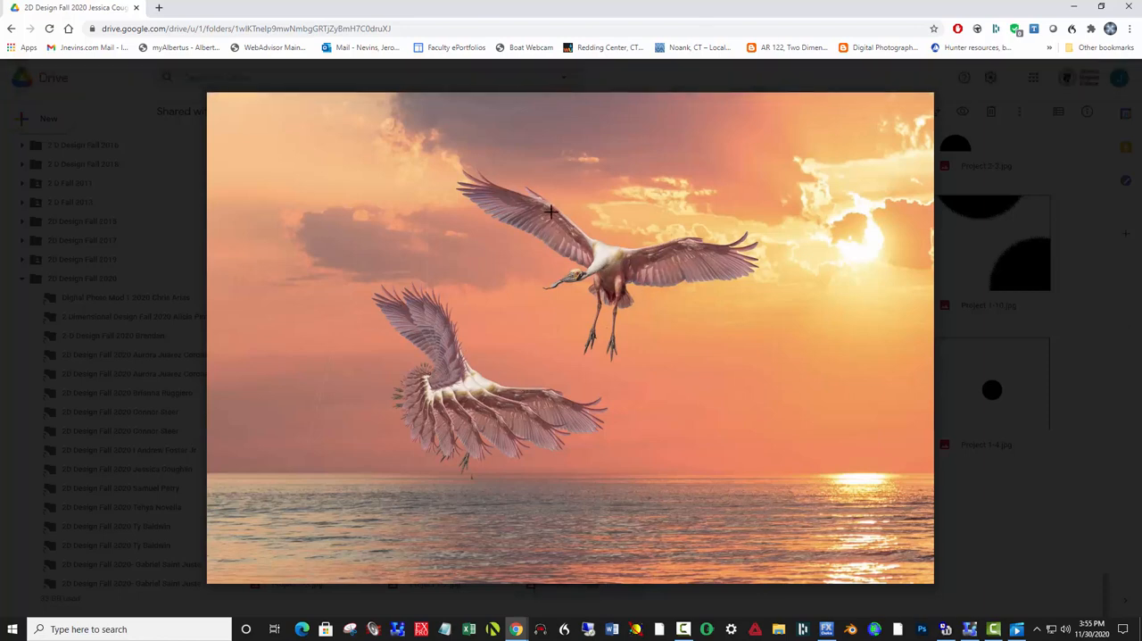
{"action": "mouse_move", "coordinate": [689, 254]}
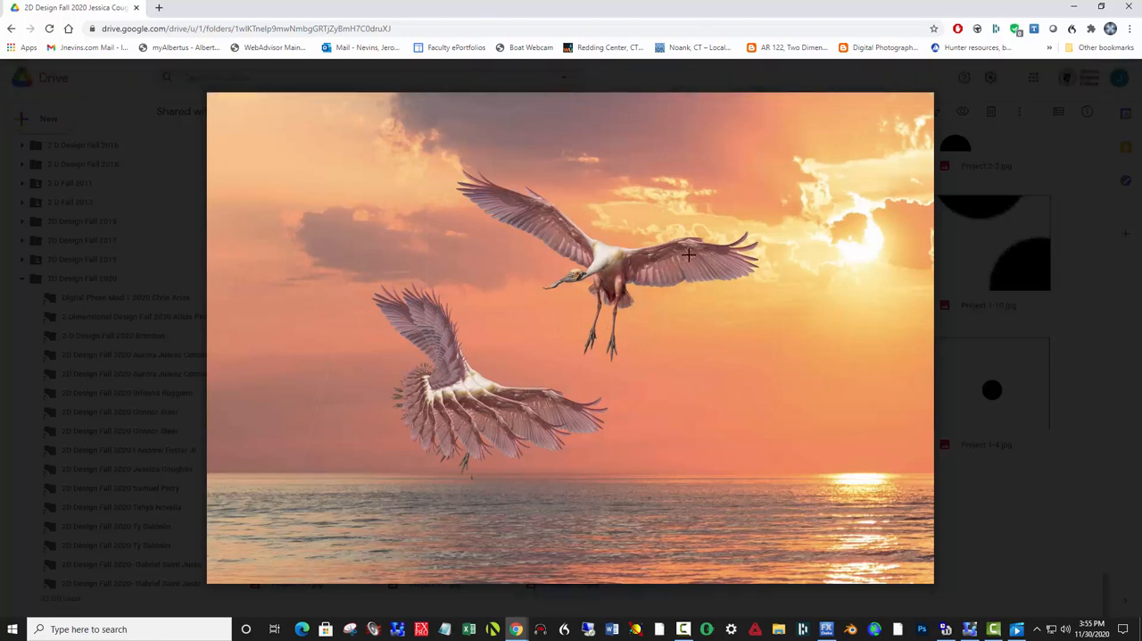
{"action": "mouse_move", "coordinate": [499, 380]}
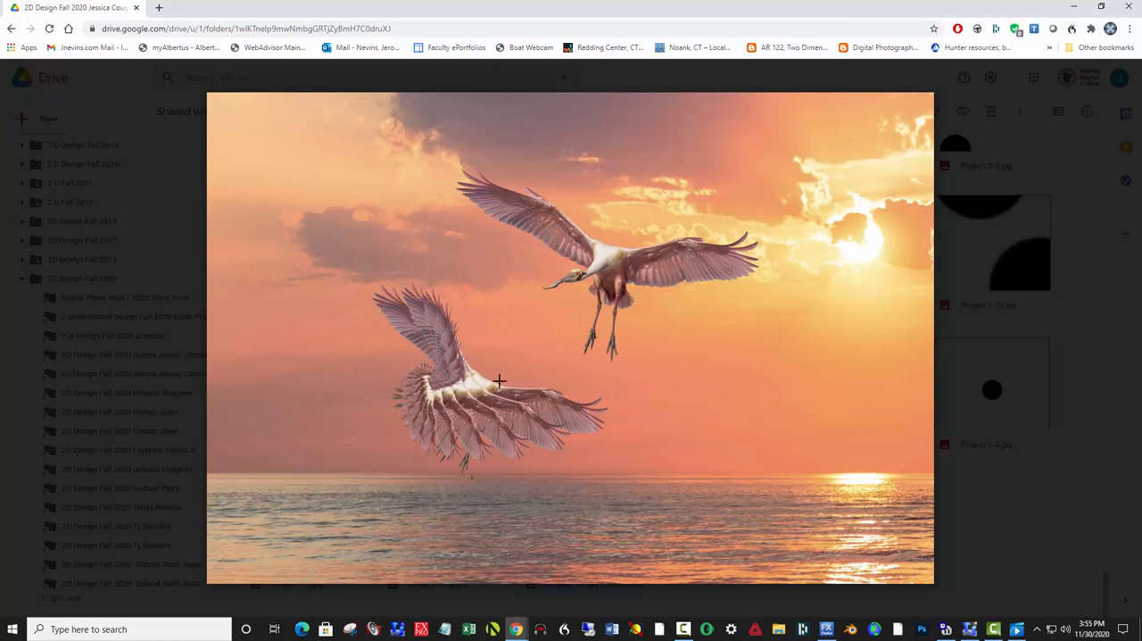
{"action": "mouse_move", "coordinate": [446, 357]}
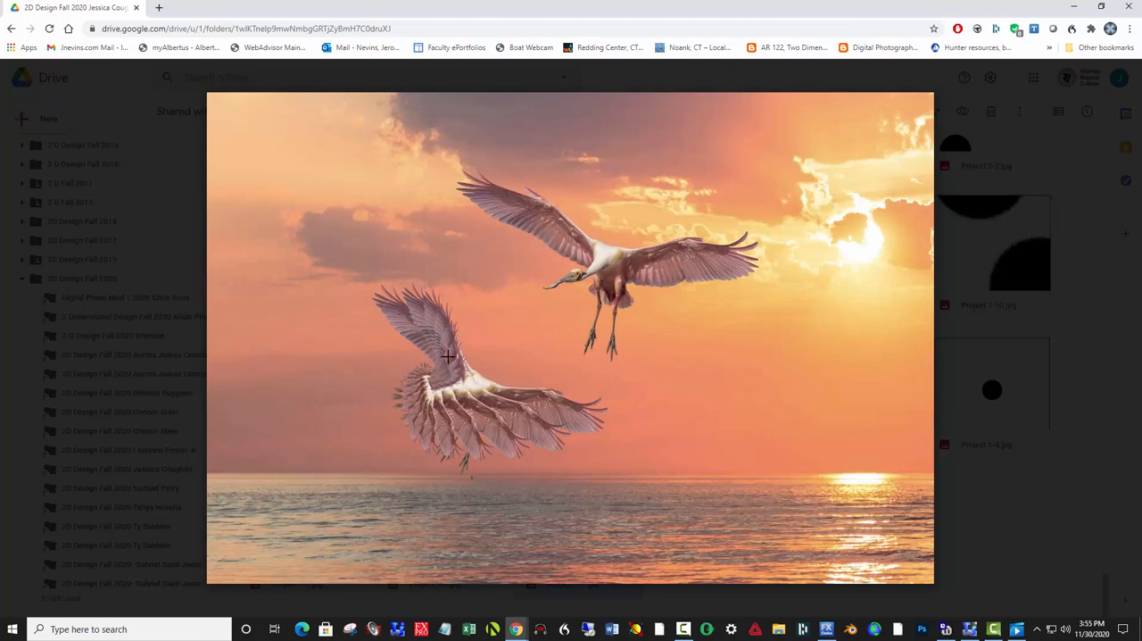
{"action": "mouse_move", "coordinate": [414, 416]}
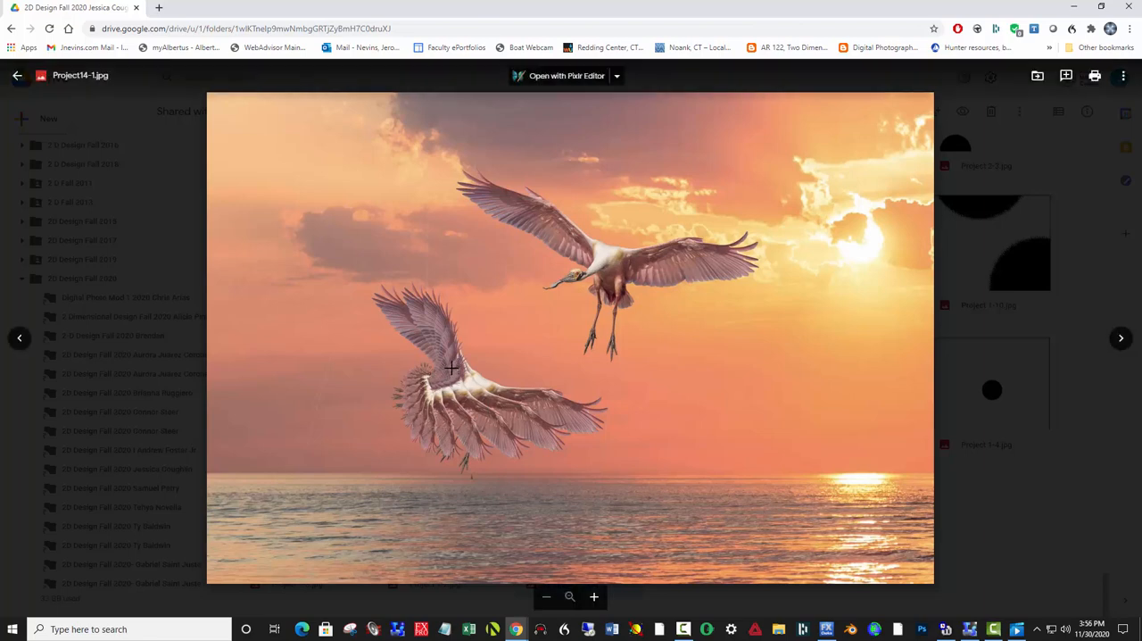
{"action": "mouse_move", "coordinate": [543, 323]}
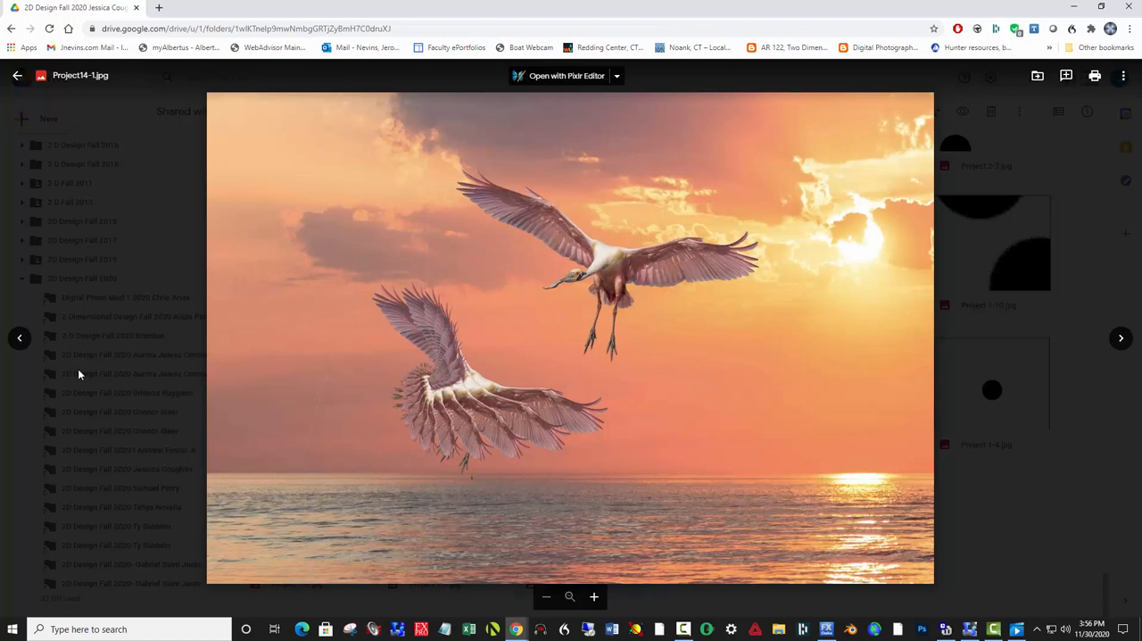
{"action": "left_click", "coordinate": [20, 340]}
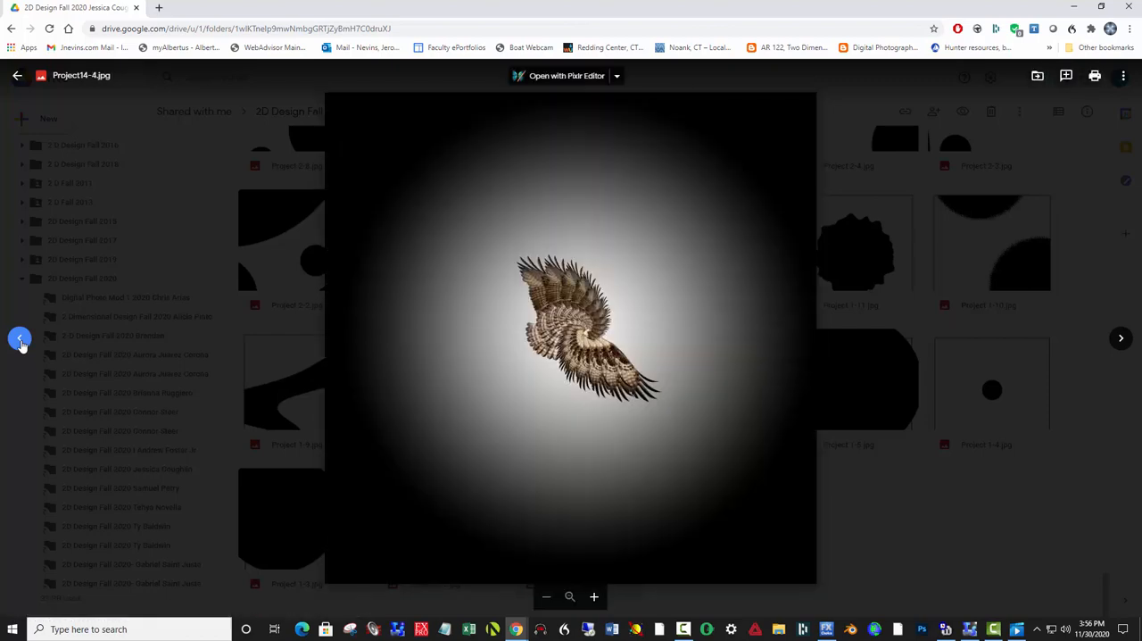
- Browse the Project14 wing spirals, including the one over cracked earth, to four mirrored wings
{"action": "left_click", "coordinate": [18, 339]}
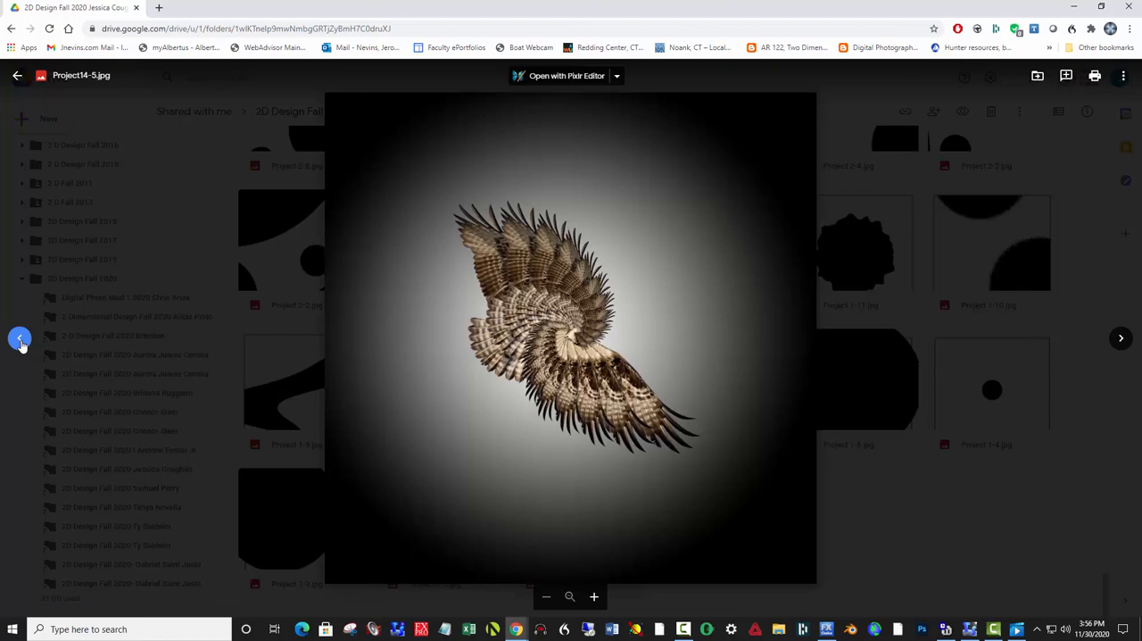
{"action": "left_click", "coordinate": [1121, 337]}
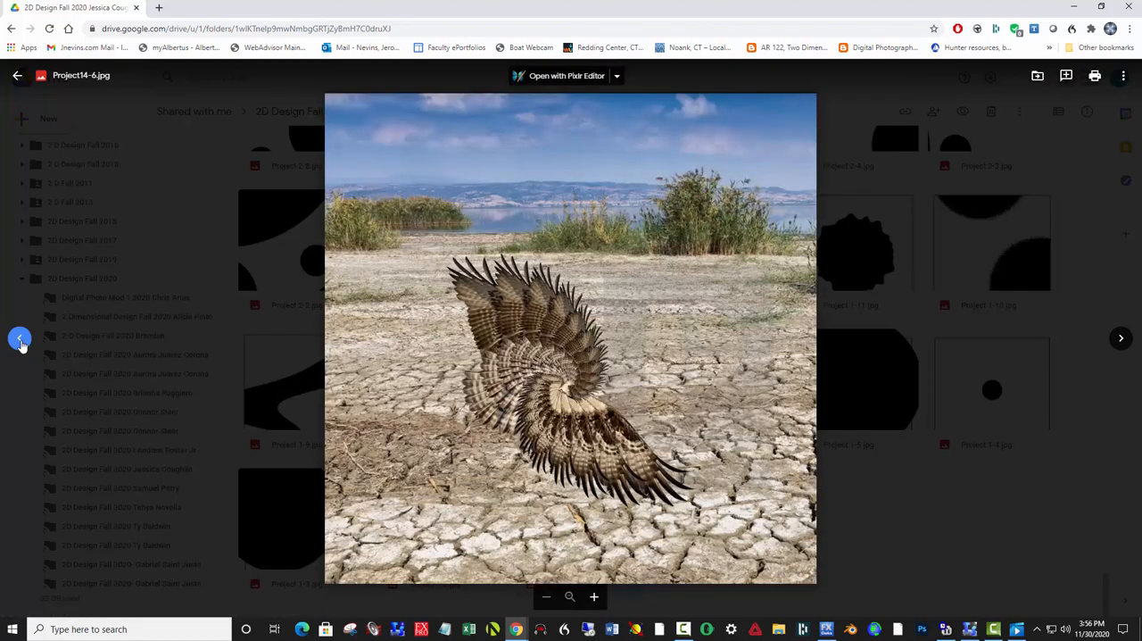
{"action": "left_click", "coordinate": [1121, 337]}
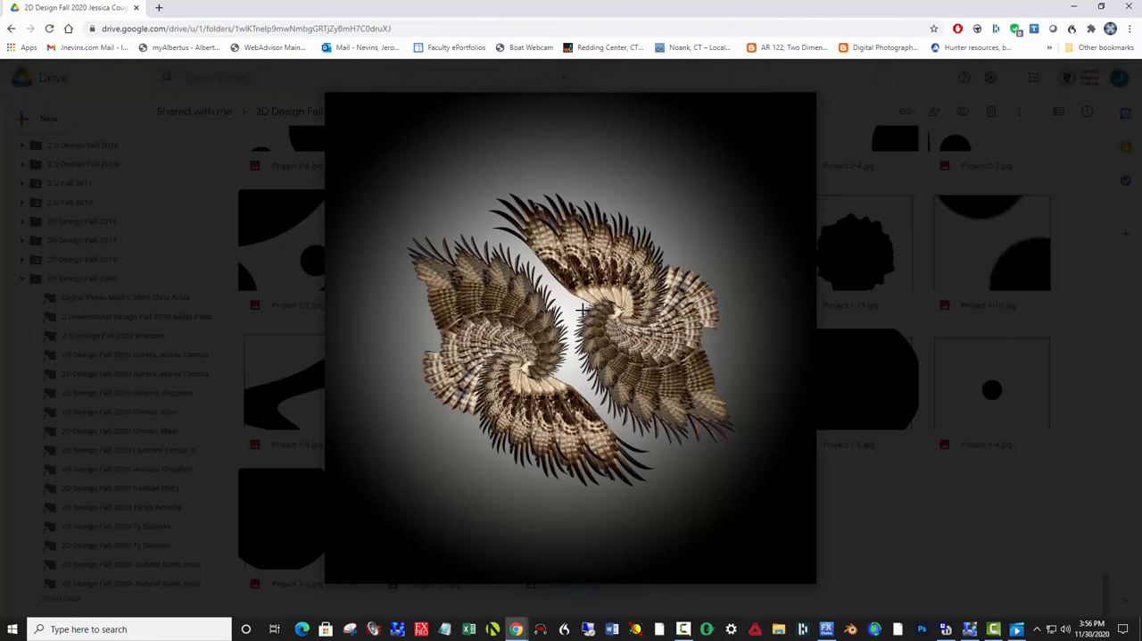
{"action": "mouse_move", "coordinate": [620, 311]}
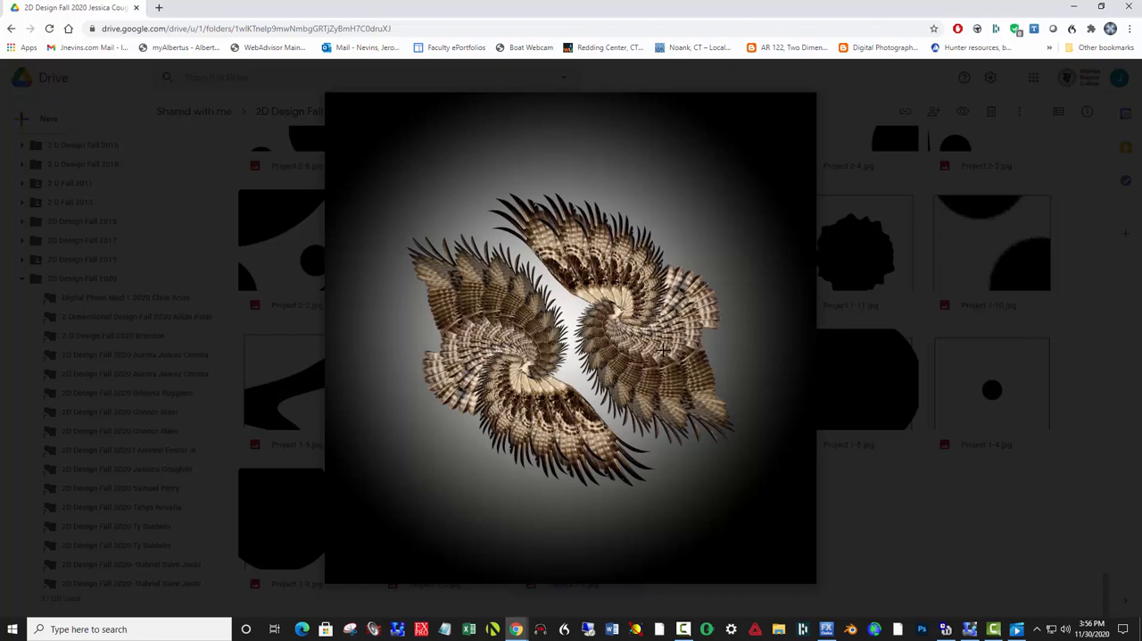
{"action": "mouse_move", "coordinate": [628, 317]}
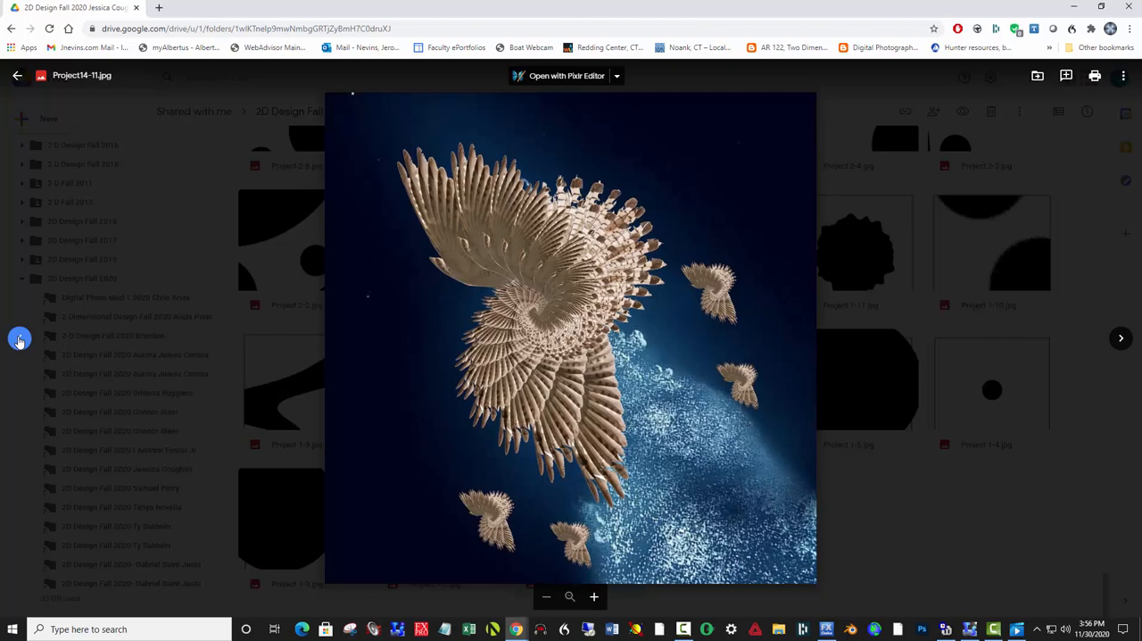
- Show the shaded grey sphere with cast shadow and lens flare
{"action": "left_click", "coordinate": [1121, 338]}
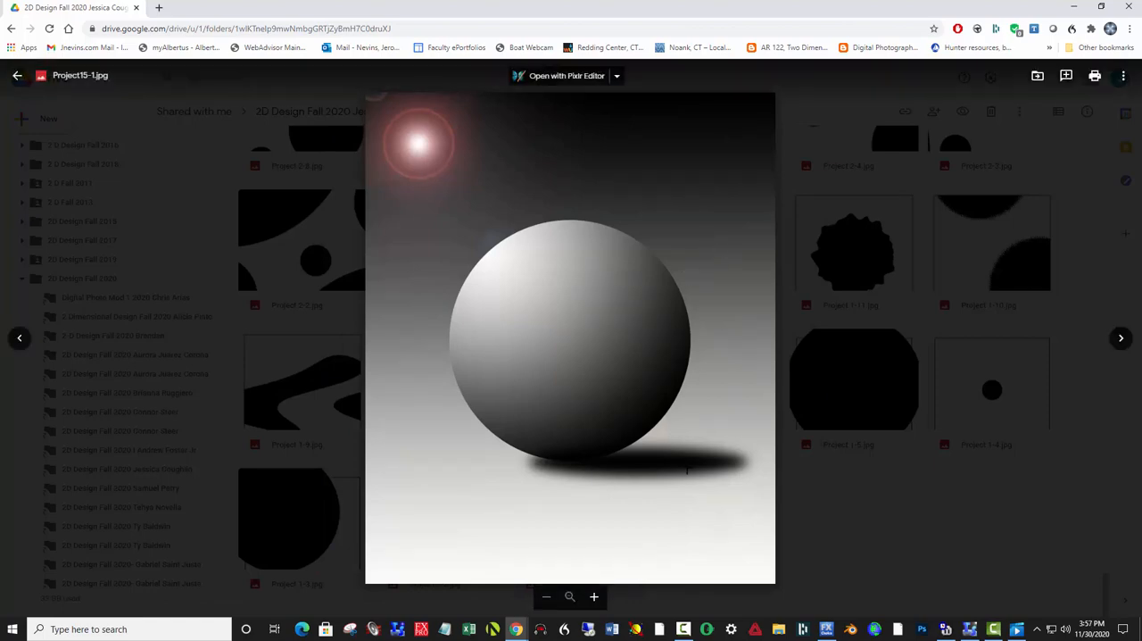
{"action": "mouse_move", "coordinate": [514, 199]}
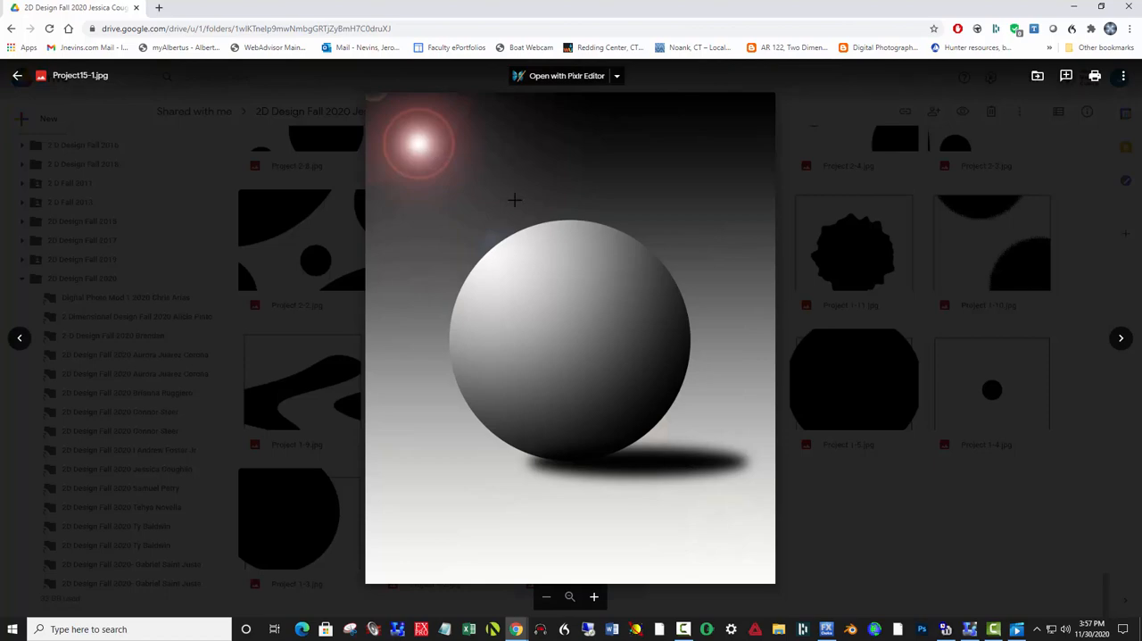
{"action": "mouse_move", "coordinate": [469, 229]}
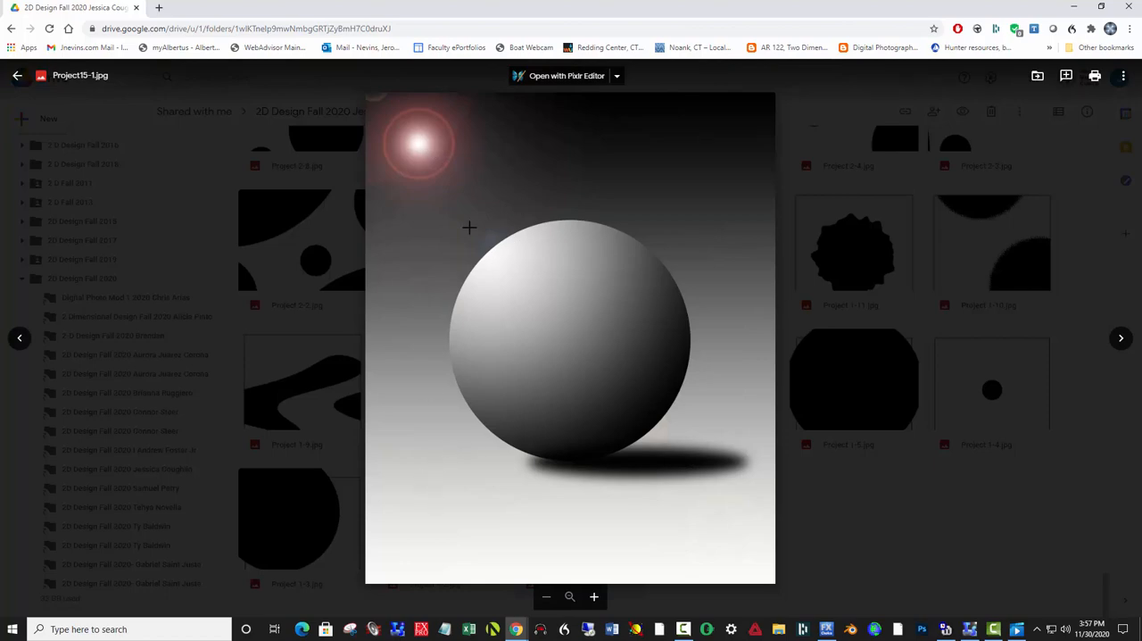
{"action": "mouse_move", "coordinate": [418, 144]}
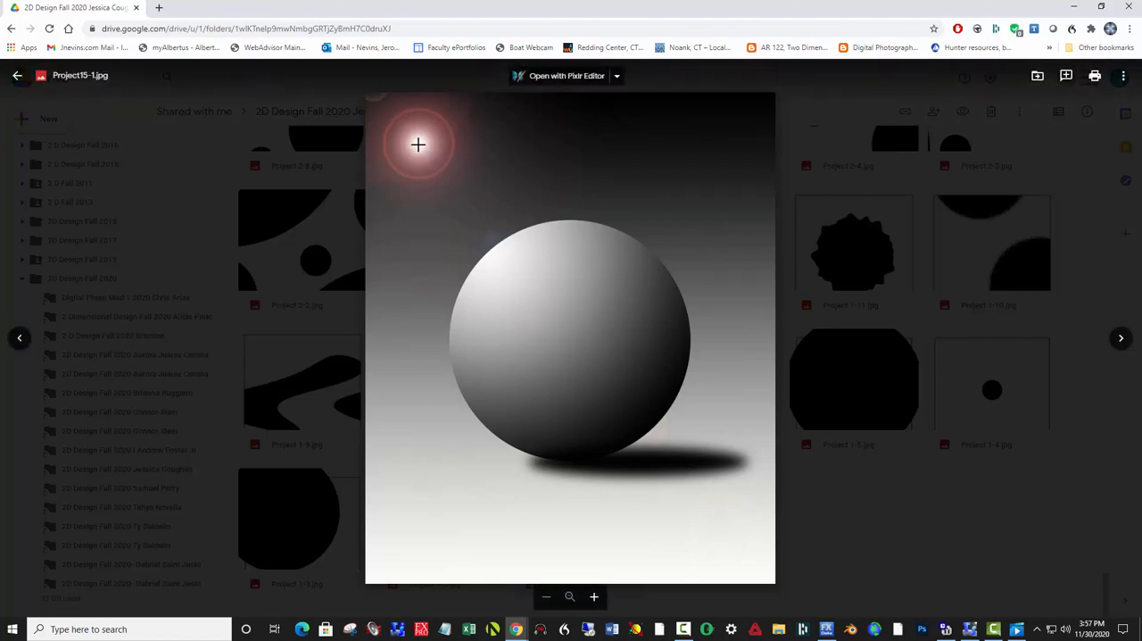
{"action": "mouse_move", "coordinate": [464, 153]}
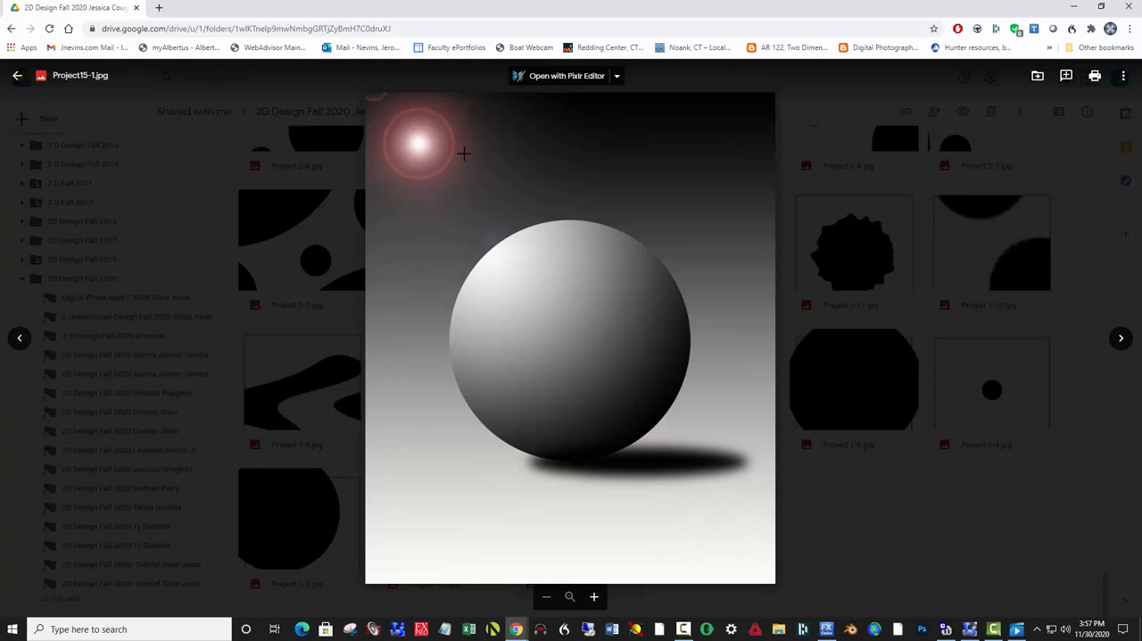
{"action": "mouse_move", "coordinate": [479, 241]}
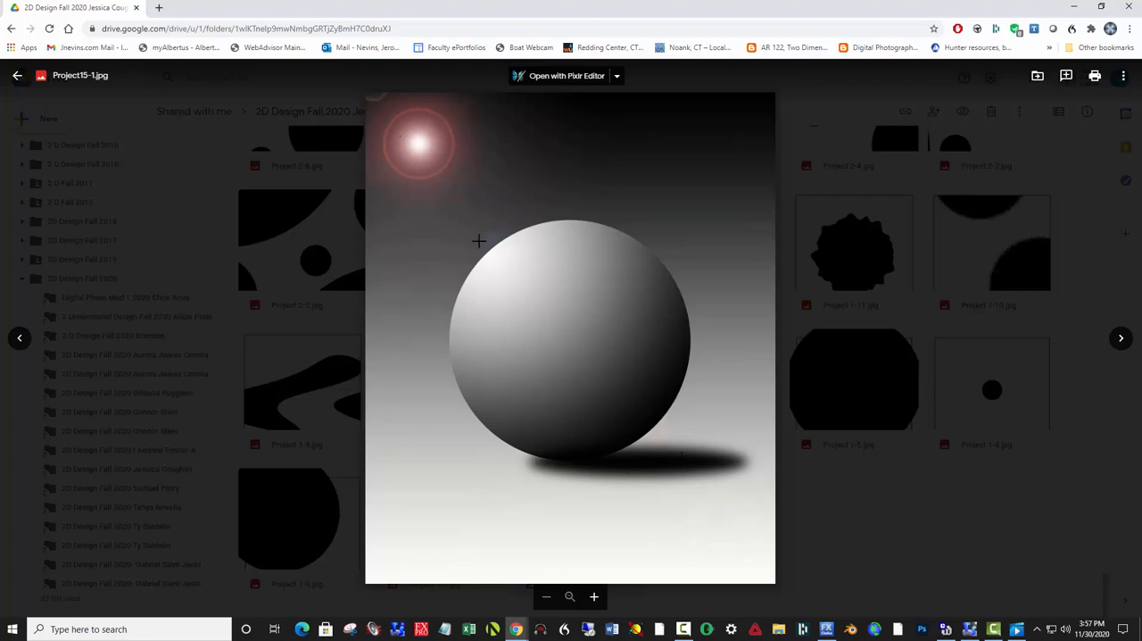
{"action": "mouse_move", "coordinate": [20, 337]}
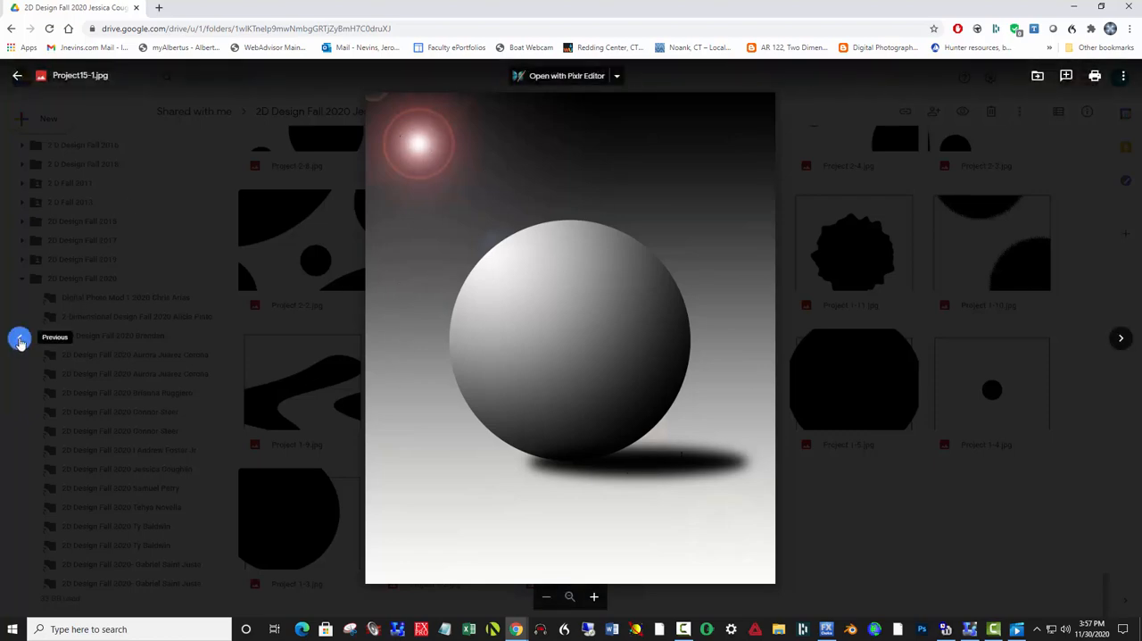
- Show the row of shaded grey spheres receding into the distance
{"action": "left_click", "coordinate": [20, 337]}
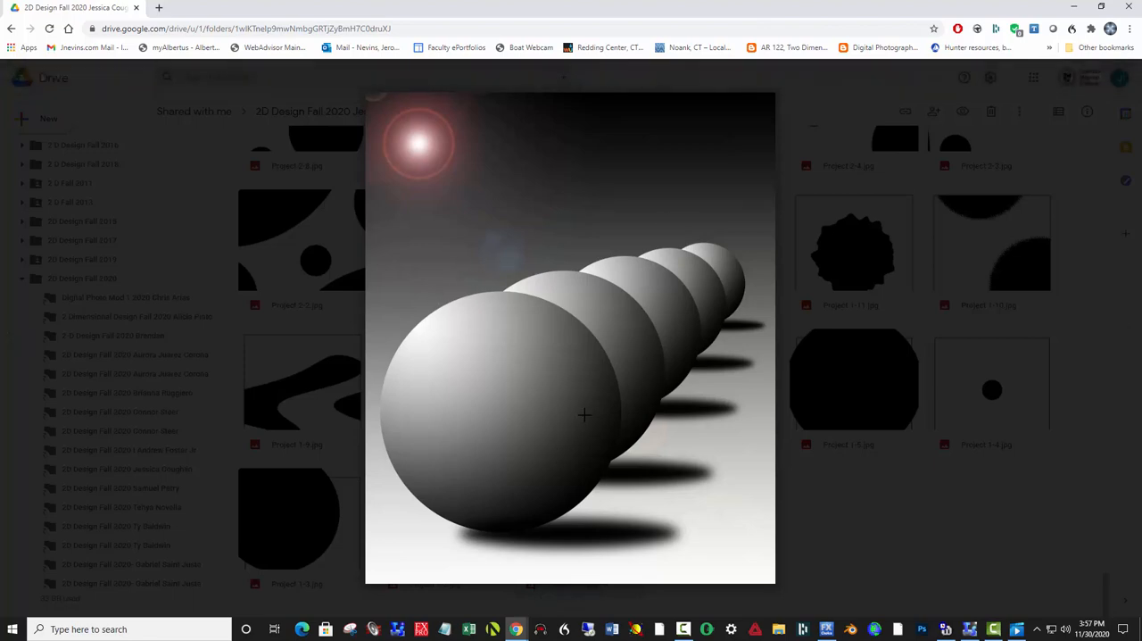
{"action": "mouse_move", "coordinate": [558, 337]}
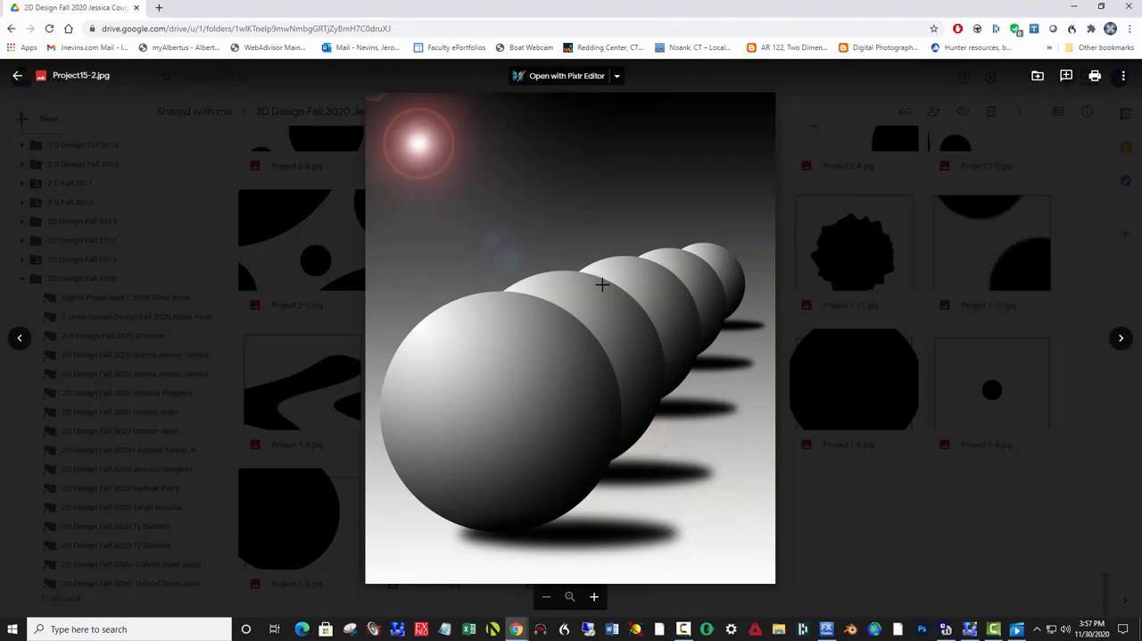
{"action": "mouse_move", "coordinate": [115, 404]}
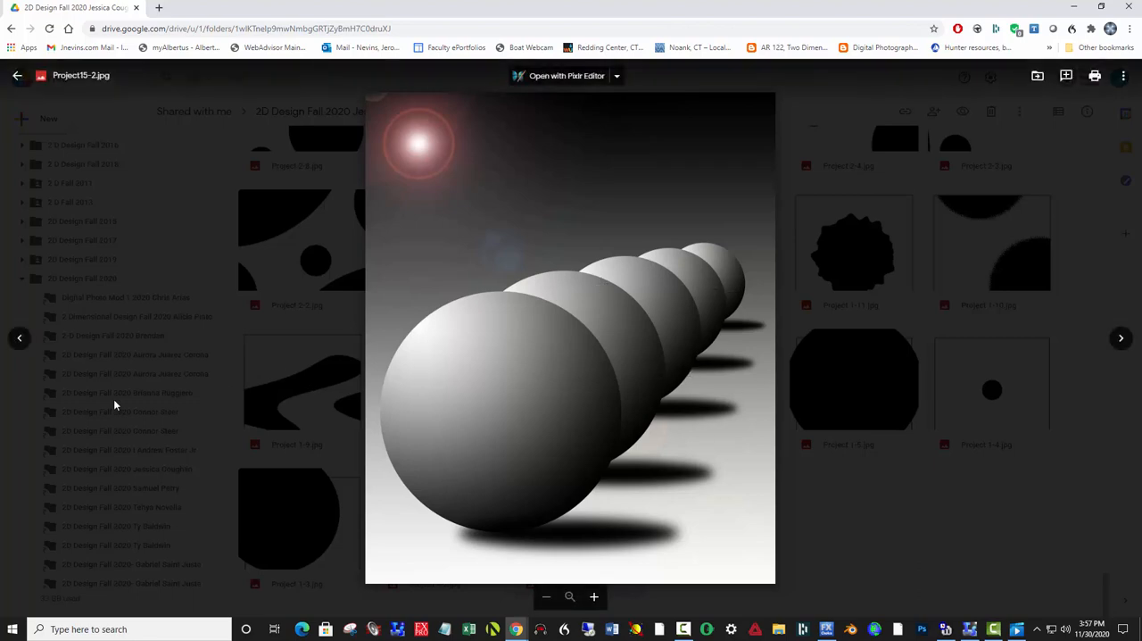
{"action": "mouse_move", "coordinate": [73, 389]}
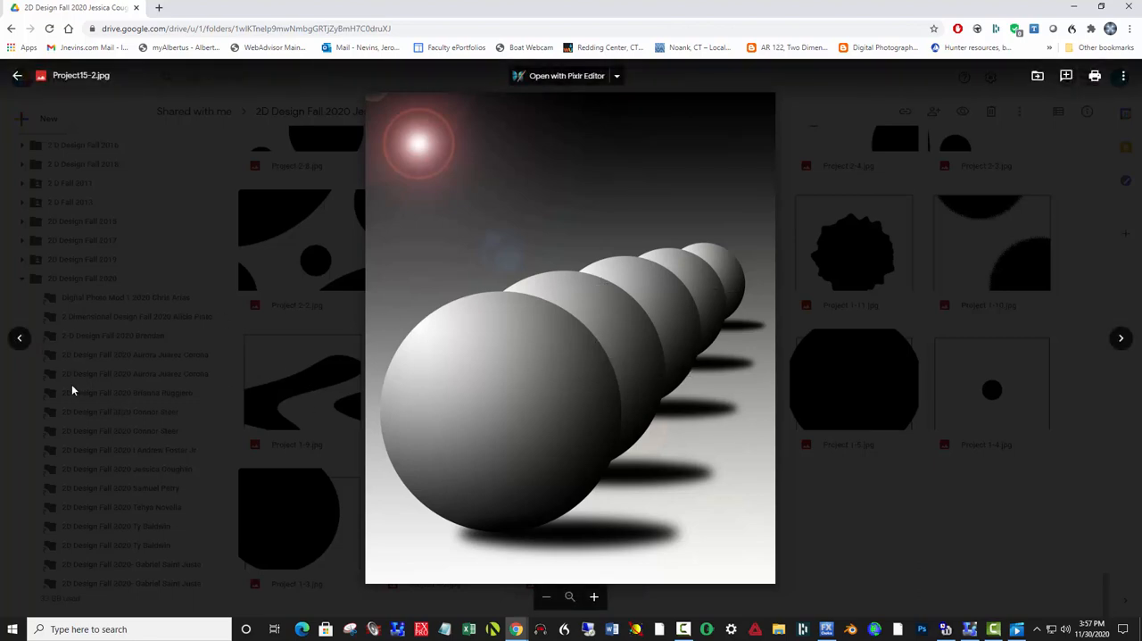
{"action": "mouse_move", "coordinate": [19, 337]}
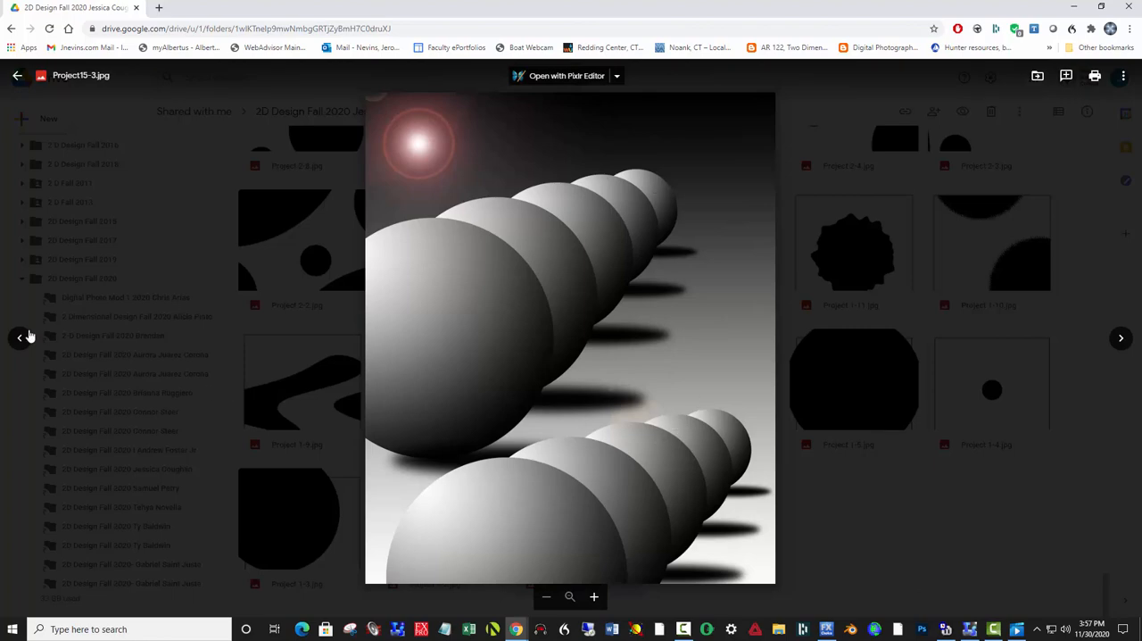
- Show the shaded grey cube on a horizon with cast shadow and lens flares
{"action": "left_click", "coordinate": [20, 337]}
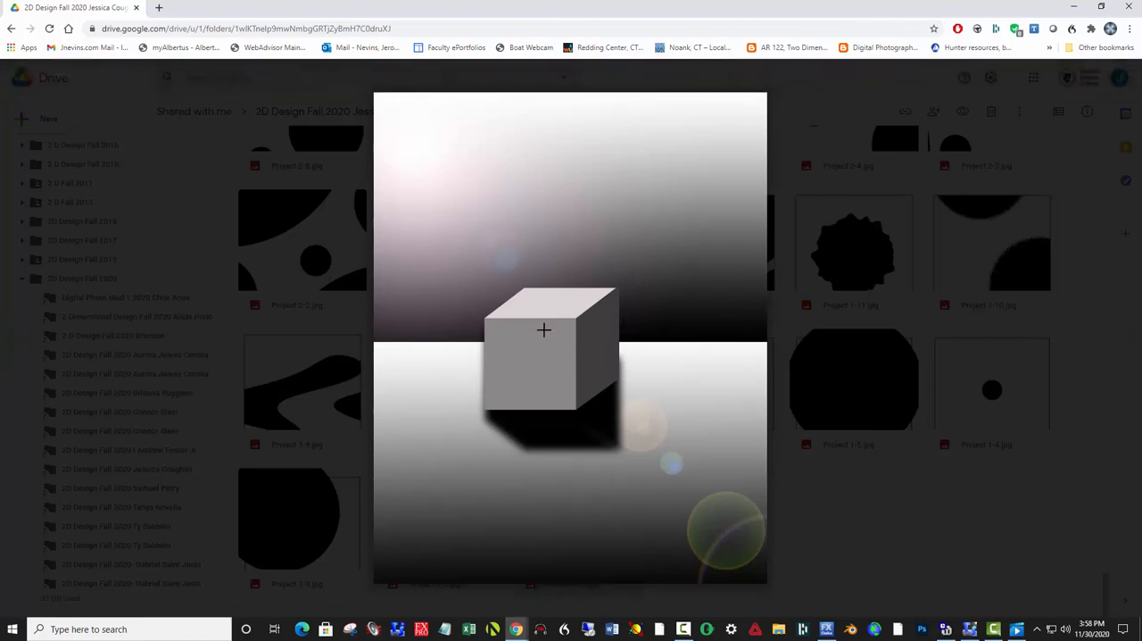
{"action": "mouse_move", "coordinate": [621, 353]}
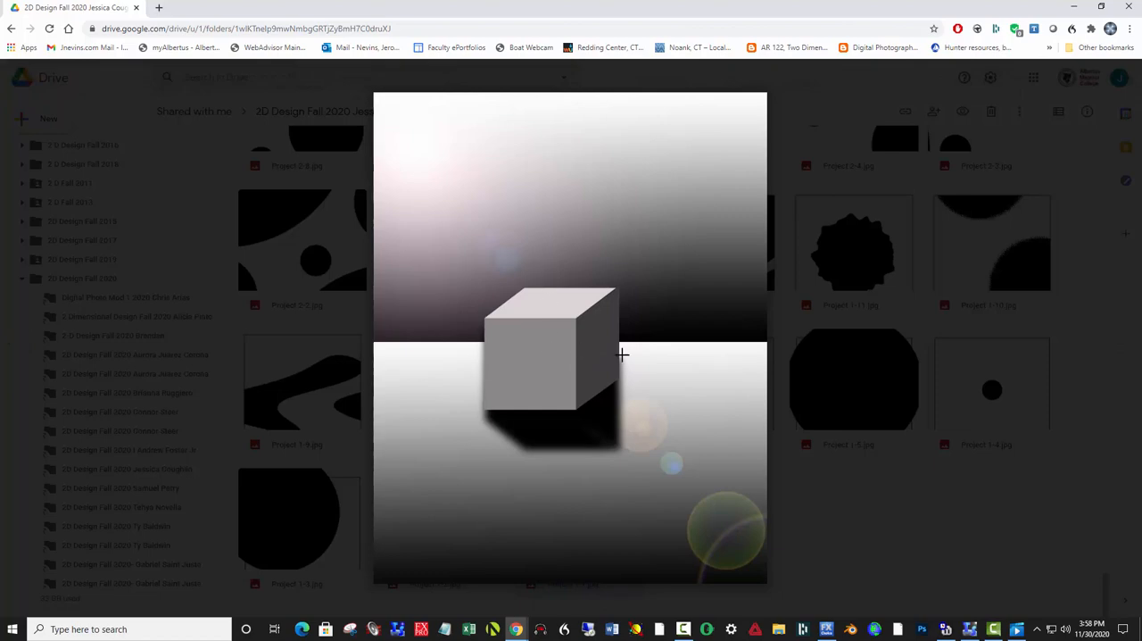
{"action": "mouse_move", "coordinate": [564, 305]}
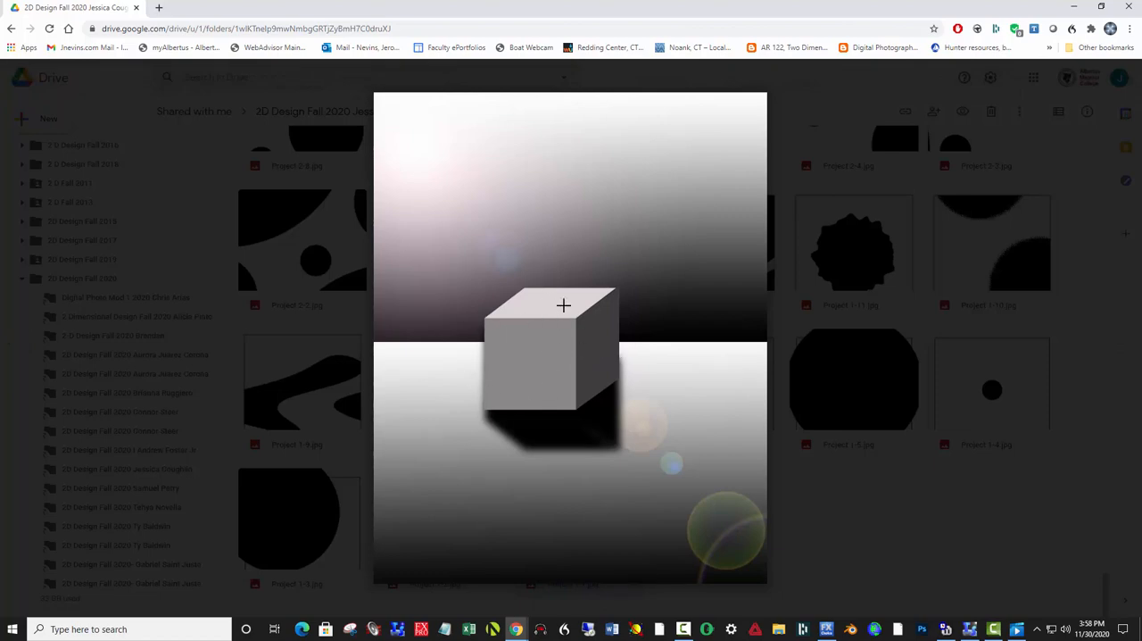
{"action": "mouse_move", "coordinate": [598, 284]}
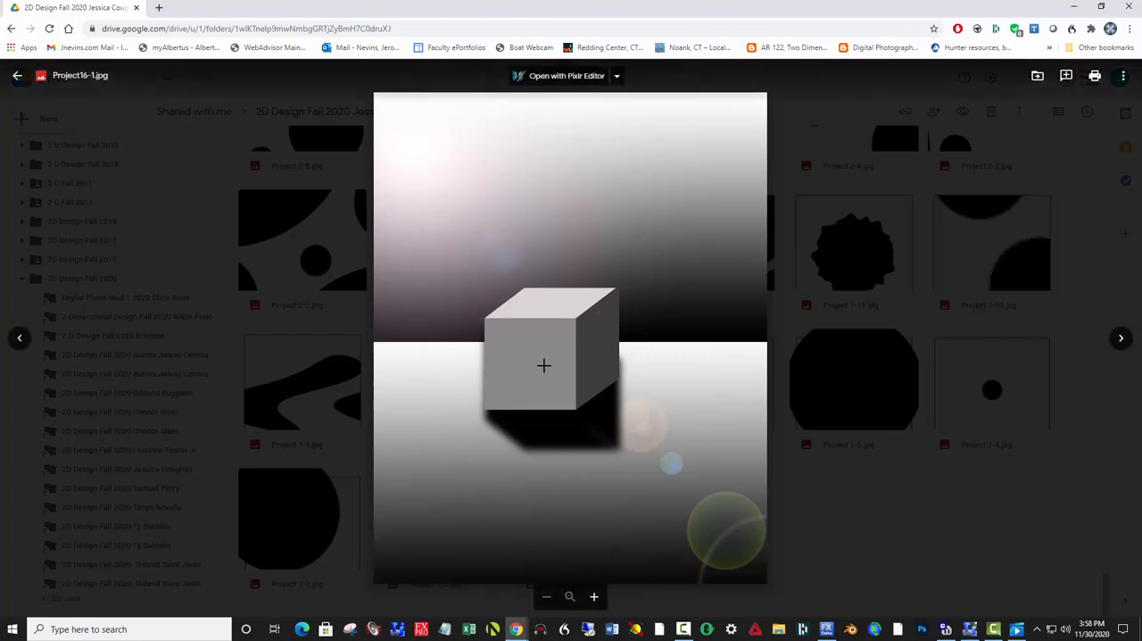
{"action": "mouse_move", "coordinate": [683, 442]}
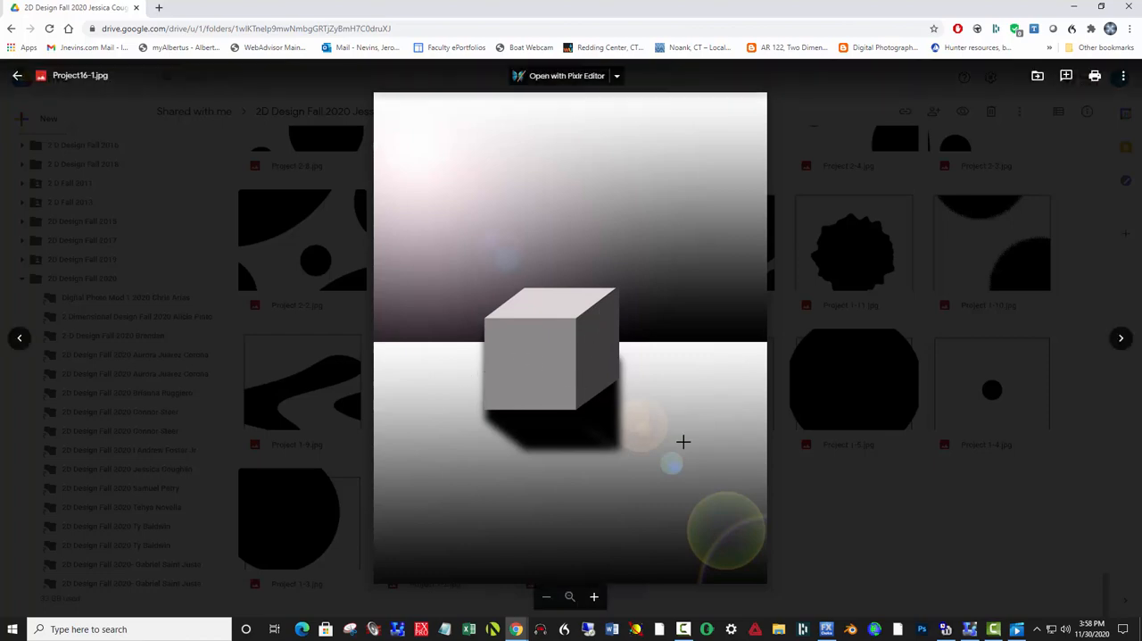